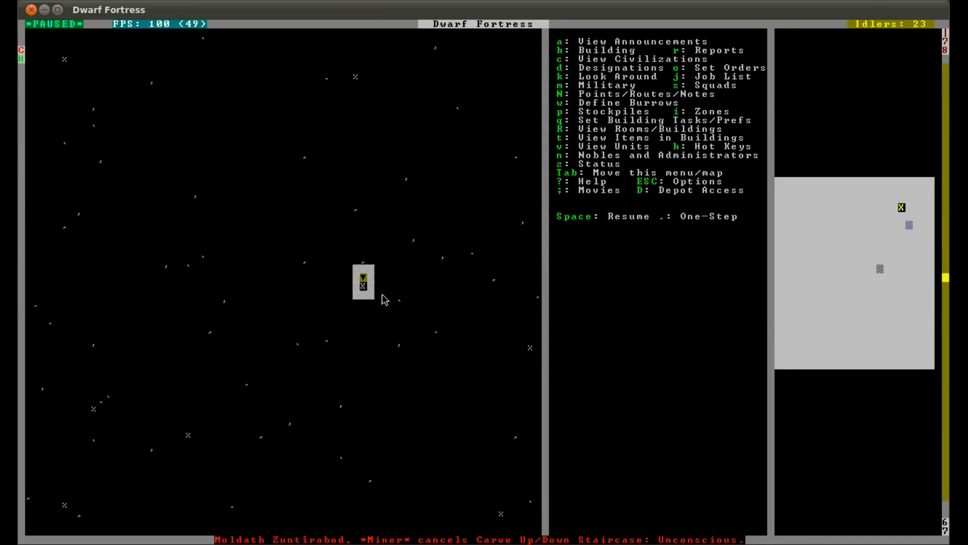
mouse_move(372, 326)
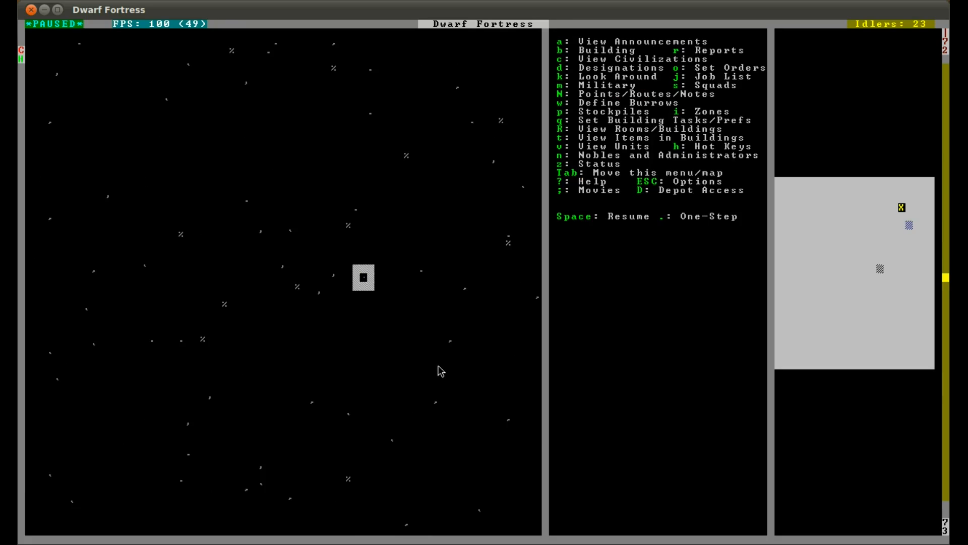
- Bring up the digging designations list over the stairway shaft tile
key(i)
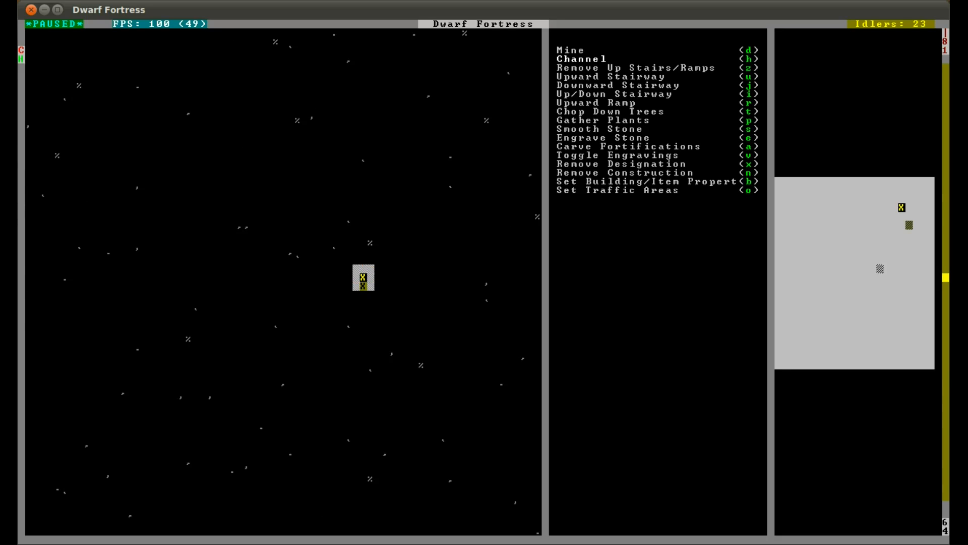
- Leave the designations list to return to the main fortress view
key(Escape)
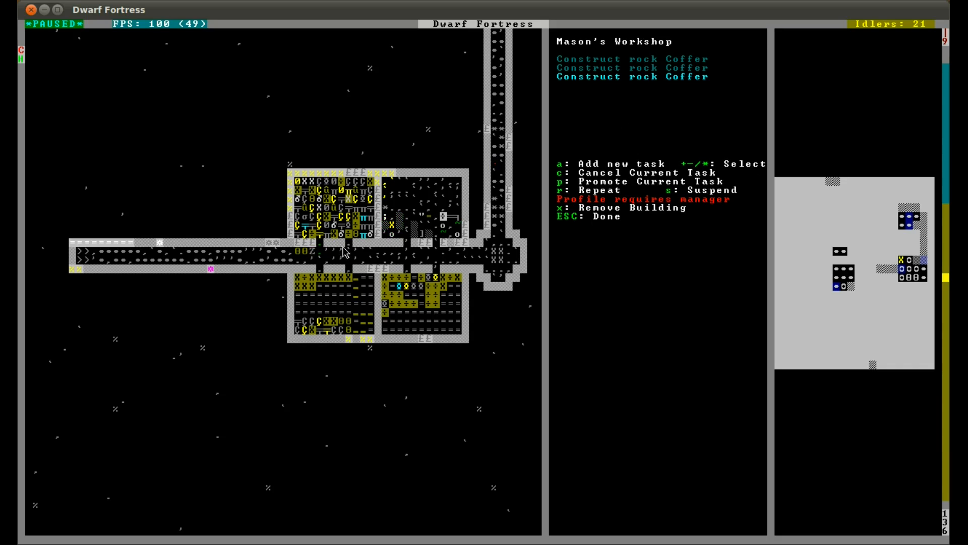
mouse_move(414, 209)
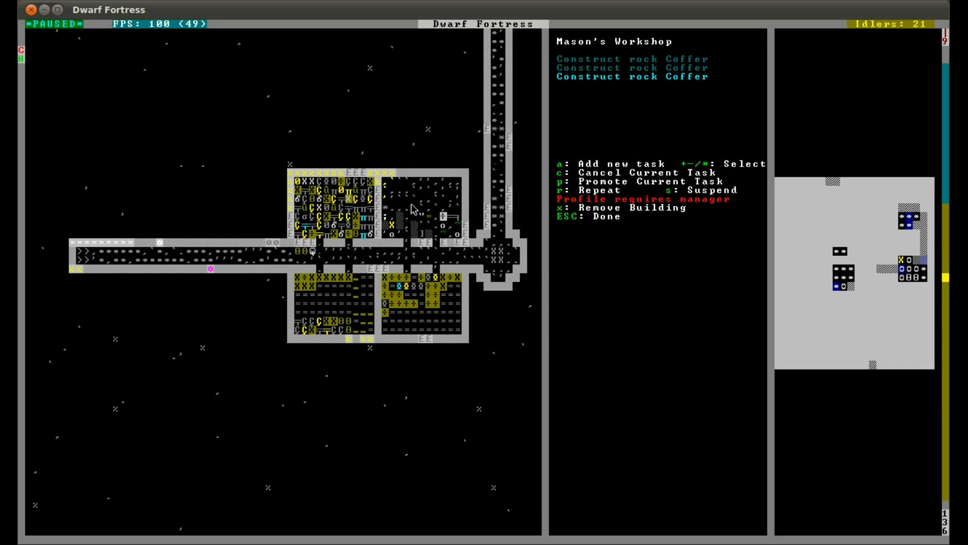
- Close the workshop view and place beds in the small bedrooms
key(Escape)
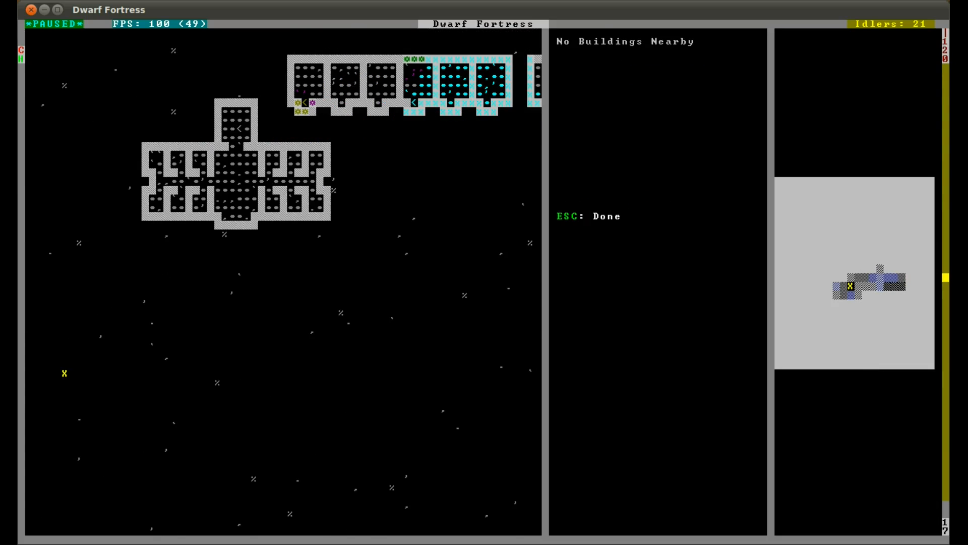
key(Escape)
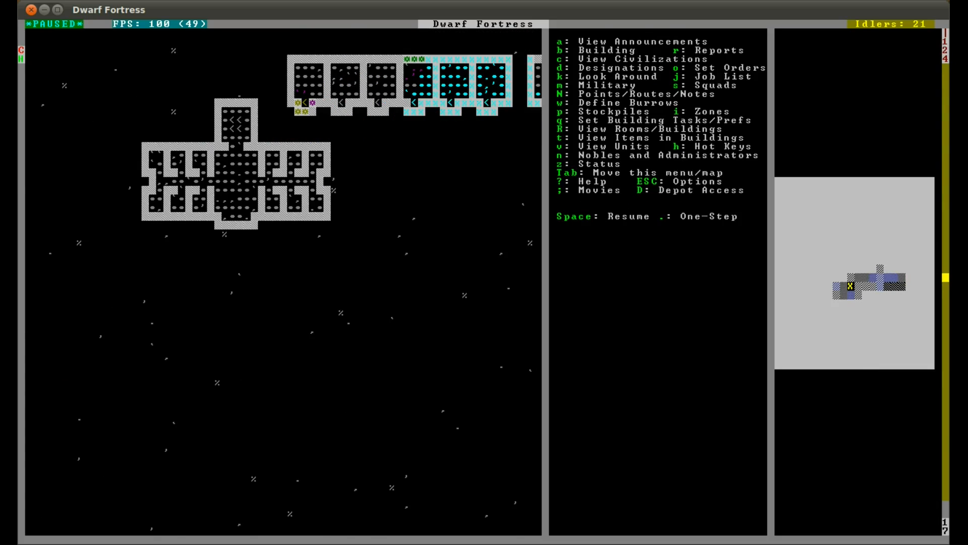
key(b)
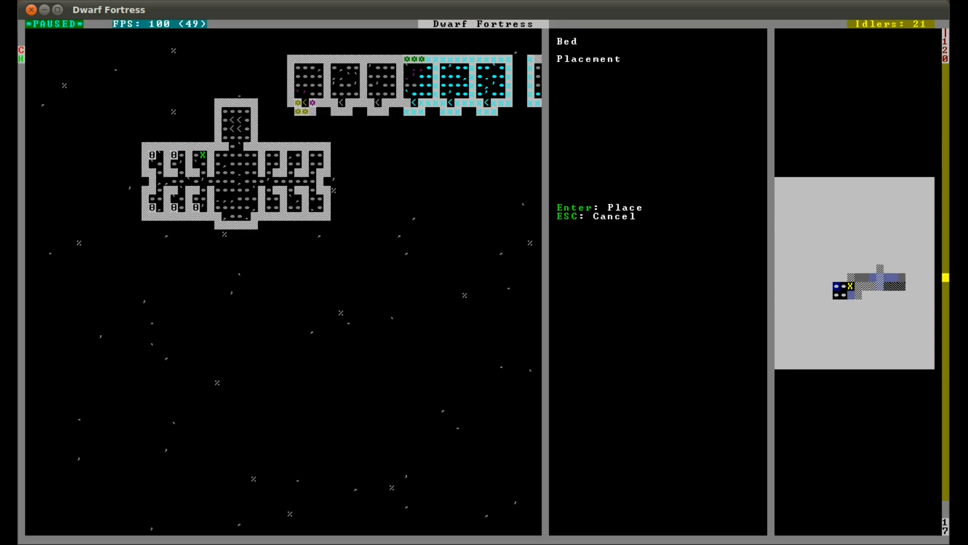
key(Escape)
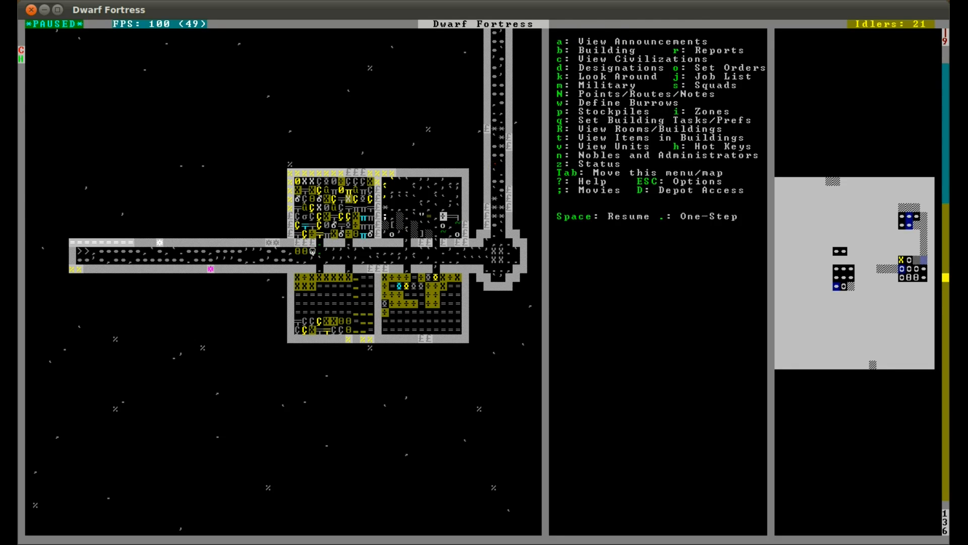
- Look up miner Moldath Zuntîrabod and open her full description page
key(a)
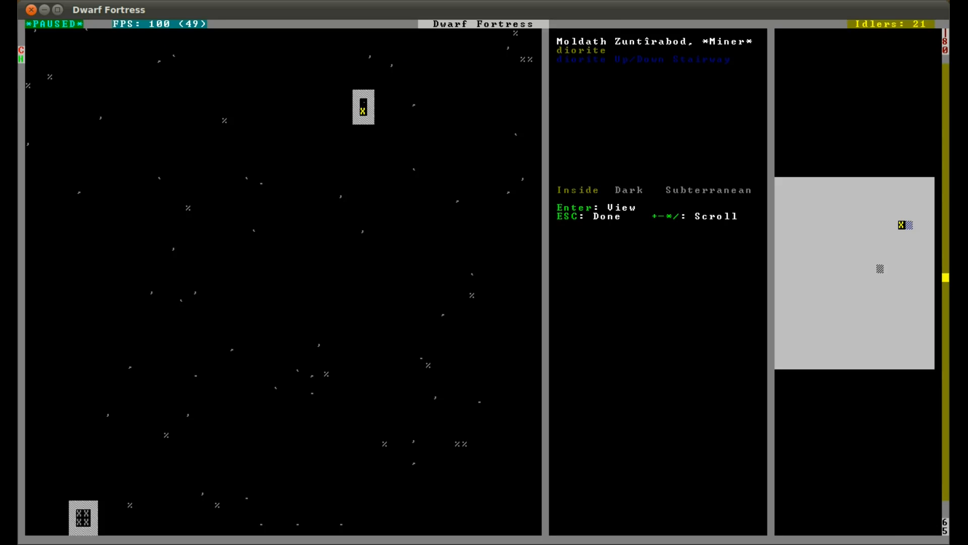
key(Escape)
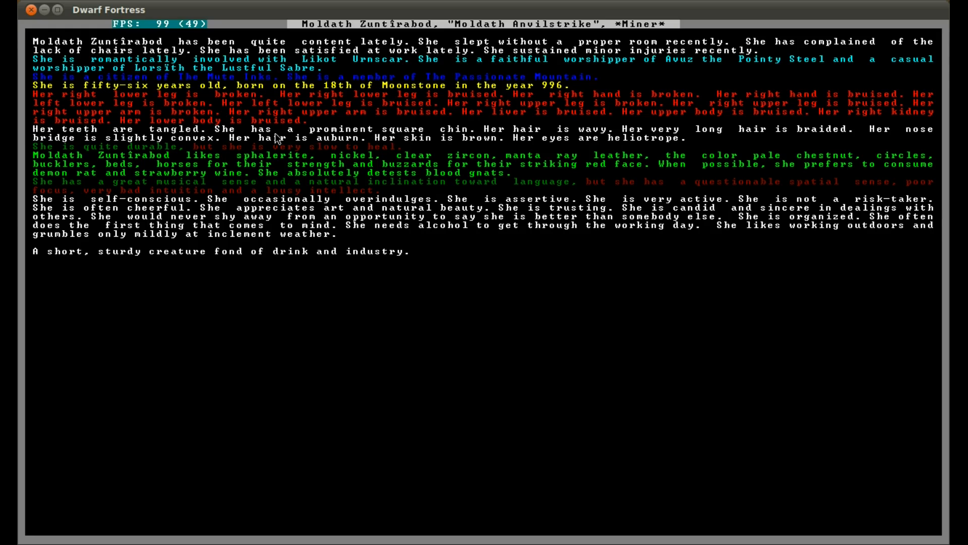
mouse_move(297, 103)
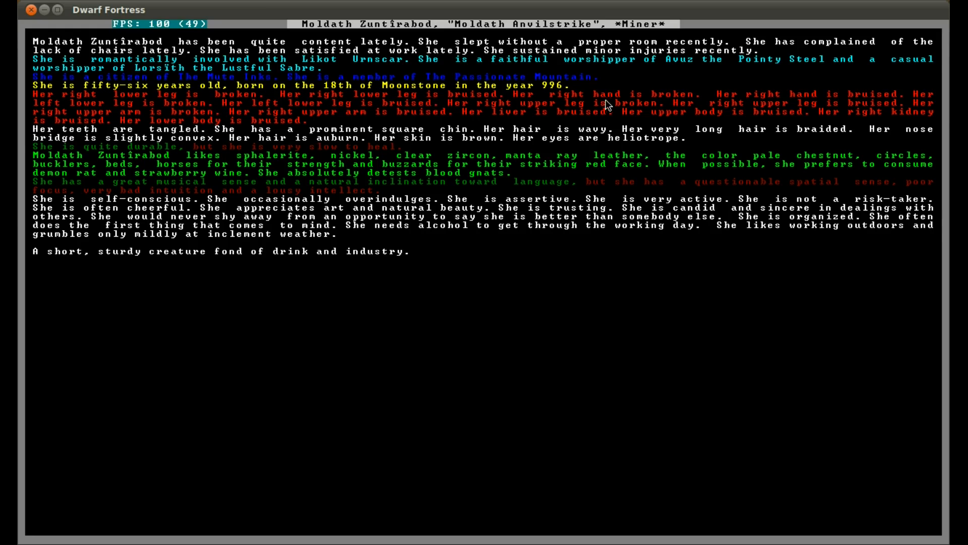
mouse_move(798, 111)
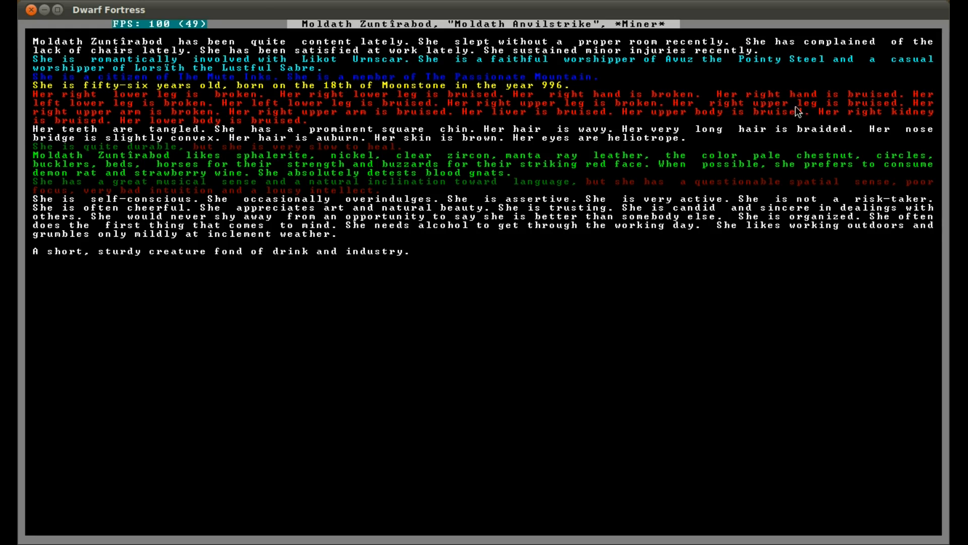
mouse_move(83, 115)
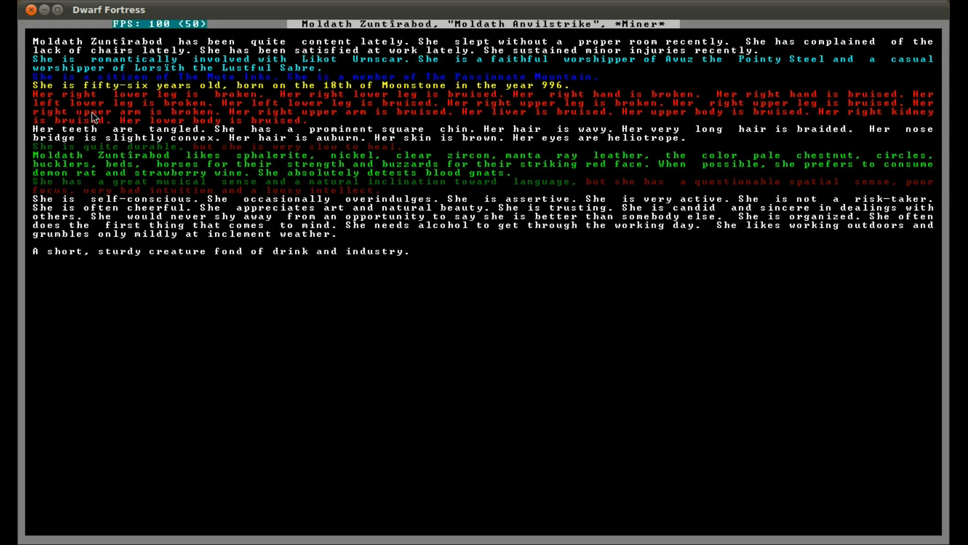
mouse_move(322, 115)
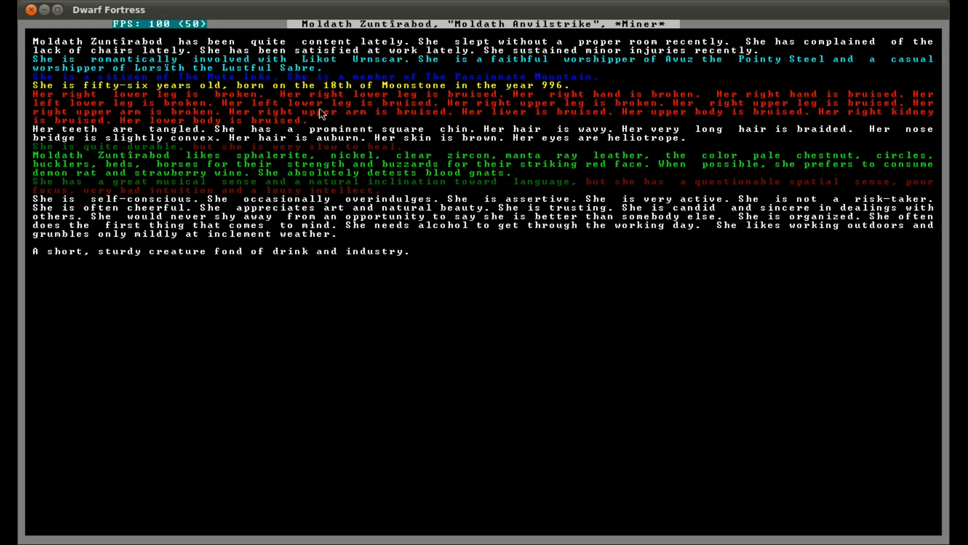
mouse_move(511, 114)
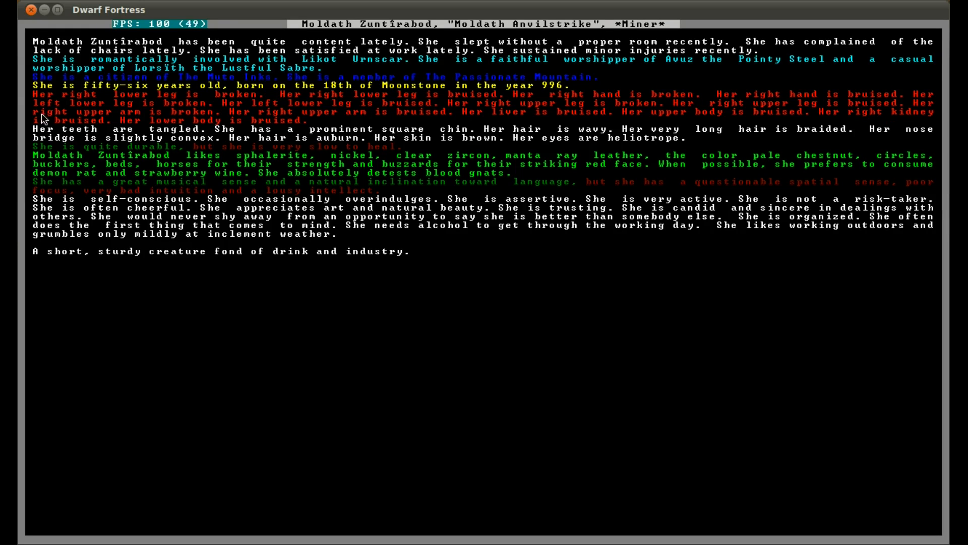
mouse_move(376, 123)
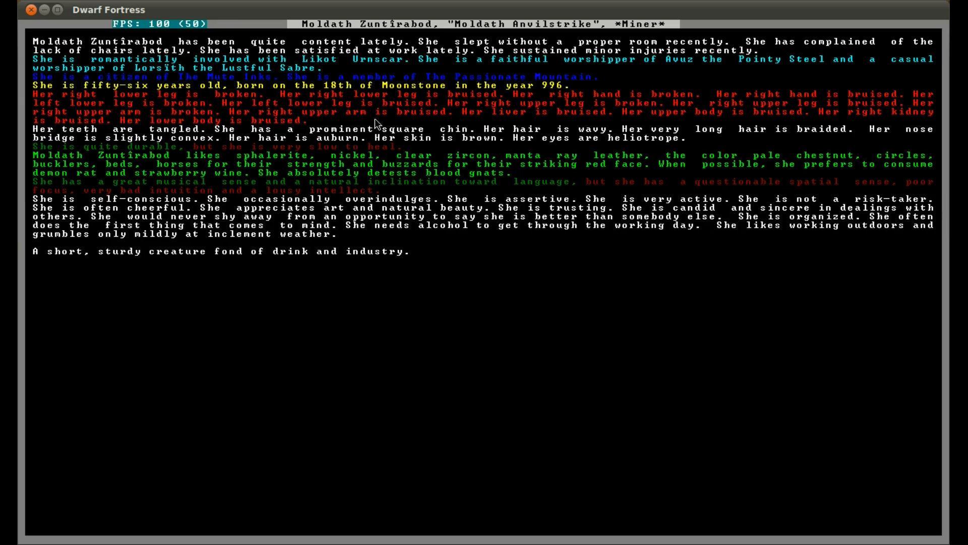
mouse_move(544, 129)
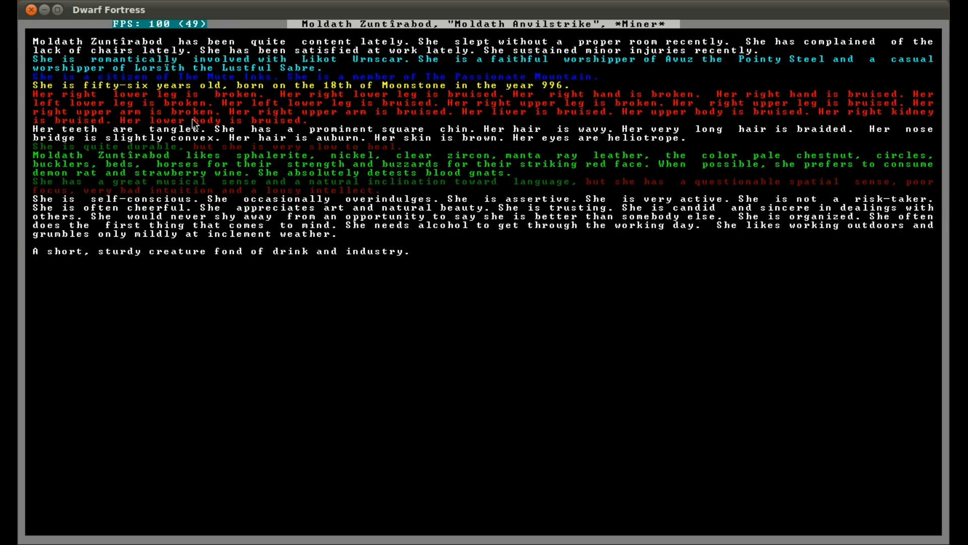
mouse_move(151, 134)
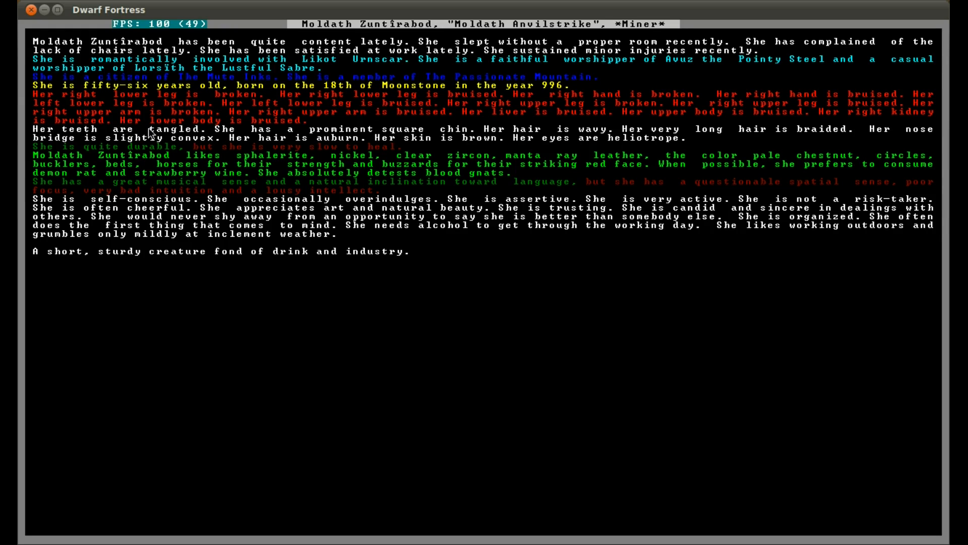
mouse_move(228, 156)
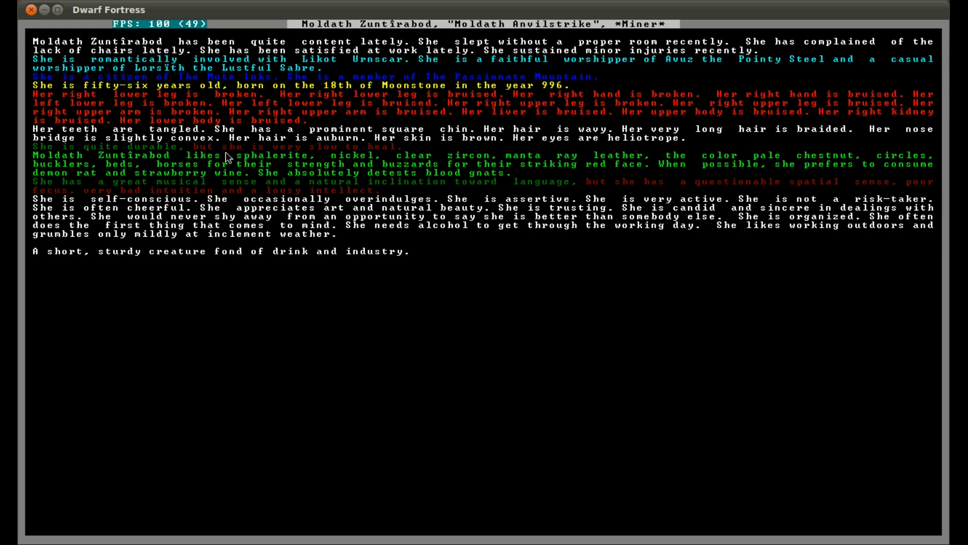
mouse_move(378, 156)
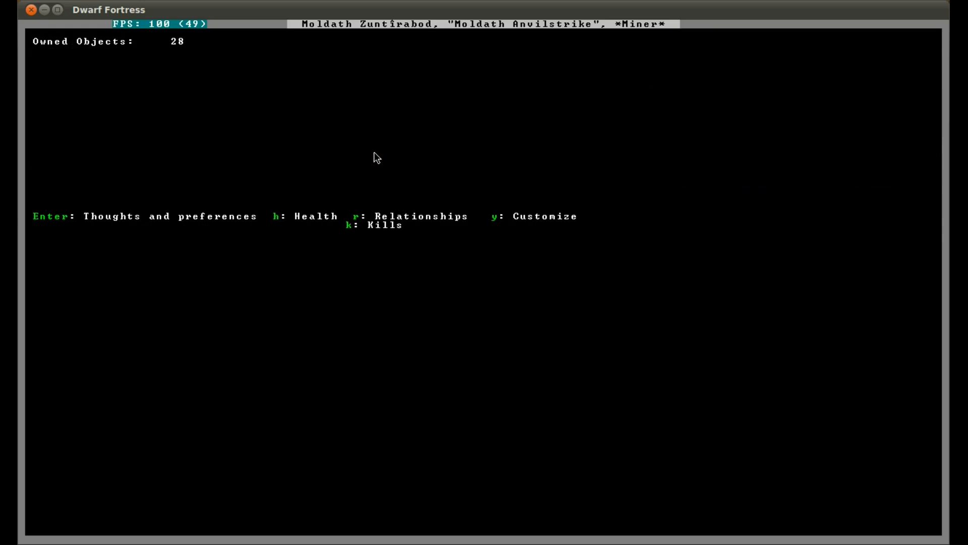
- Check Moldath's health page showing impaired grasp, then return to the map
key(h)
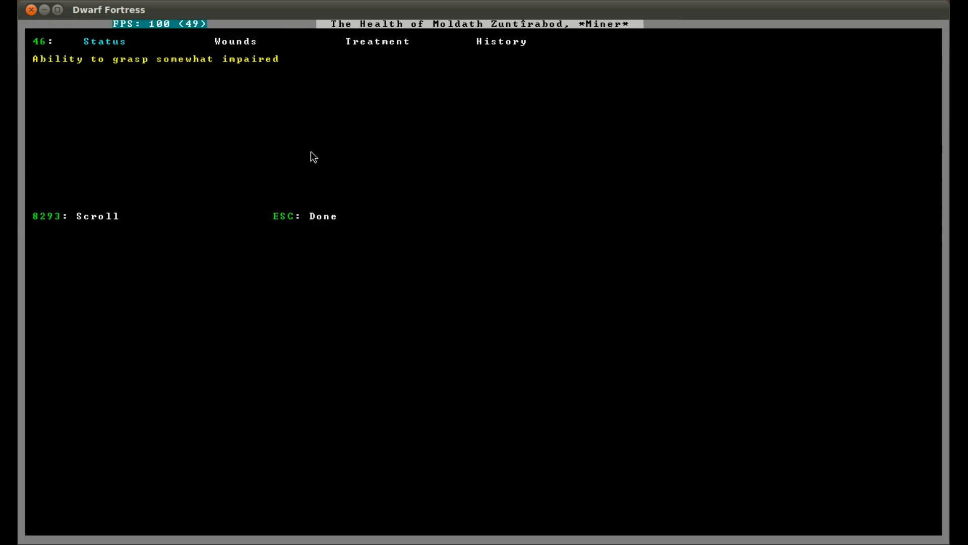
mouse_move(113, 70)
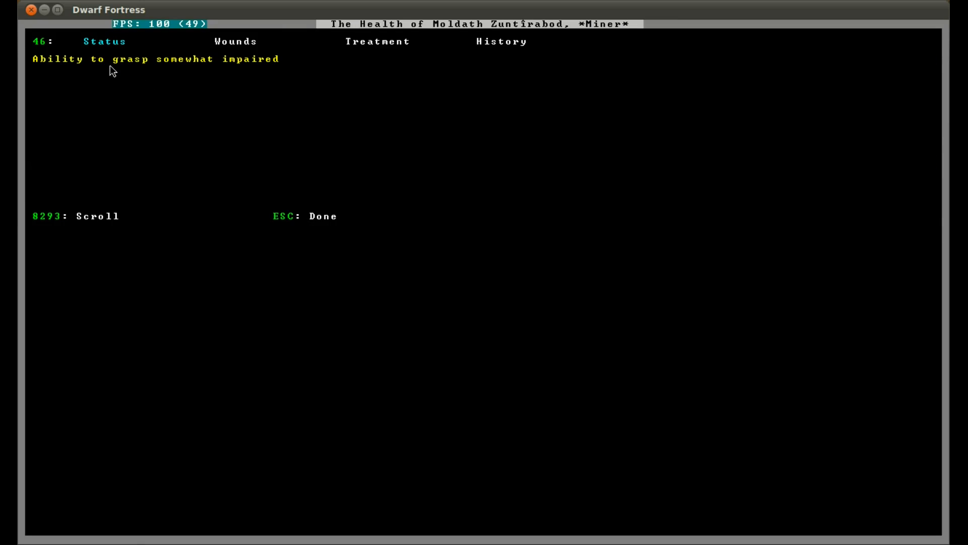
mouse_move(190, 68)
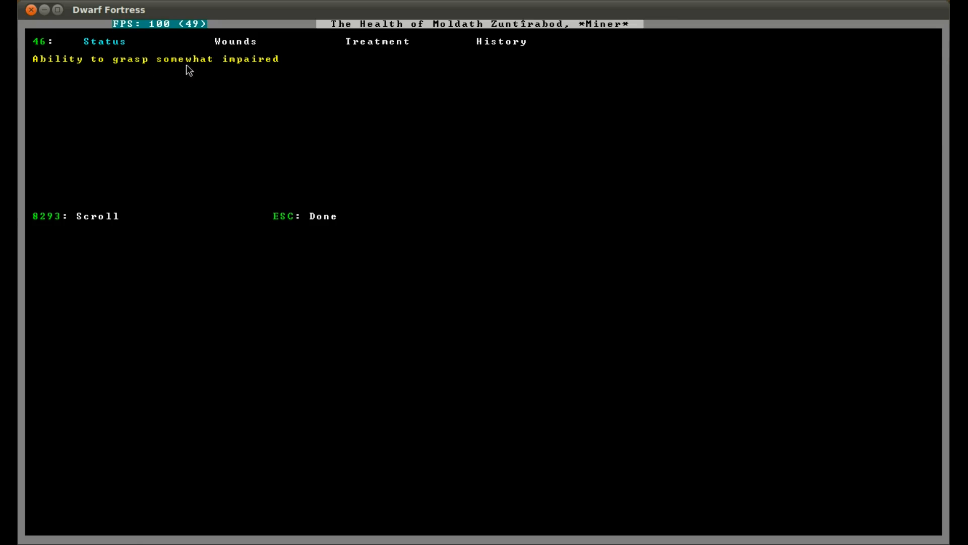
click(235, 41)
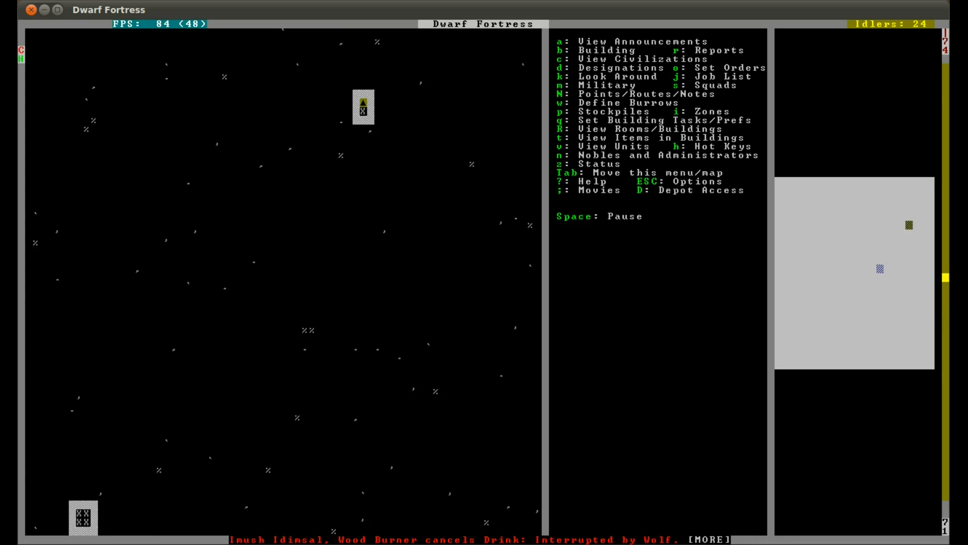
- Pause, read Moldath's job-cancellation announcements, and reach the wild animals list
key(space)
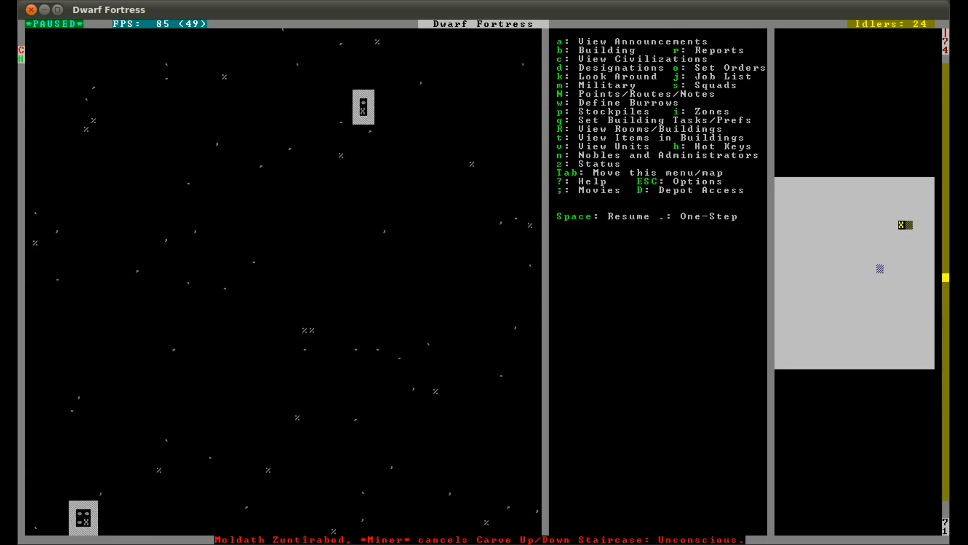
click(569, 41)
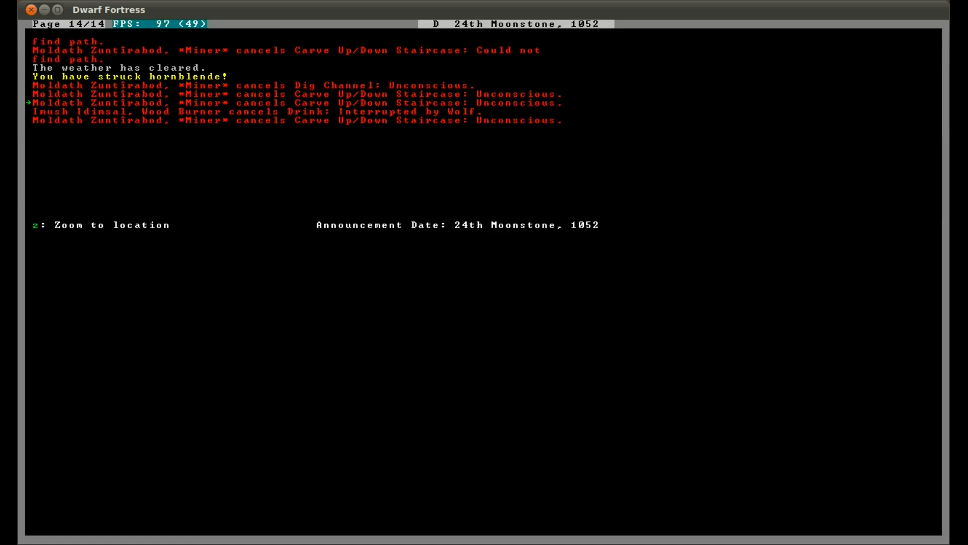
key(Up)
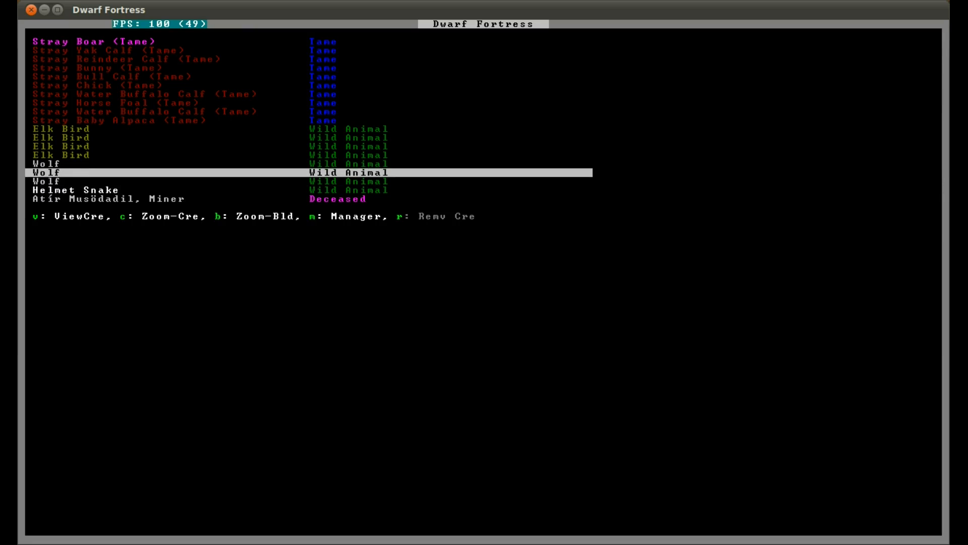
- Select the Elk Bird in the units list and view its description
key(Up)
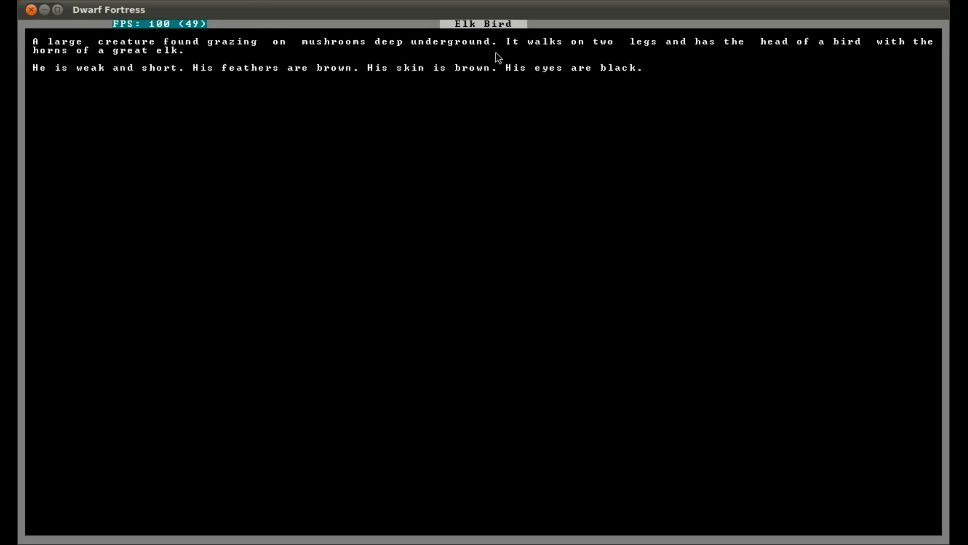
mouse_move(696, 52)
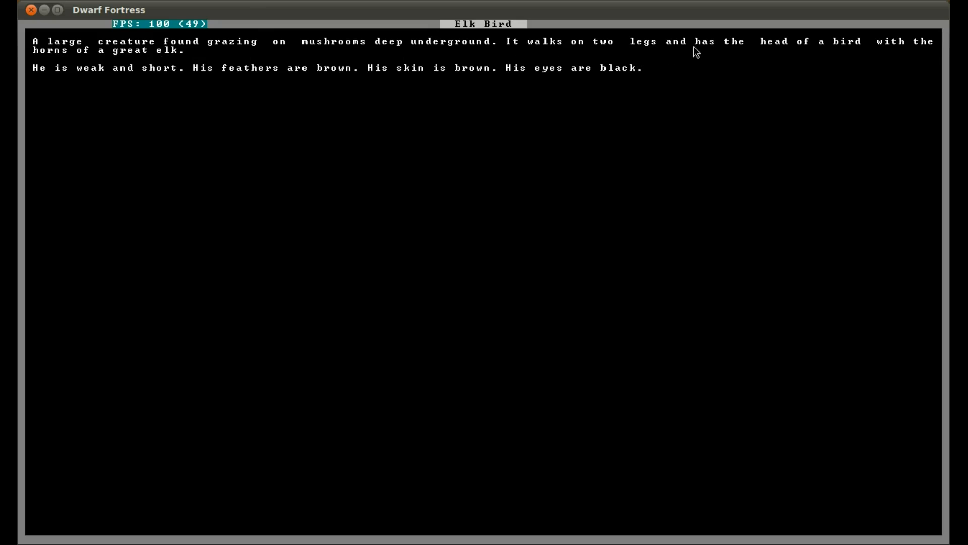
mouse_move(788, 53)
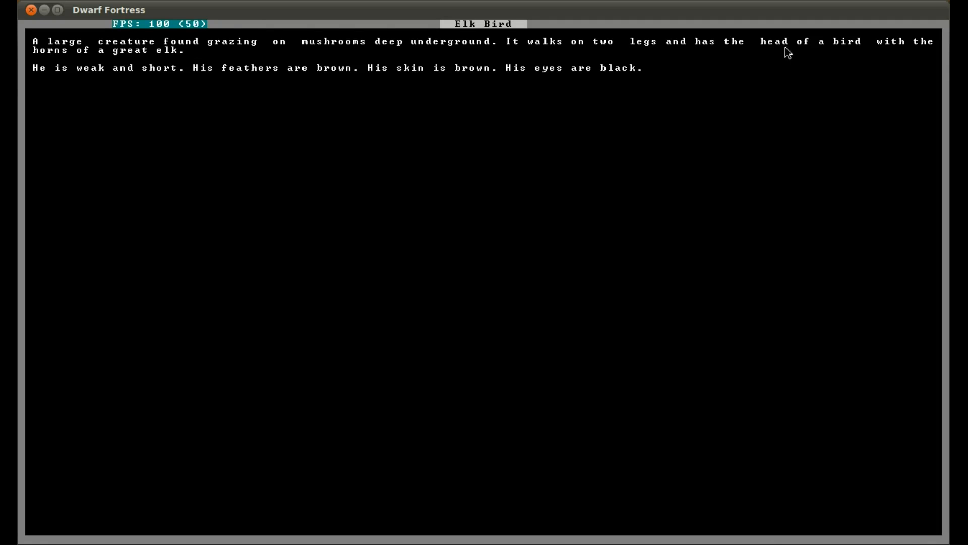
mouse_move(102, 65)
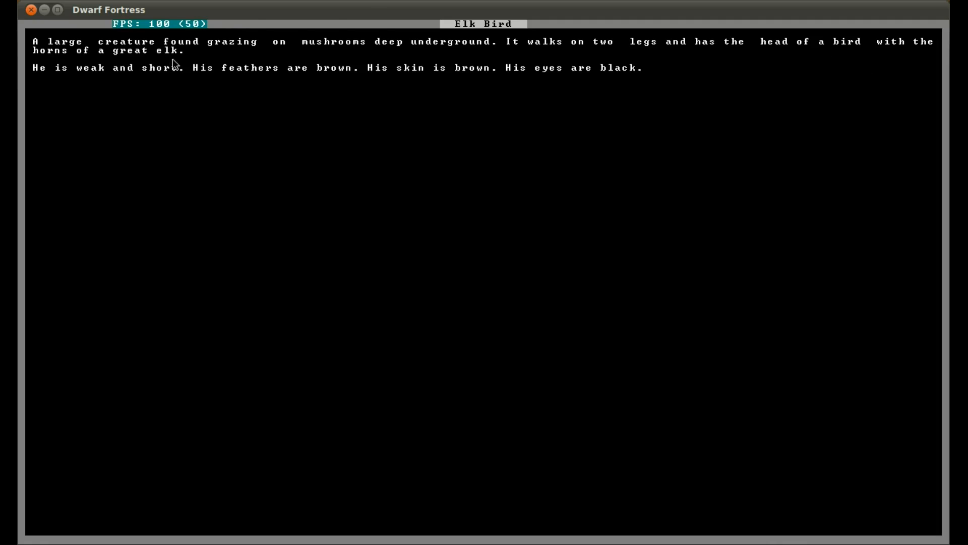
mouse_move(902, 56)
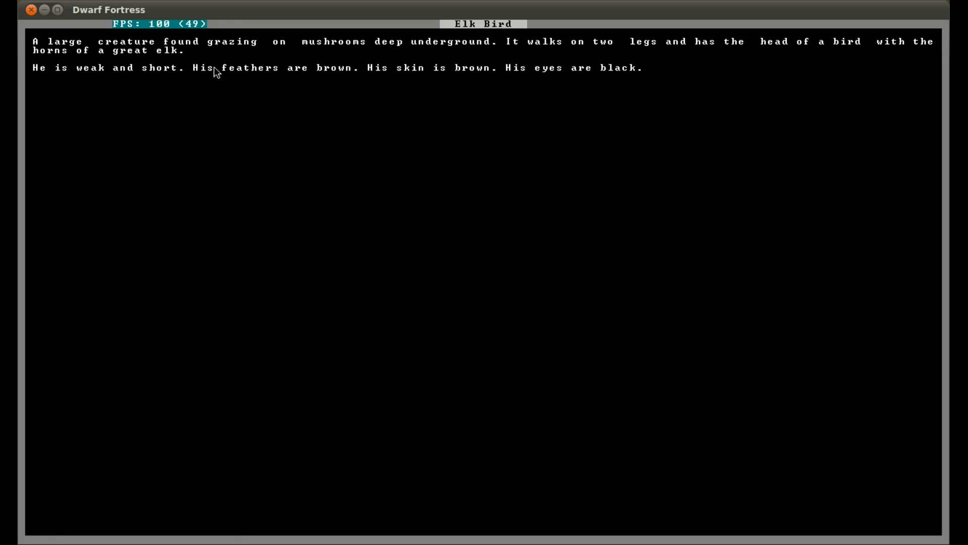
mouse_move(396, 92)
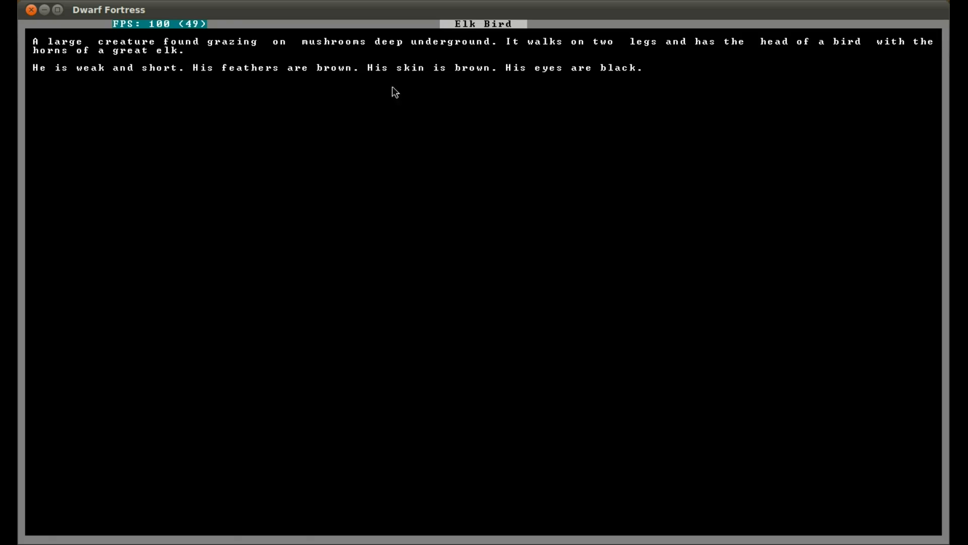
mouse_move(250, 64)
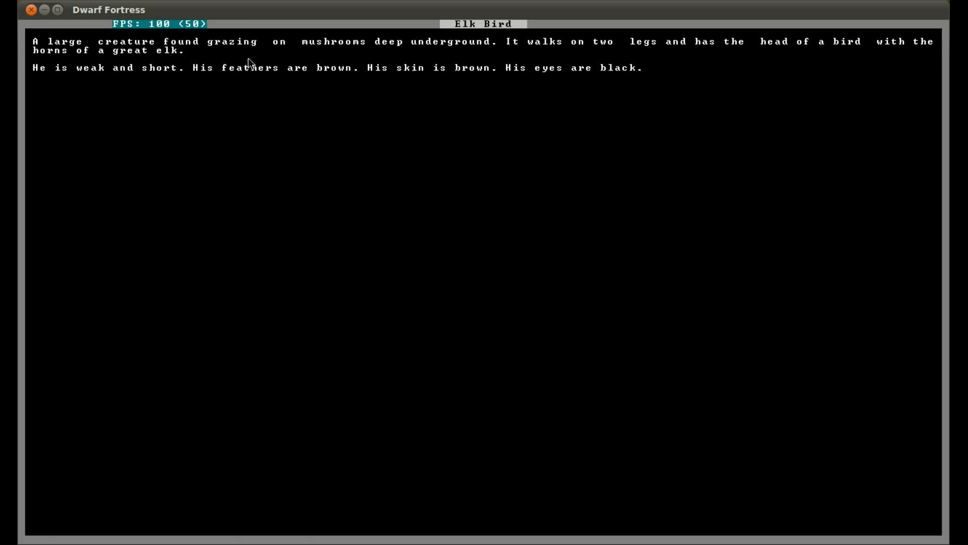
mouse_move(369, 93)
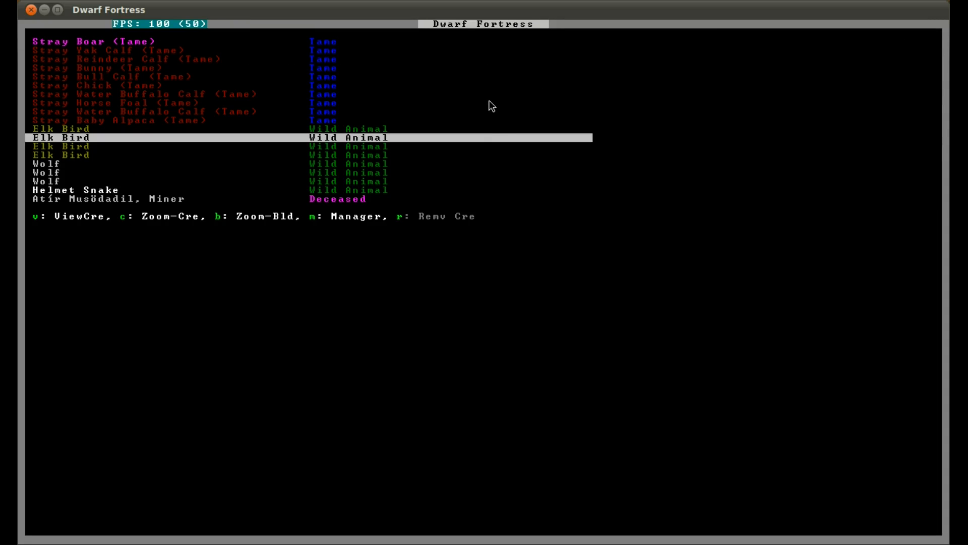
- Select the Helmet Snake and open its armor-headed snake description
key(Down)
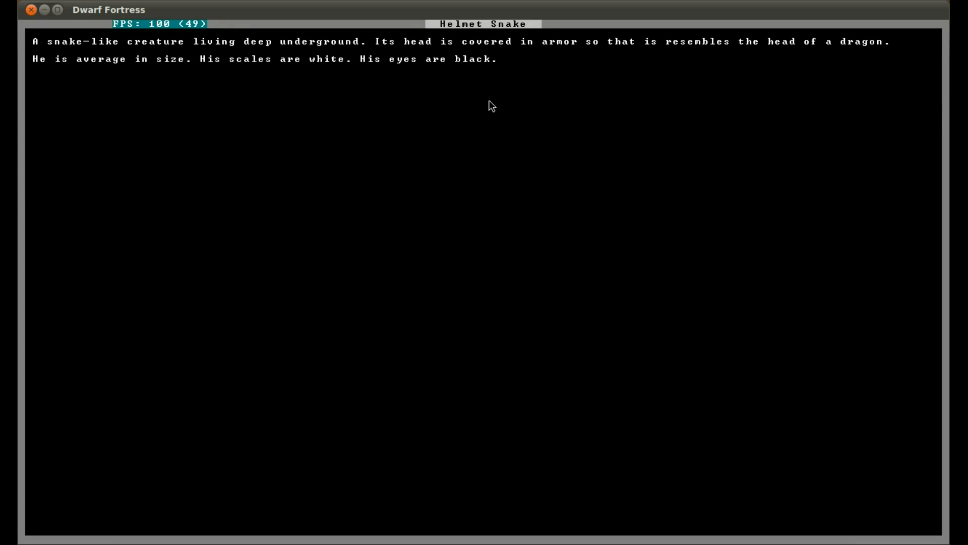
mouse_move(476, 56)
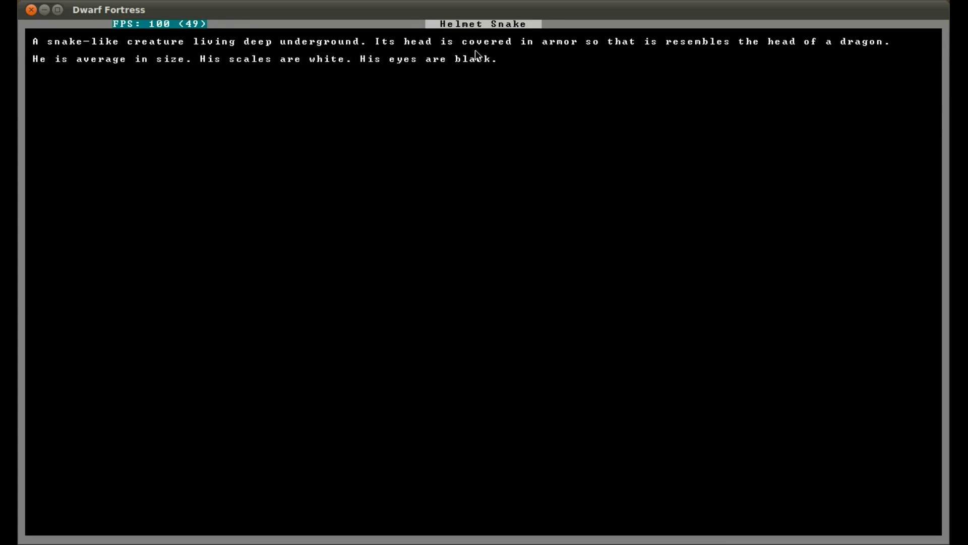
mouse_move(666, 49)
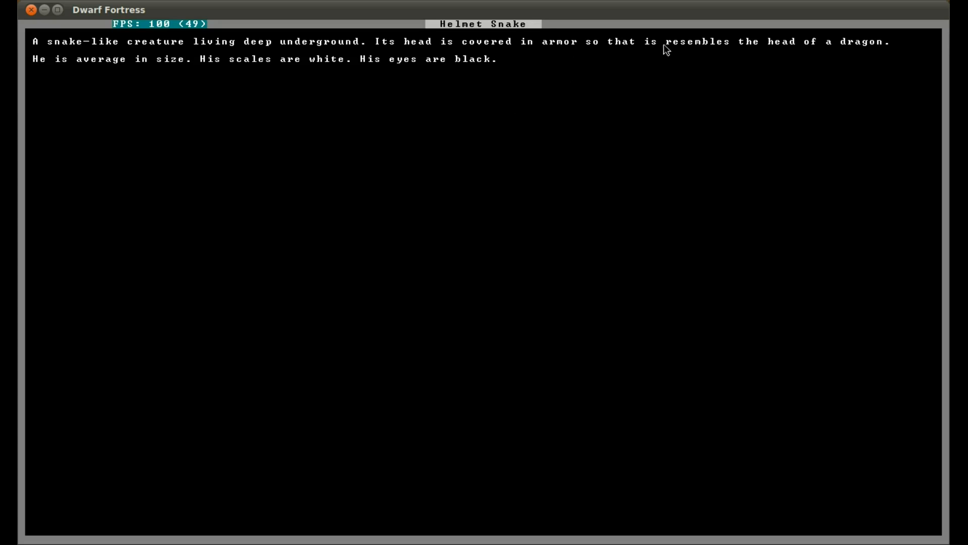
mouse_move(622, 94)
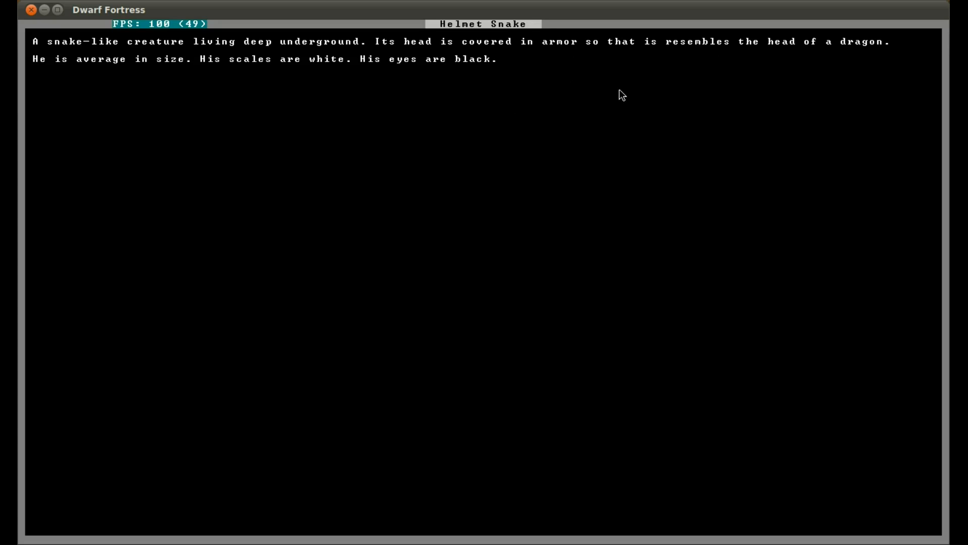
mouse_move(311, 83)
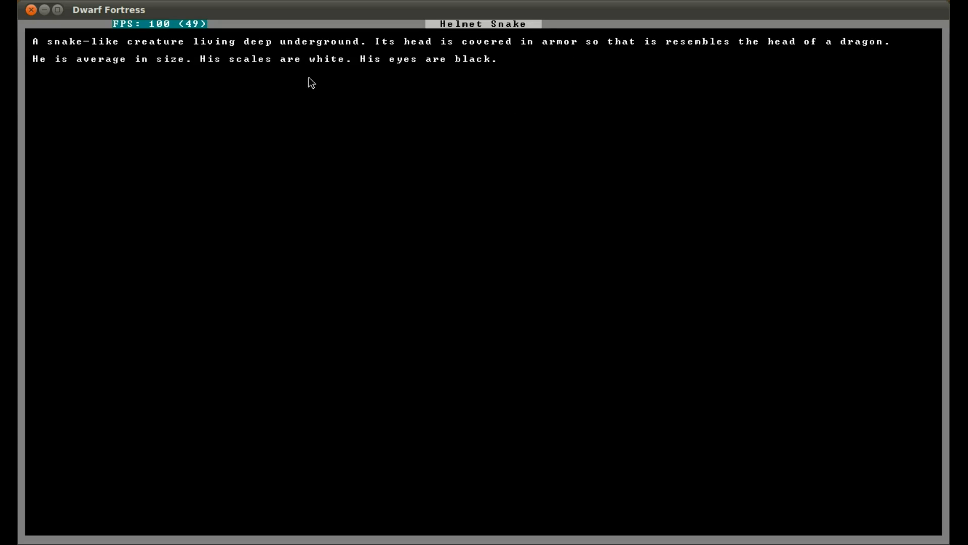
mouse_move(269, 76)
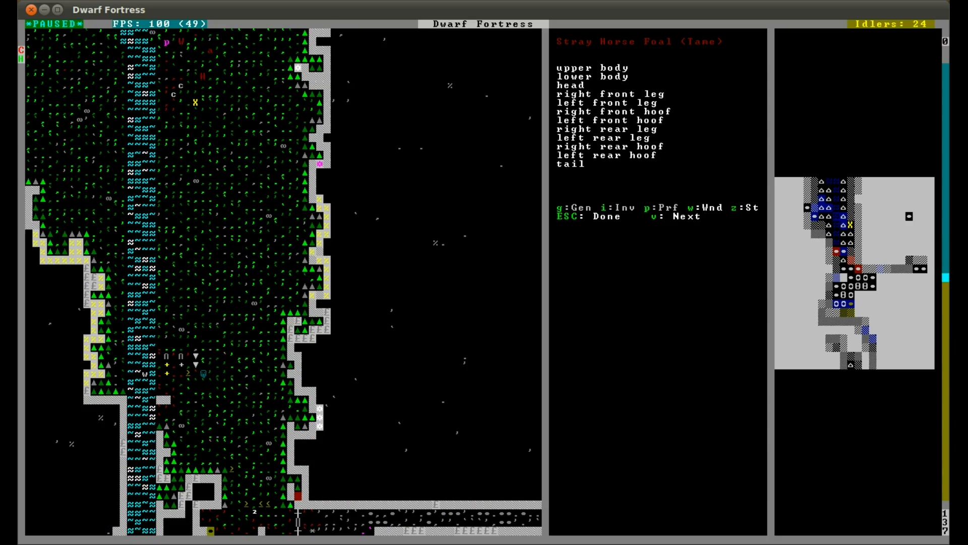
- Locate the tame animals and Elk Bird on the map, then the Helmet Snake
key(v)
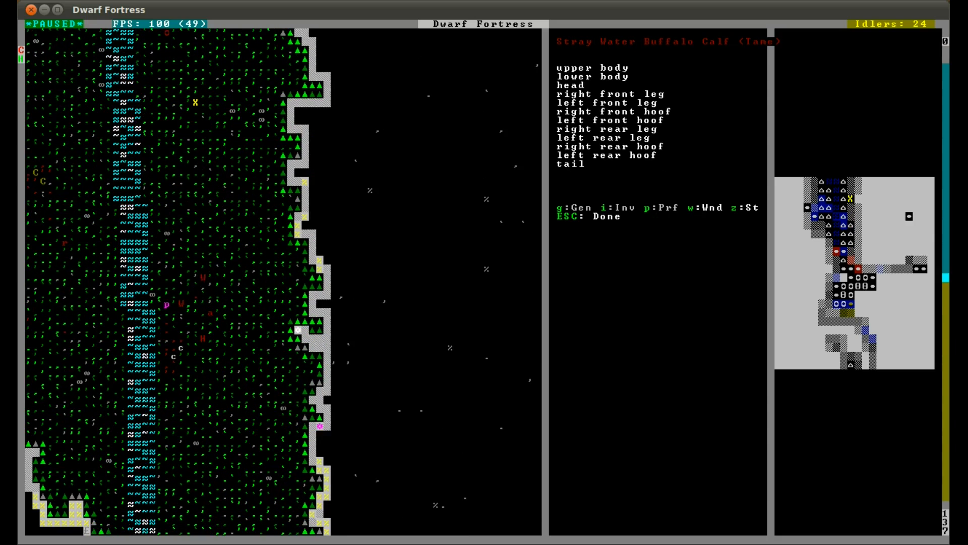
key(Escape)
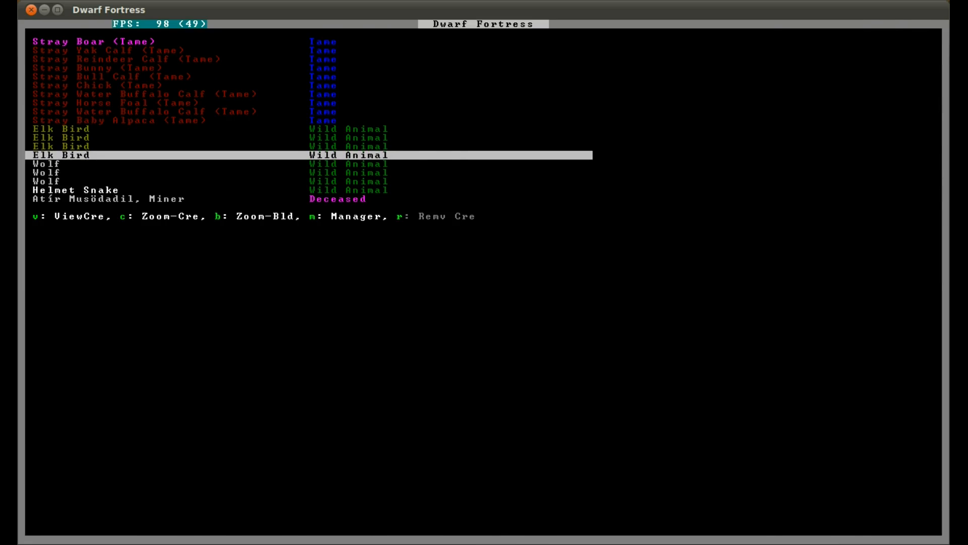
key(v)
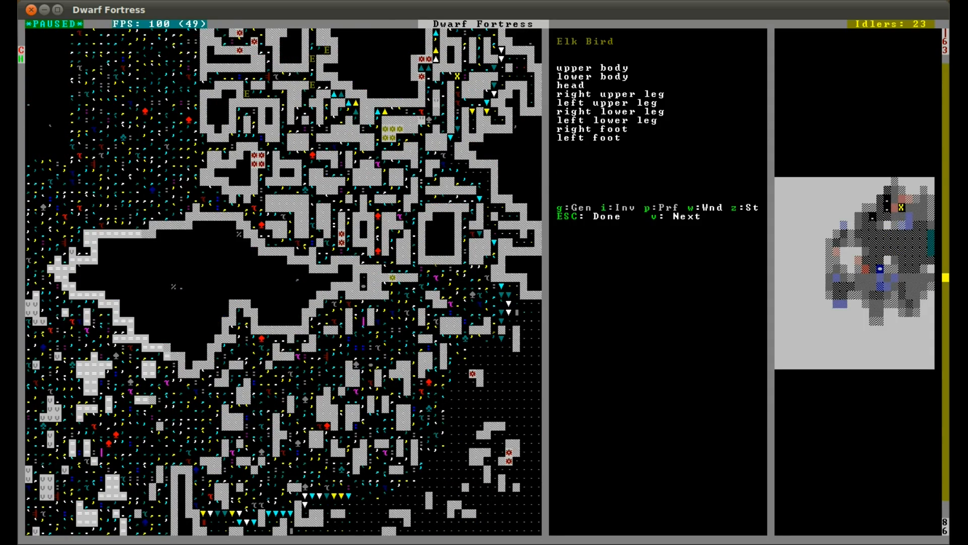
key(Escape)
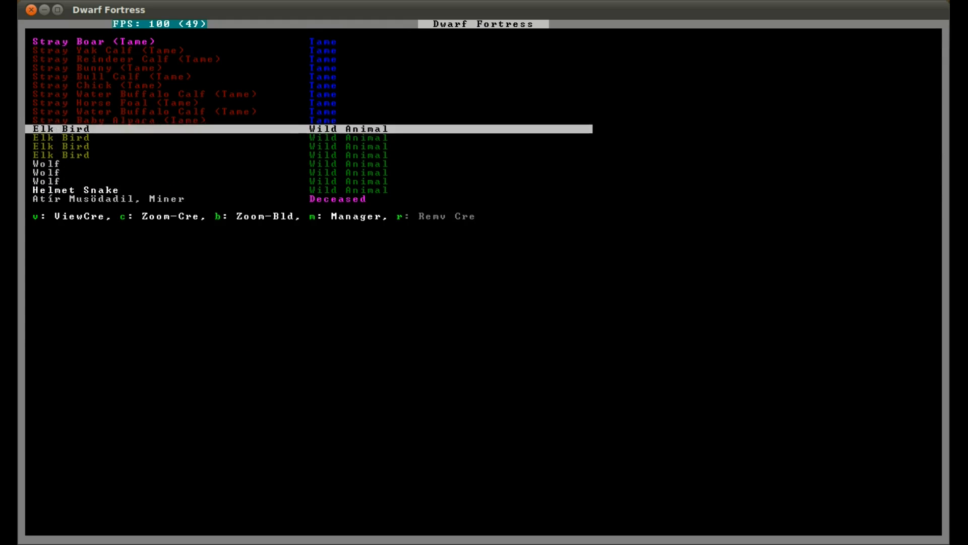
key(down)
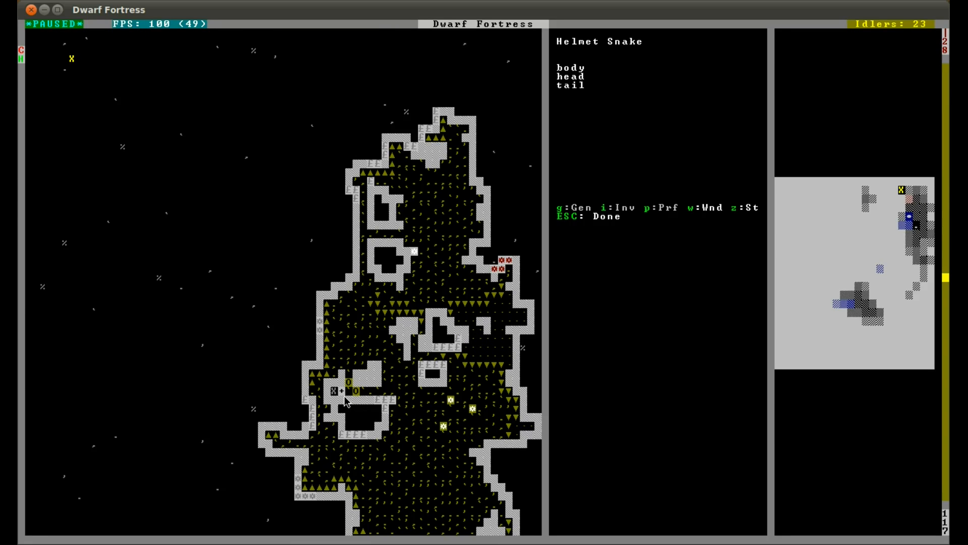
- Examine a tile beside the Helmet Snake, let the game run, then pause
key(Escape)
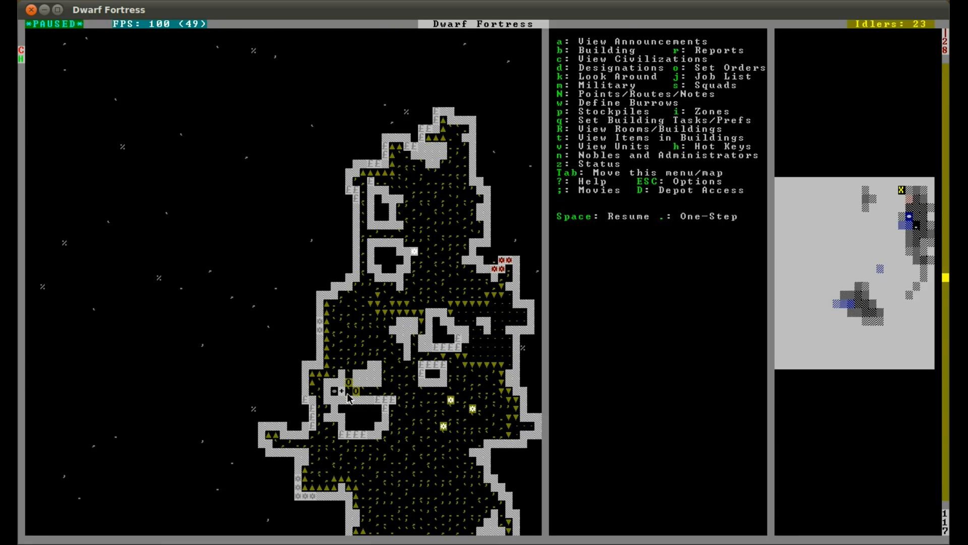
key(space)
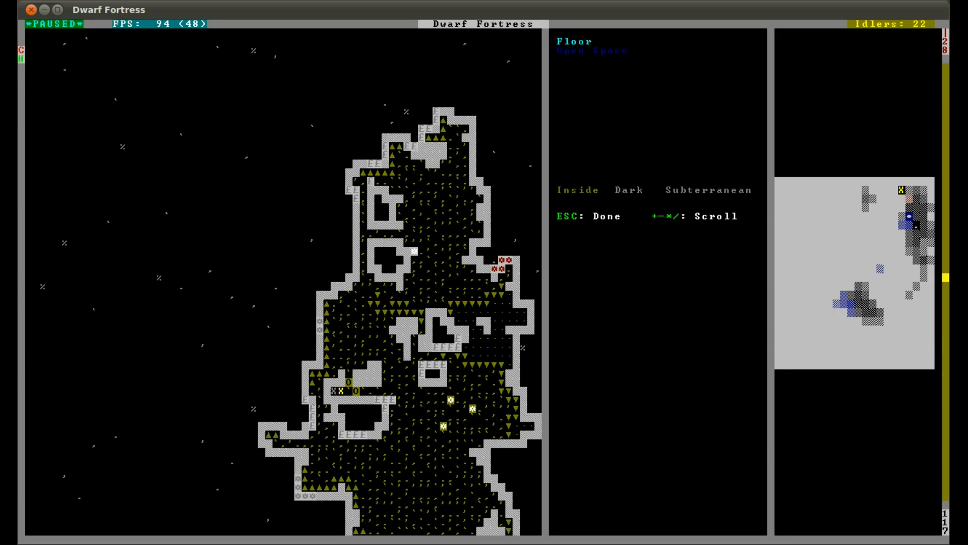
key(Escape)
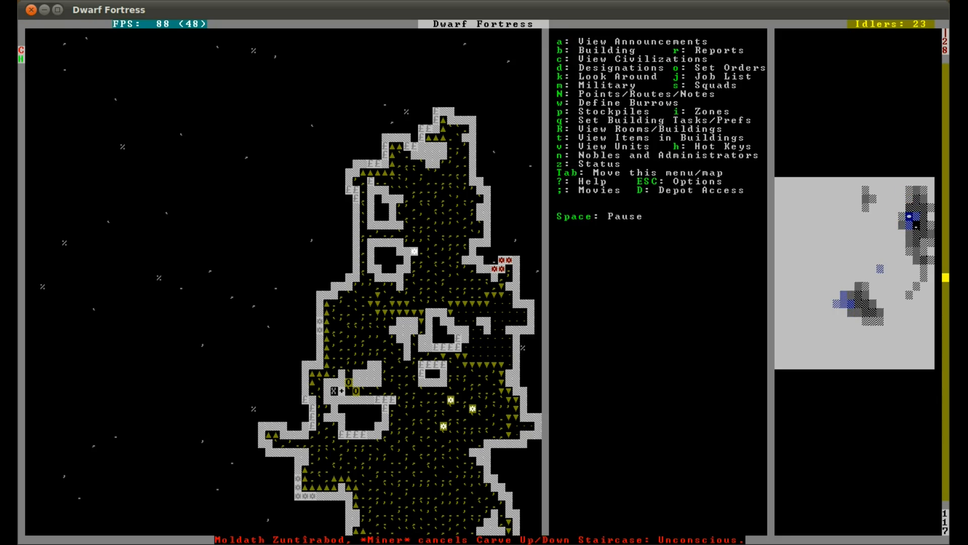
key(d)
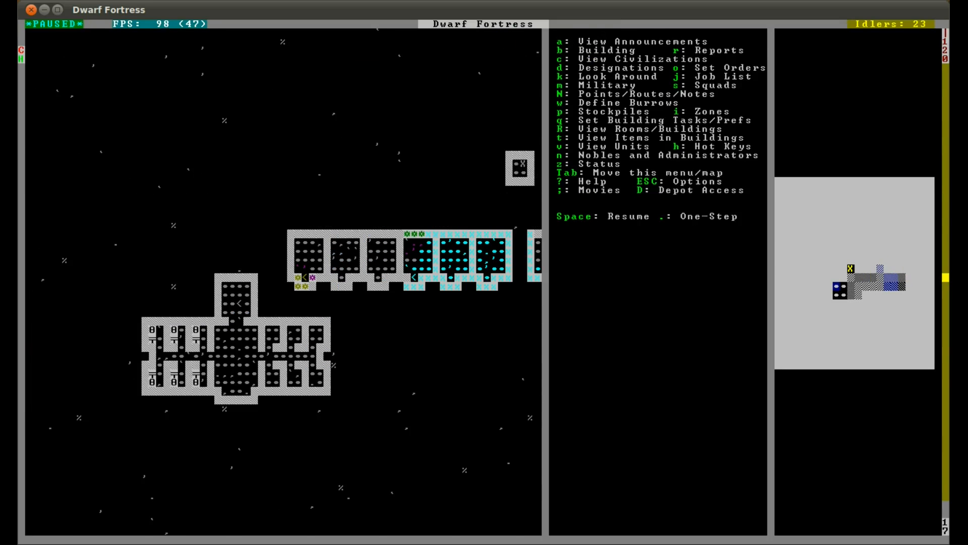
- Mark Activity Zone #8 over the large hall below the row of rooms
key(i)
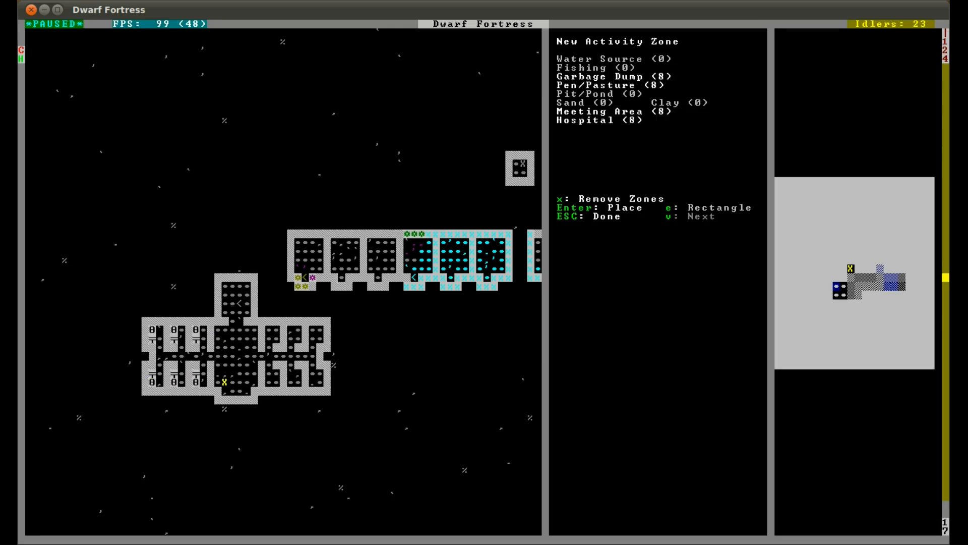
key(Escape)
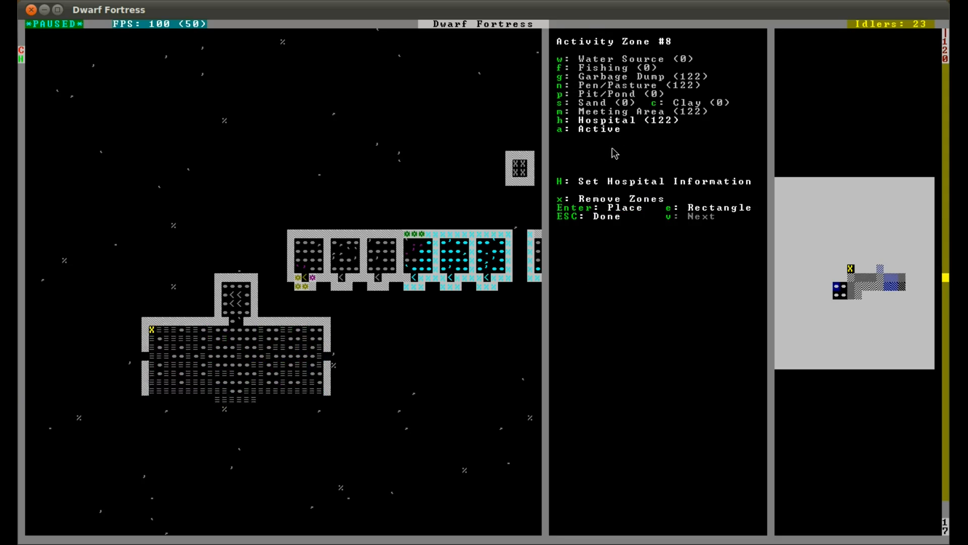
key(Escape)
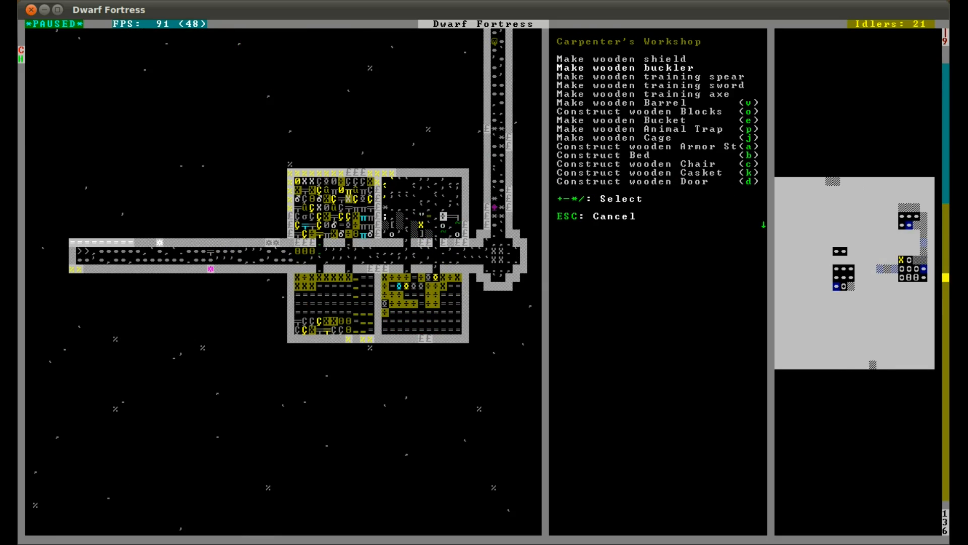
- Browse the Carpenter's Workshop list of woodworking jobs
key(up)
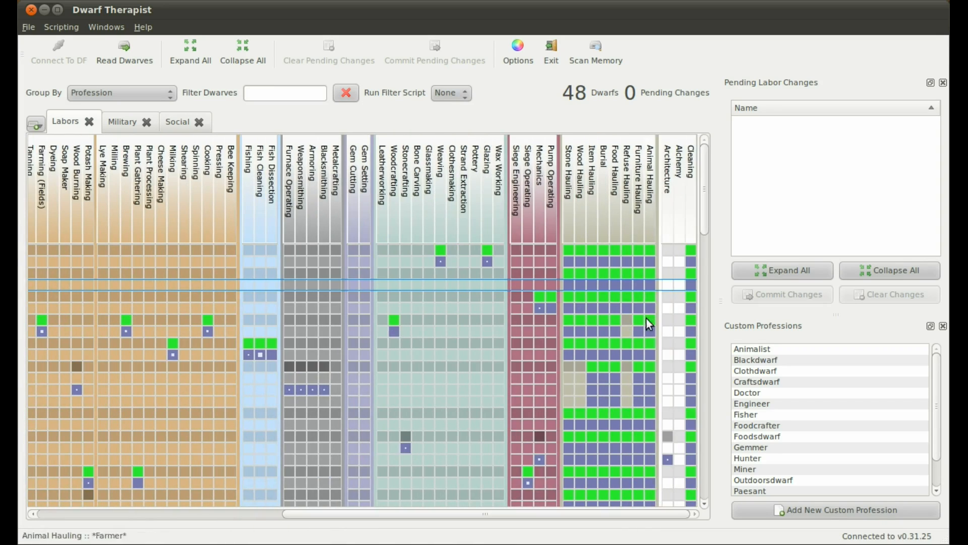
- Review Dwarf Therapist's labor grid, then view Moldath Zuntîrabod's wound report
click(627, 278)
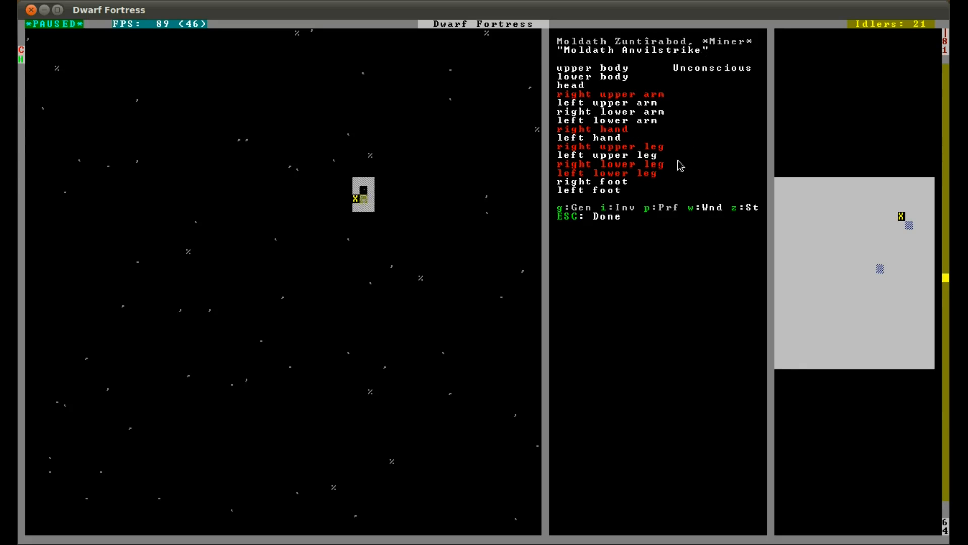
- Close the miner's wound report and resume the game on the fortress map
key(Escape)
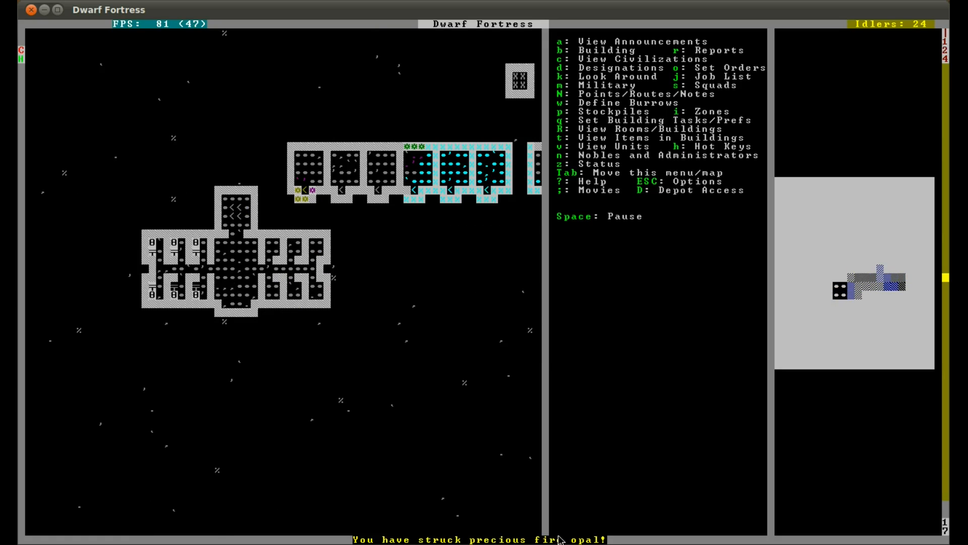
- Pause, review announcements, and jump to the failed wall on the cavern level
key(k)
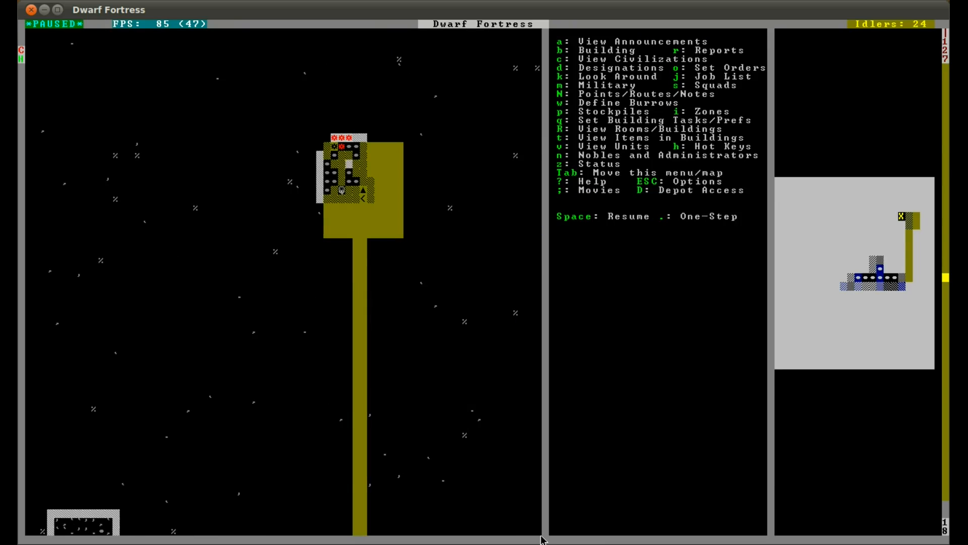
key(space)
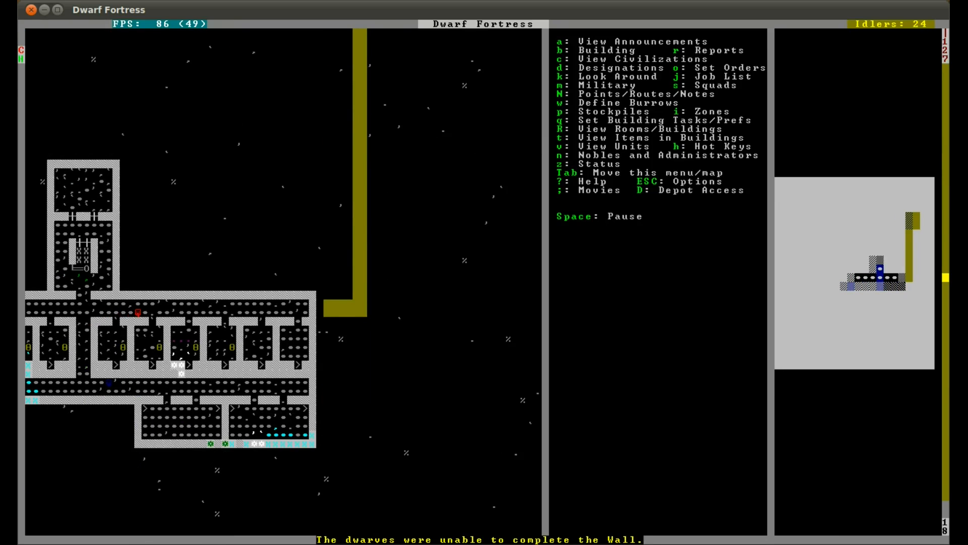
key(space)
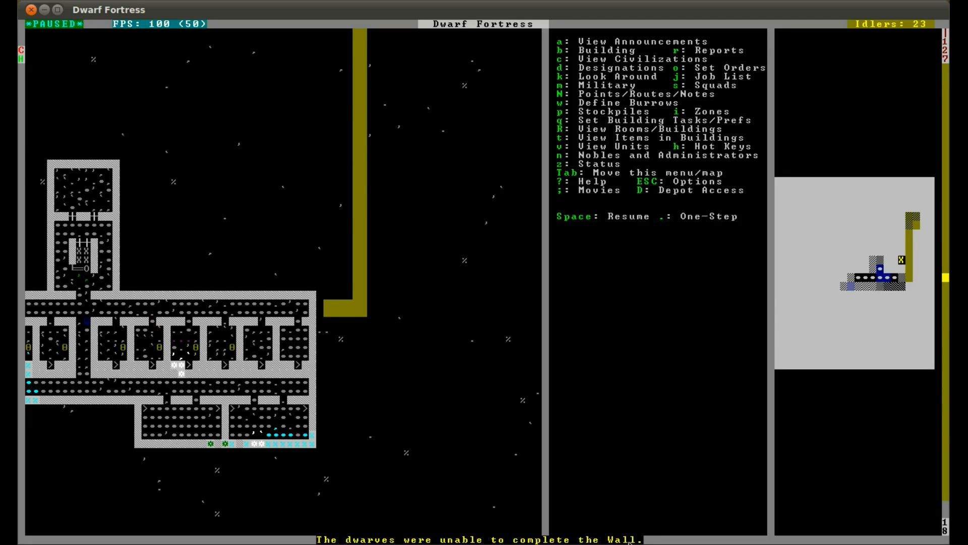
key(d)
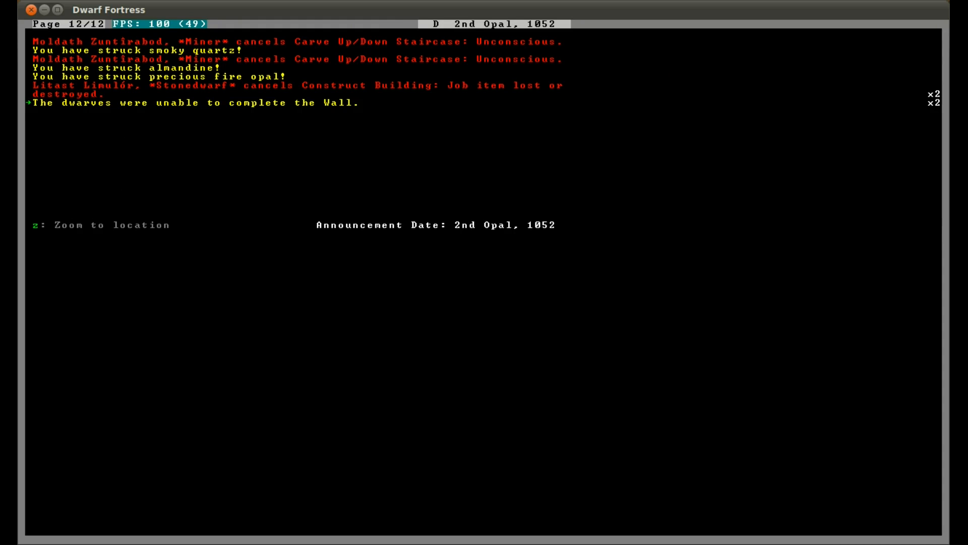
key(Escape)
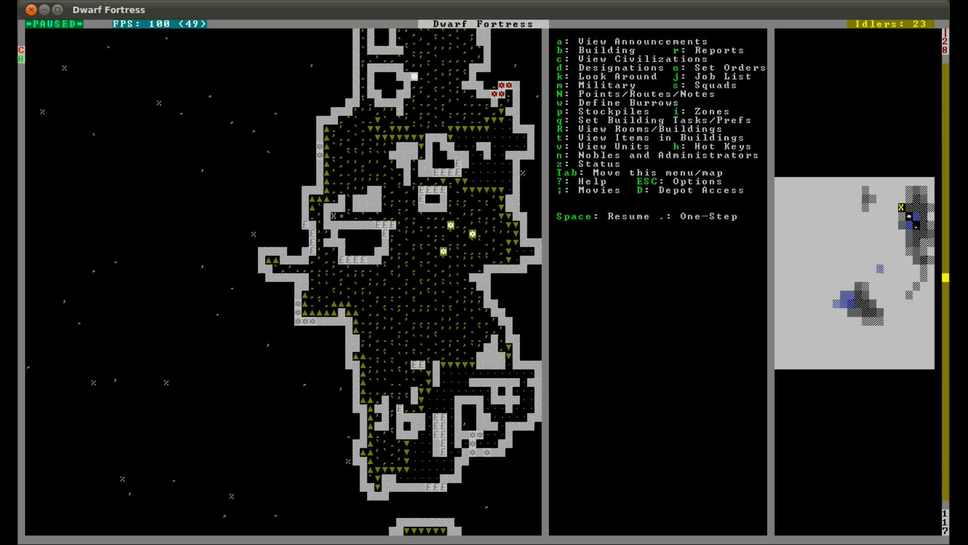
- Place a diorite wall at the failed spot, then return toward the miner
key(b)
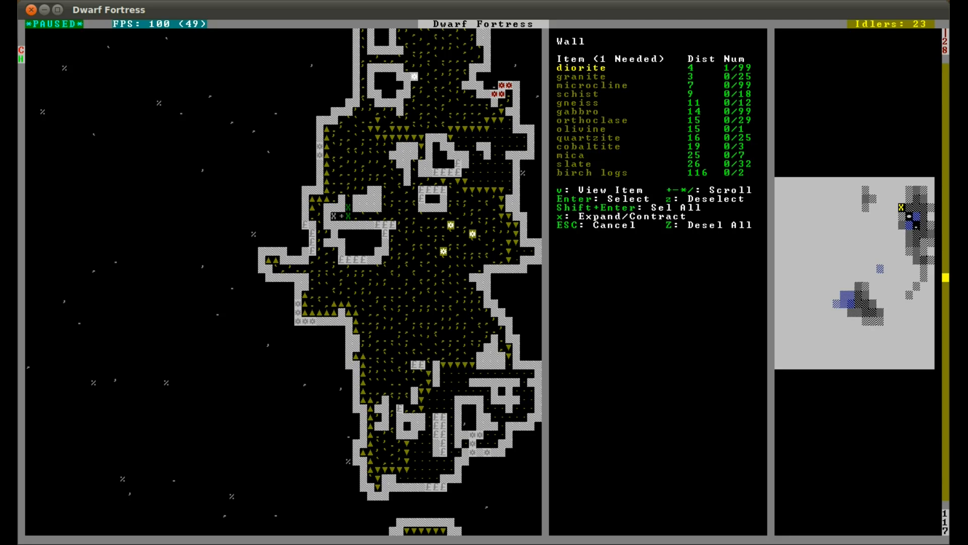
key(Escape)
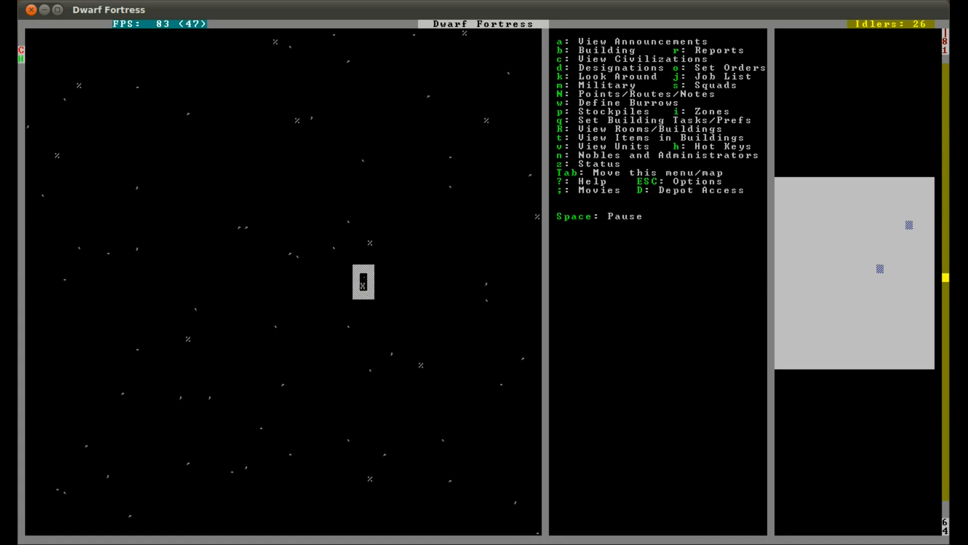
- Climb z-levels up to the main fortress level with the river and workshops
click(364, 282)
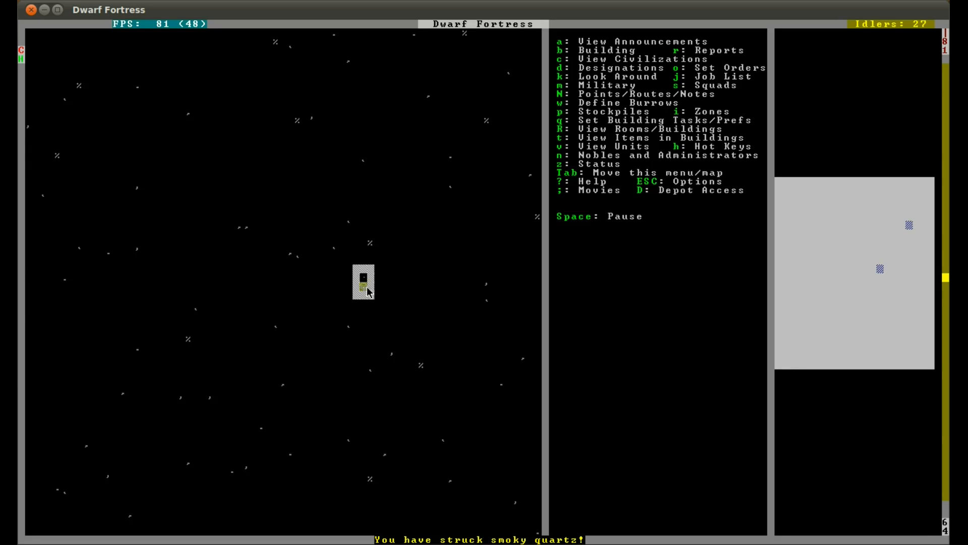
key(Space)
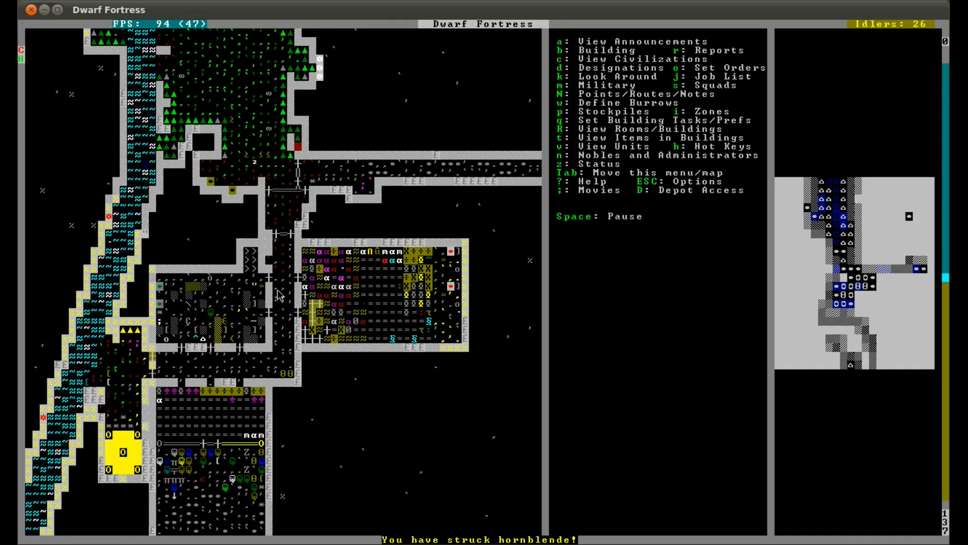
- View and close the Carpenter's Workshop, then switch to Dwarf Therapist's Labors tab
scroll(down, 3)
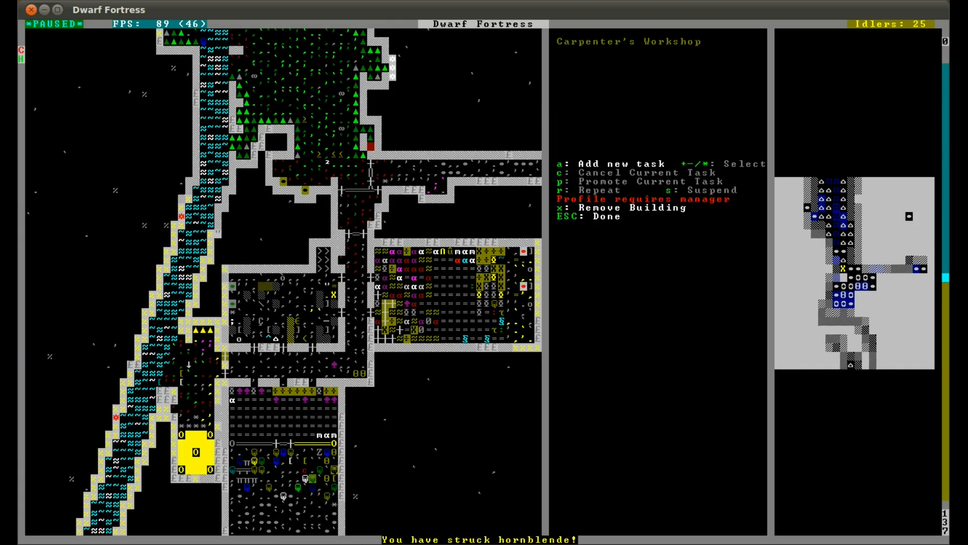
key(a)
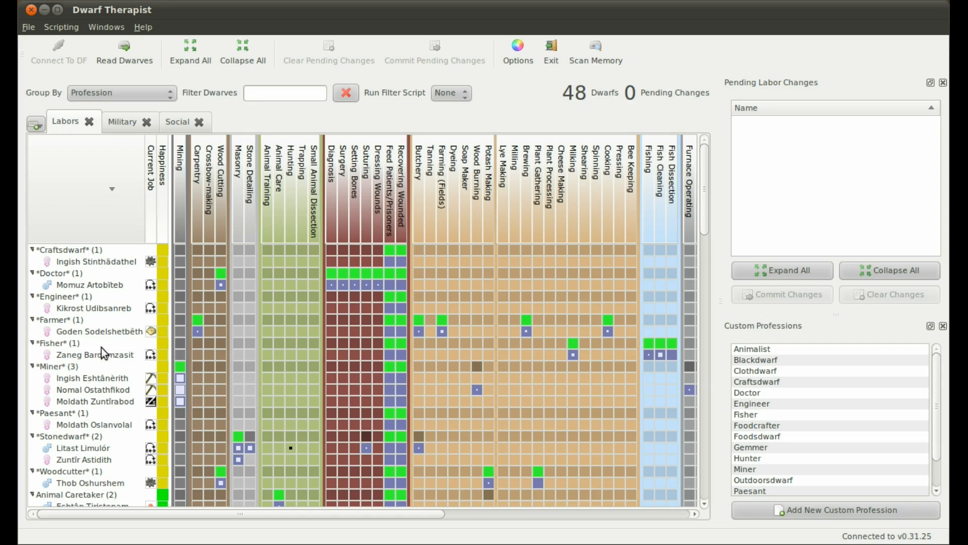
- Scroll Dwarf Therapist's labor grid down to the Miner group
scroll(down, 3)
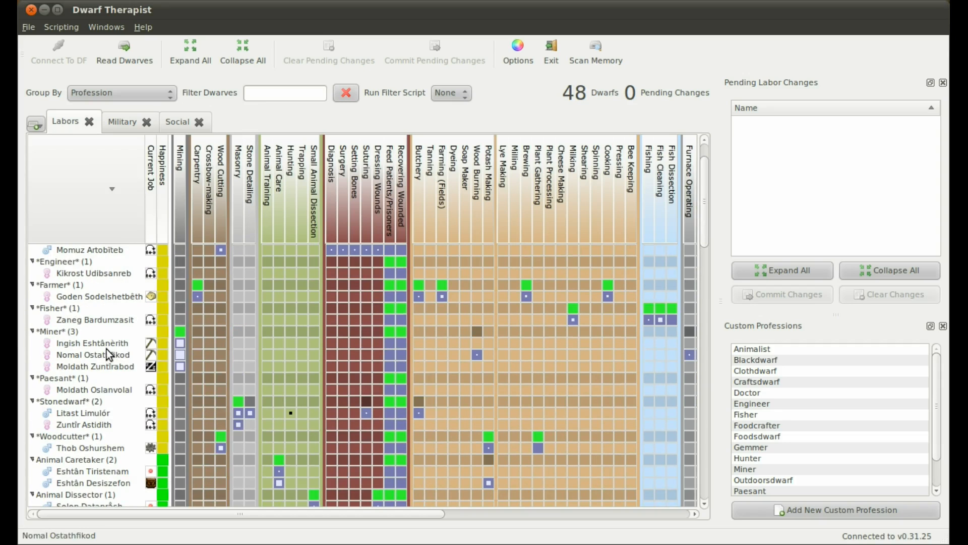
mouse_move(223, 165)
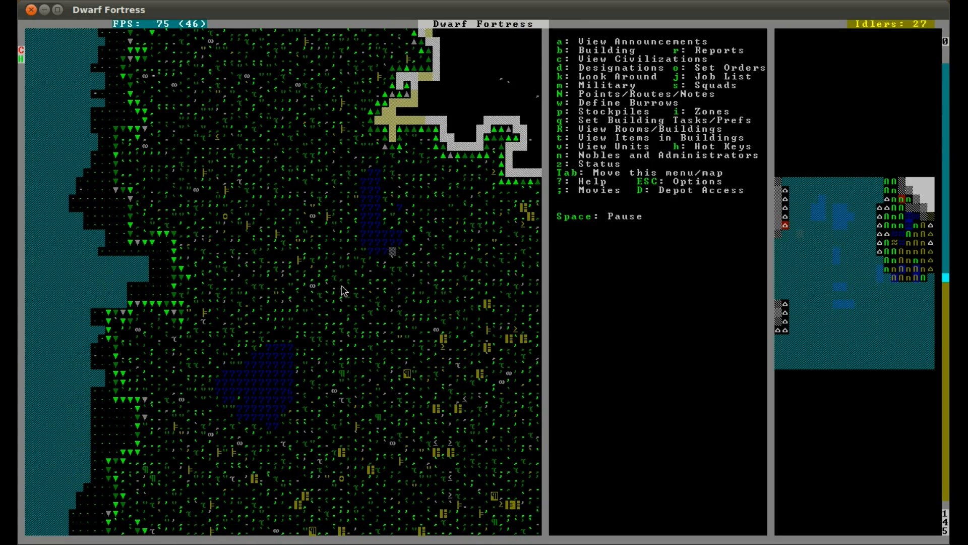
mouse_move(334, 295)
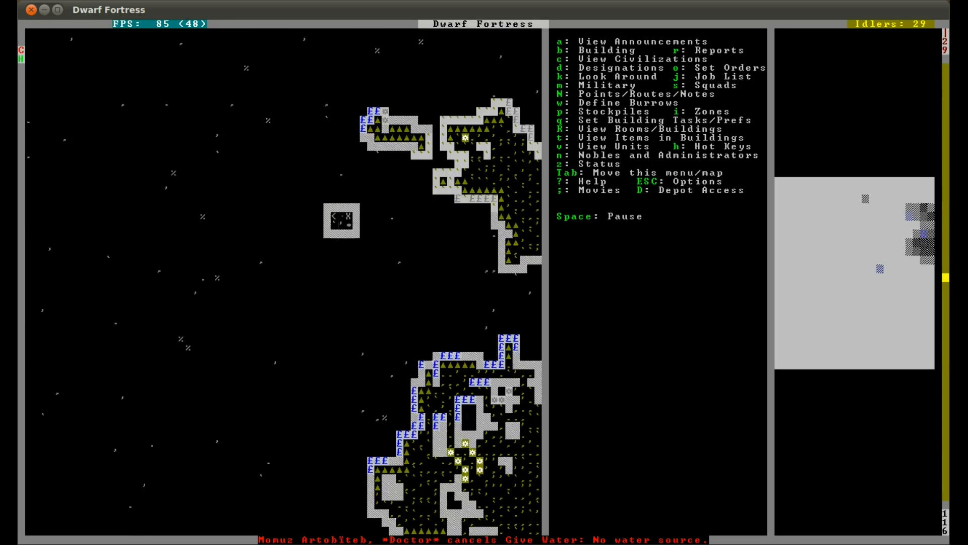
- Descend to the unfinished wall's cavern level, pause, and open Designations
key(space)
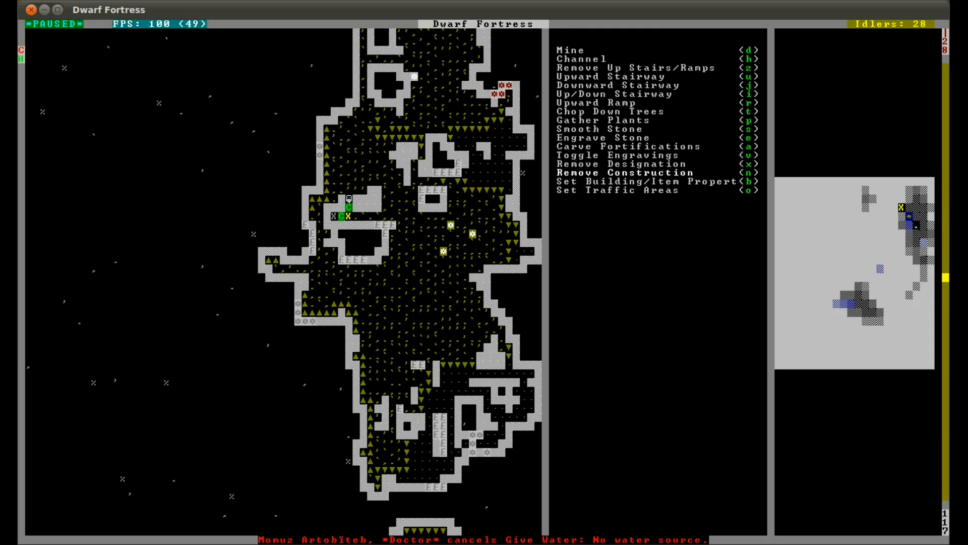
- Exit designations and bring up the construction list of walls, floors and ramps
key(Escape)
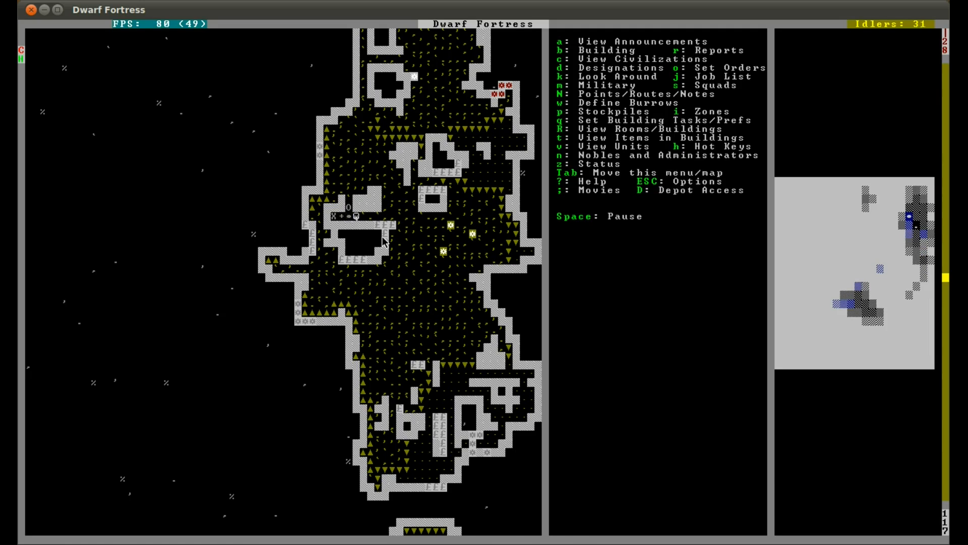
key(space)
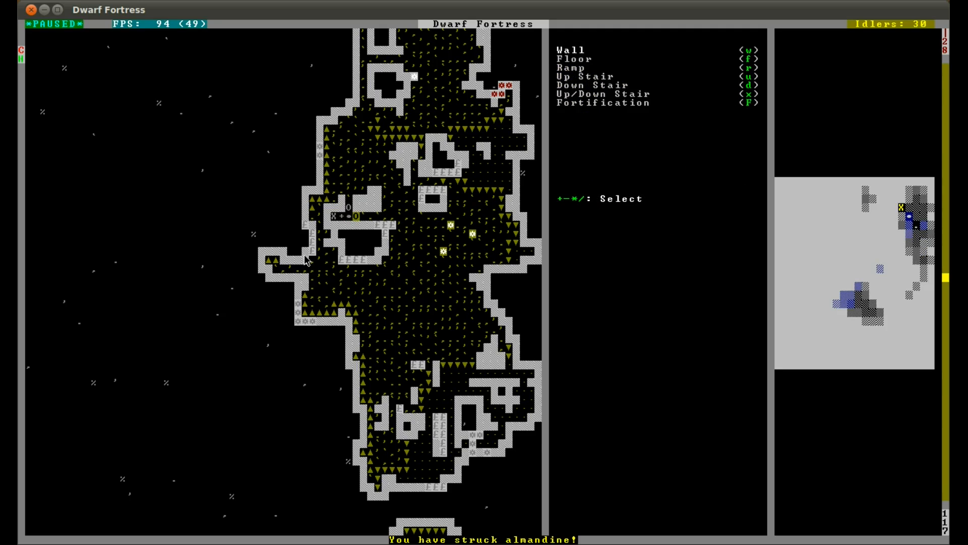
key(Escape)
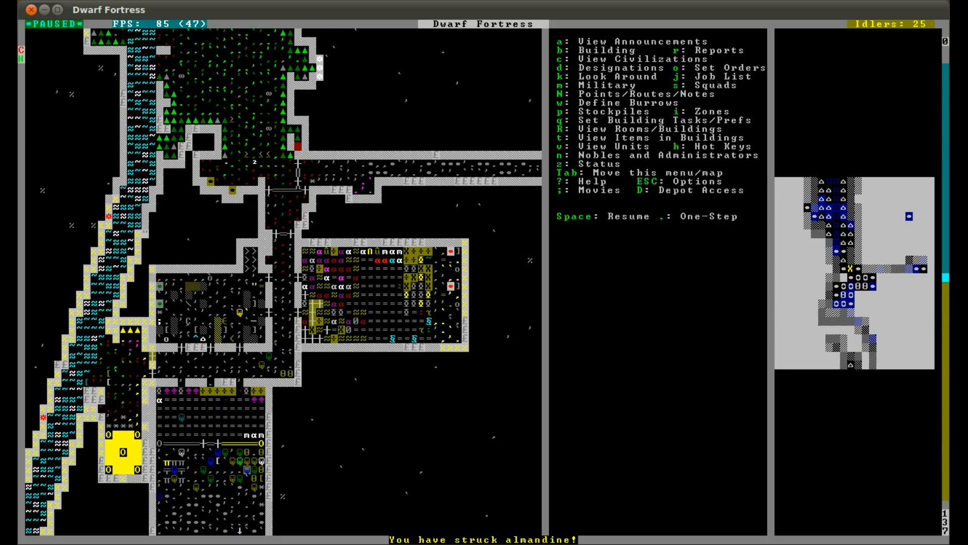
- Switch to Dwarf Therapist and start Read Dwarves to reload the 48-dwarf labor grid
click(125, 52)
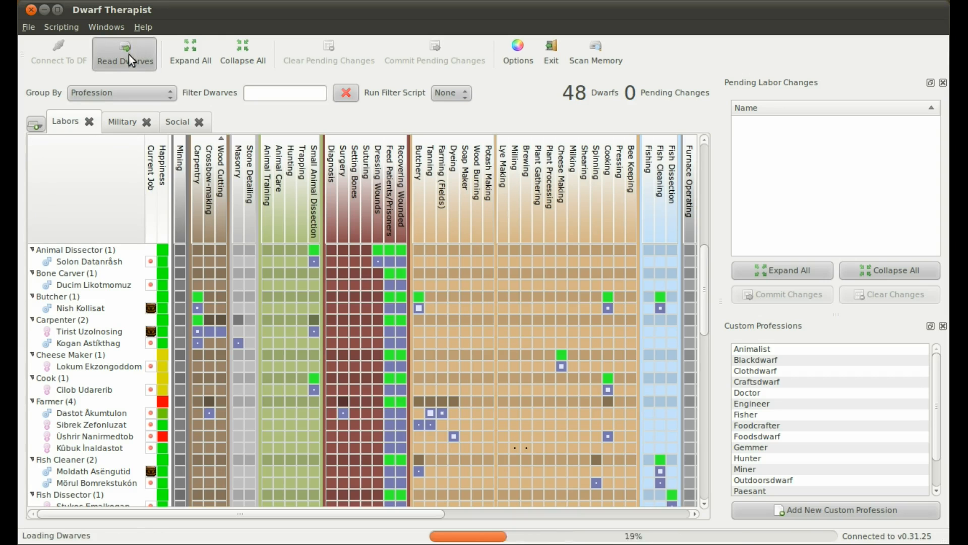
- Finish reading the 48 dwarves and scroll through their current jobs, such as Drink
click(124, 52)
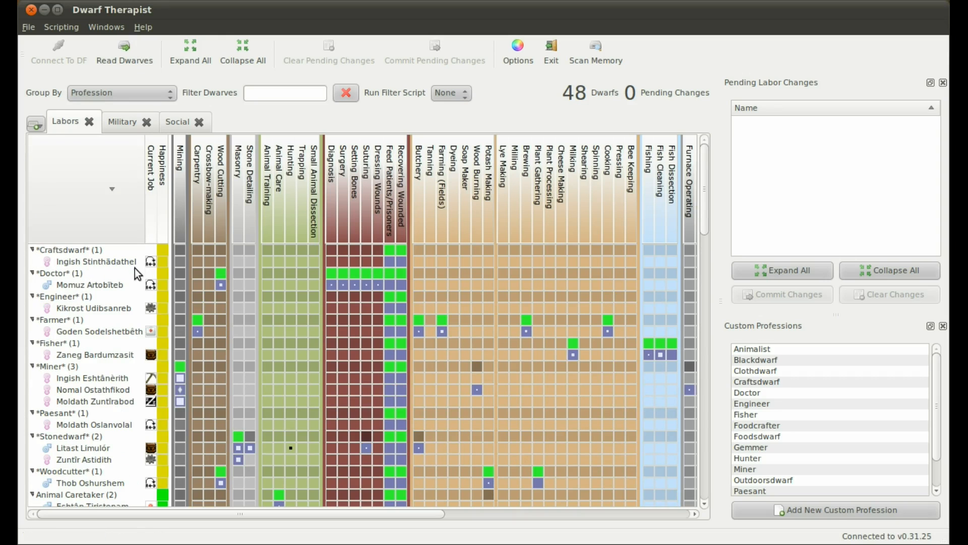
mouse_move(153, 334)
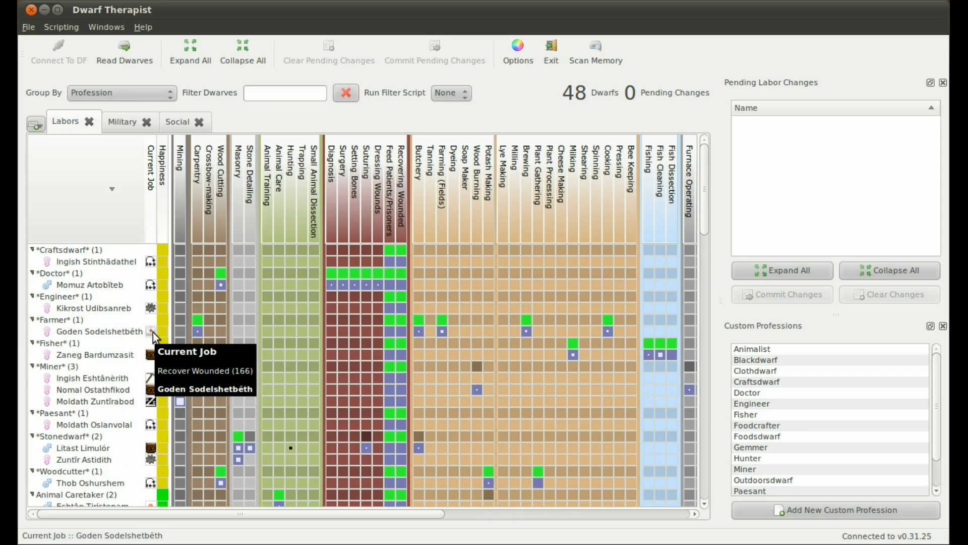
mouse_move(130, 341)
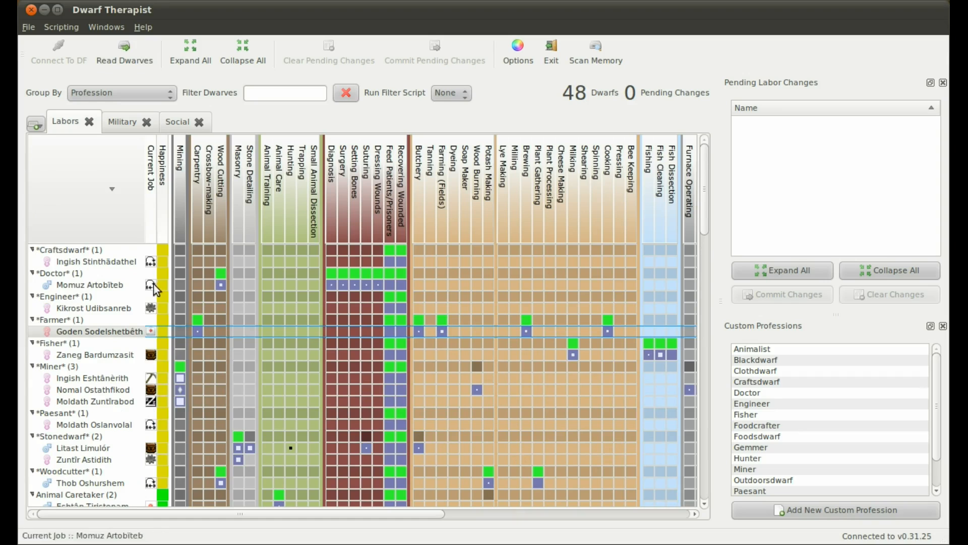
scroll(down, 3)
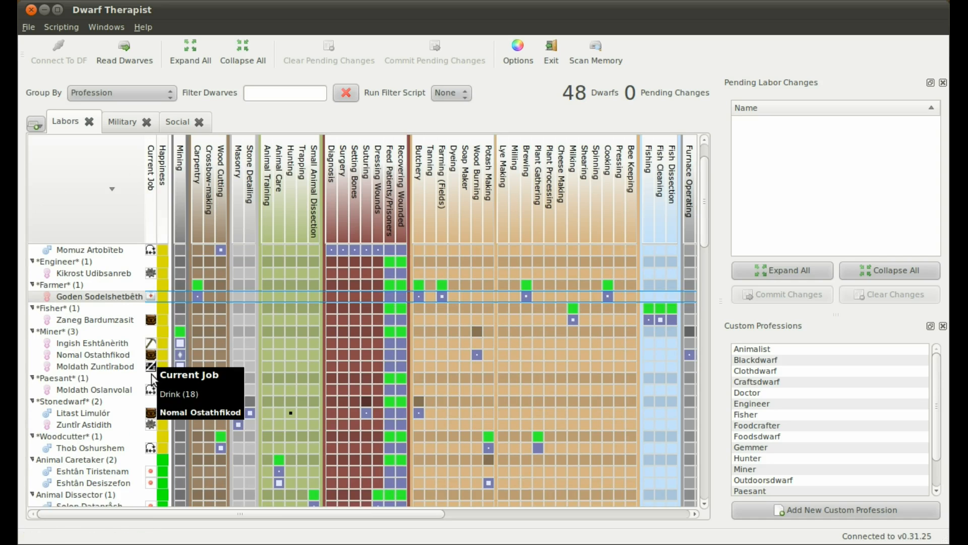
mouse_move(124, 372)
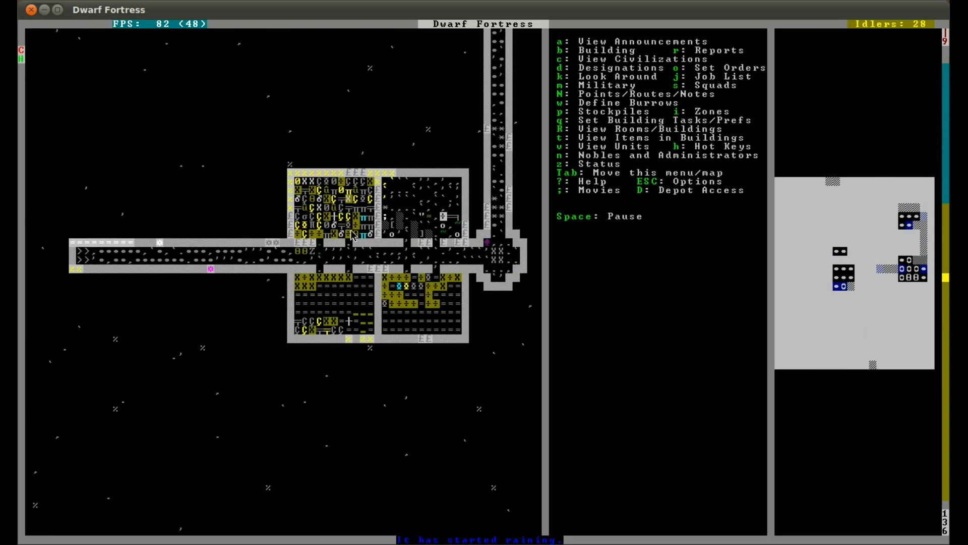
- Resume the game and view the rooms level, opening miner Nomal Ostathfikod's wound report
key(space)
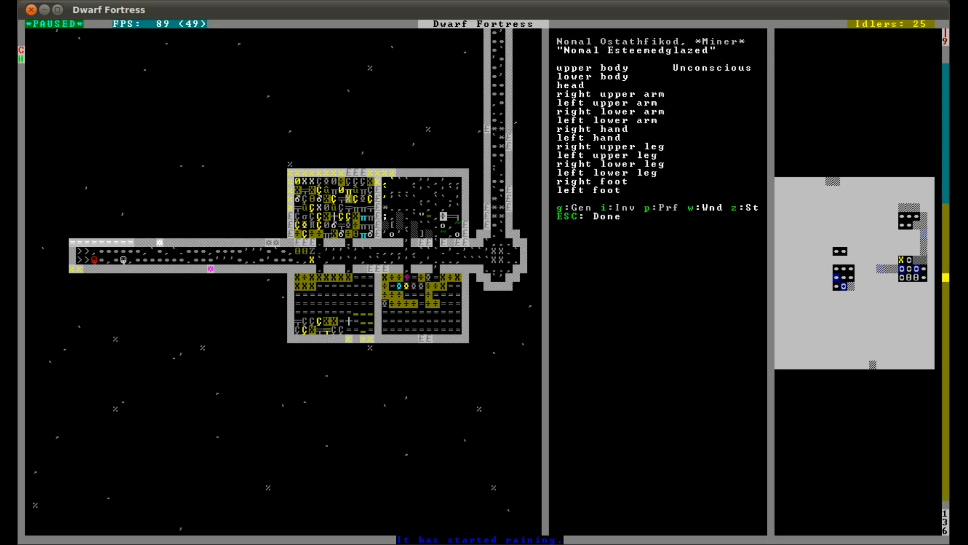
mouse_move(713, 68)
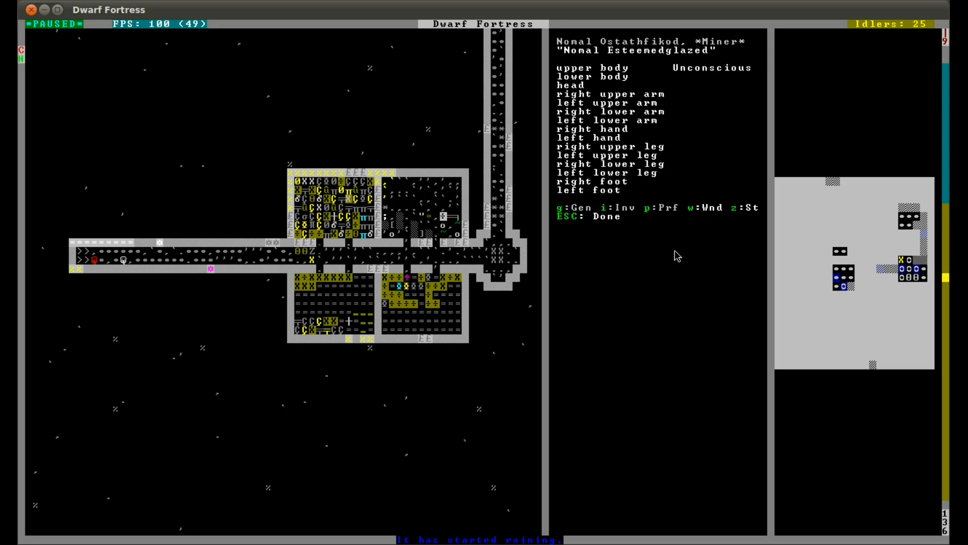
mouse_move(652, 260)
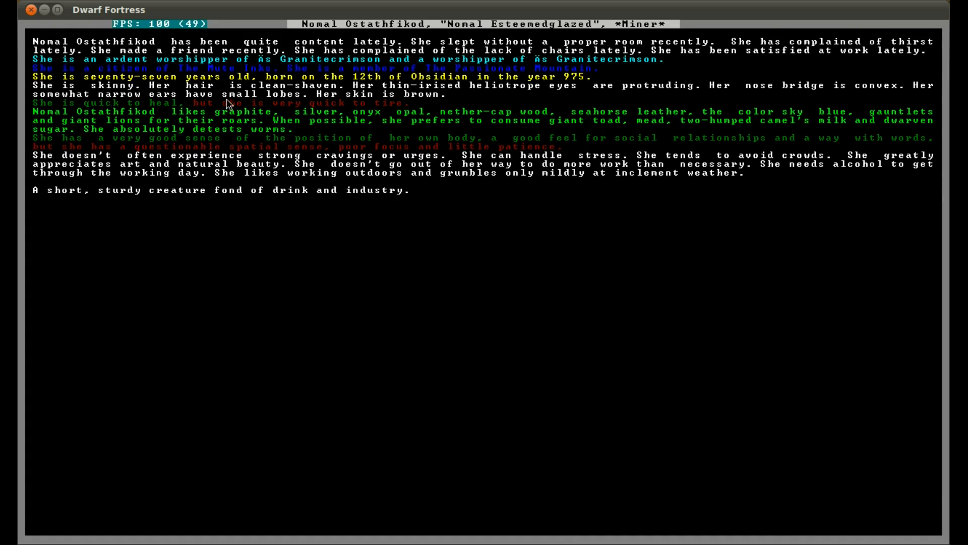
mouse_move(562, 171)
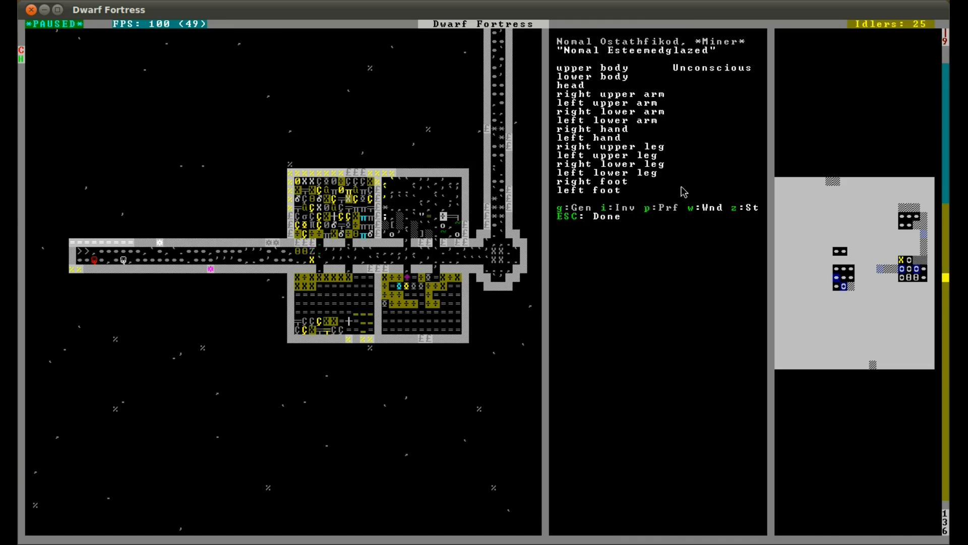
- Close Nomal Ostathfikod's description page and return to the paused map
key(Escape)
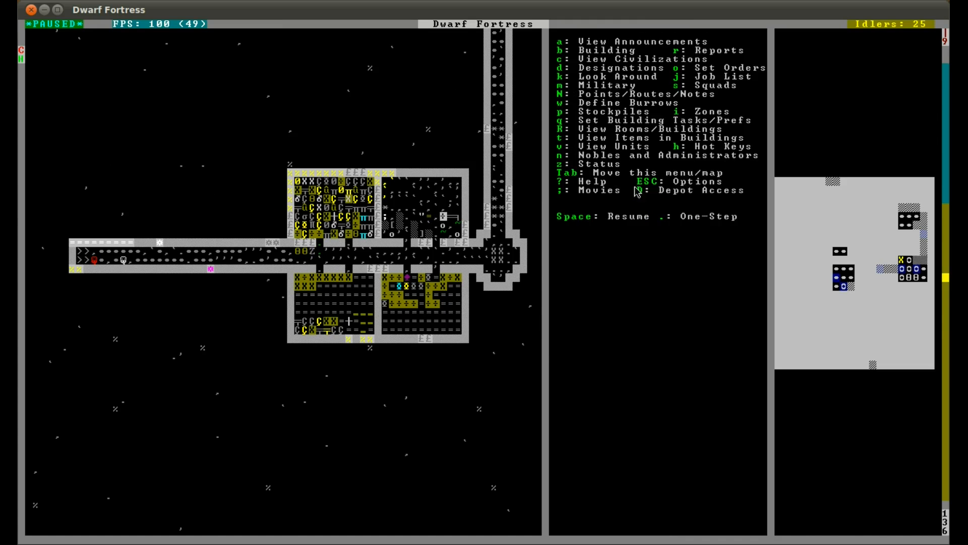
- Enter building query mode and move the view to the walled lever room and corridor
key(space)
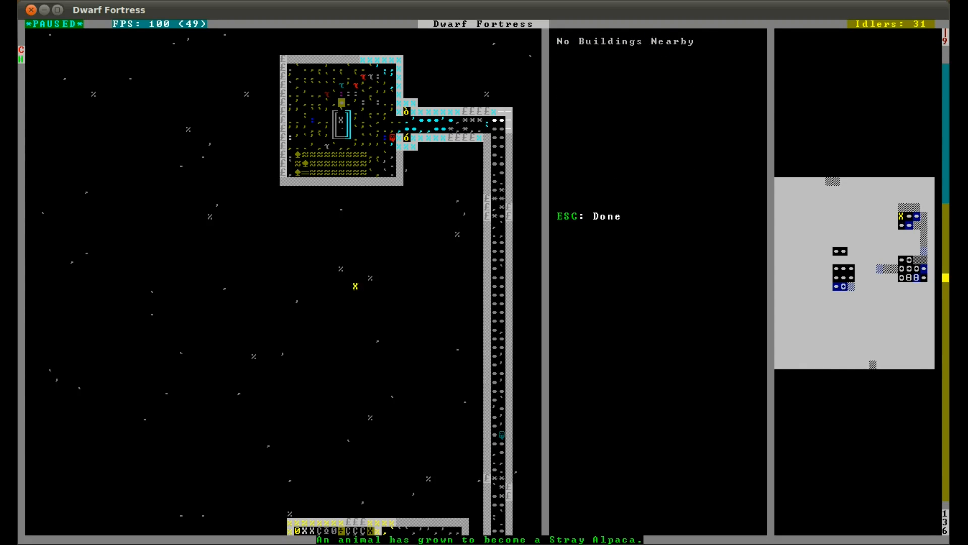
click(410, 111)
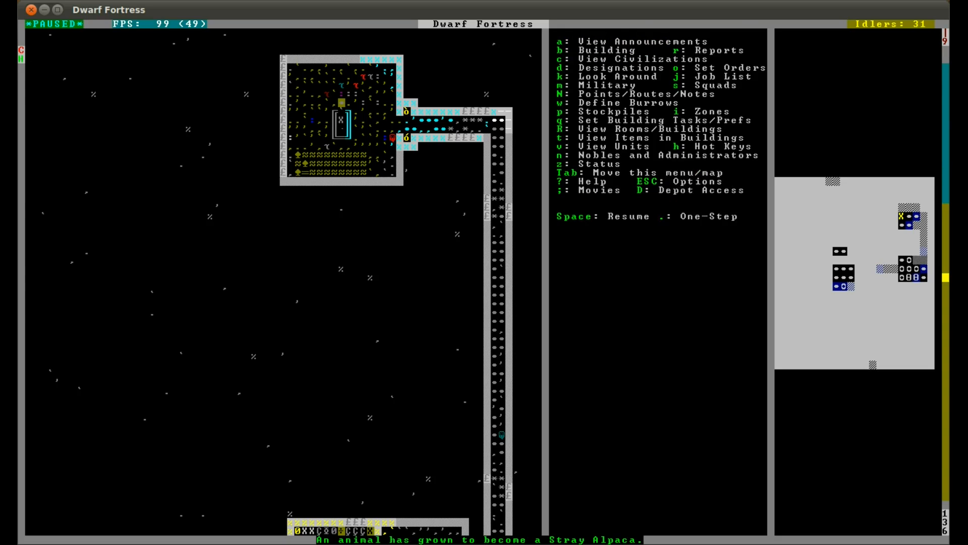
- Unpause the game over the walled room and long corridor level
key(space)
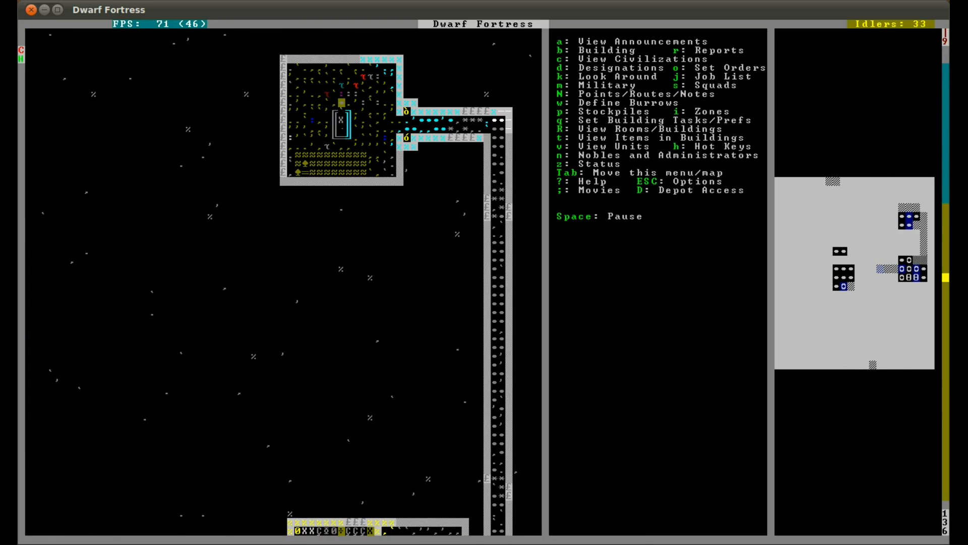
mouse_move(432, 191)
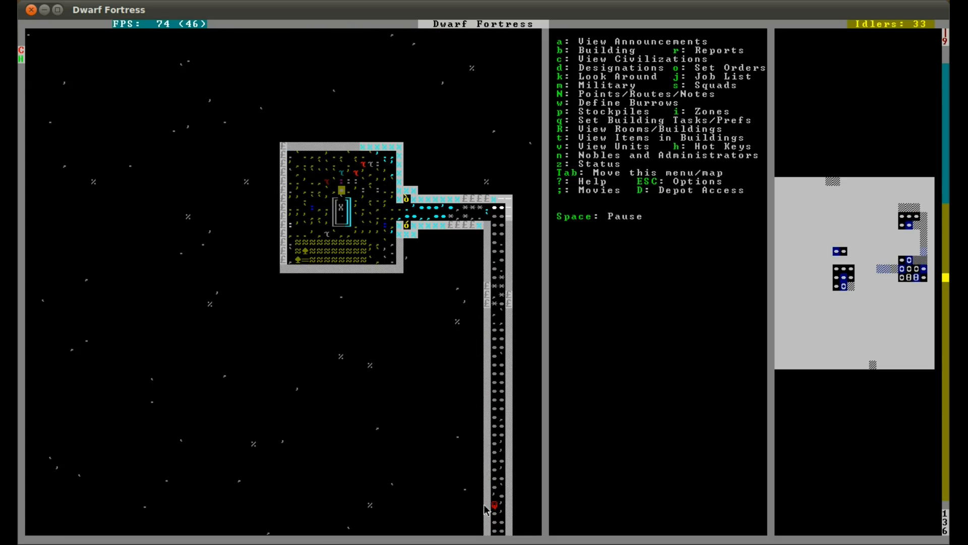
mouse_move(494, 292)
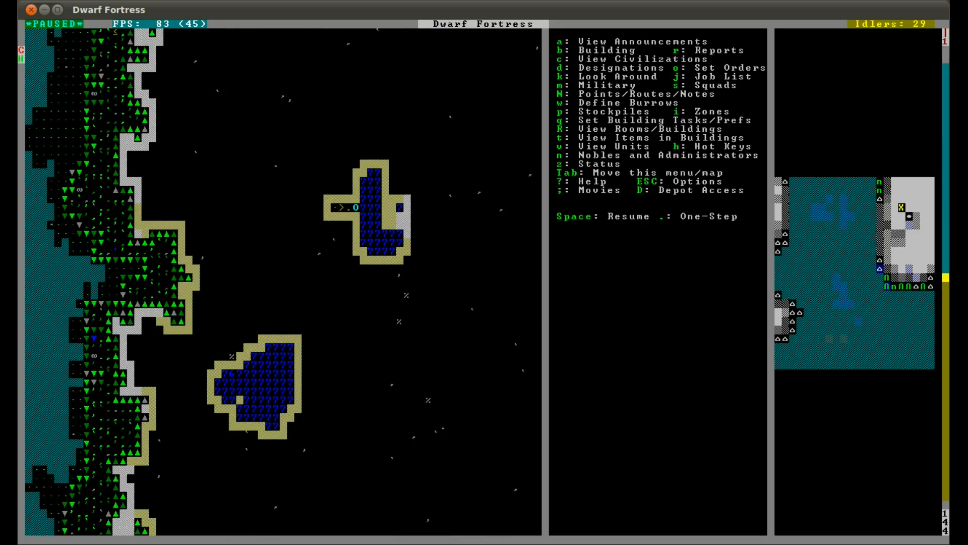
- Designate a dig on the corridor tile by the upper pond, then let time run
key(d)
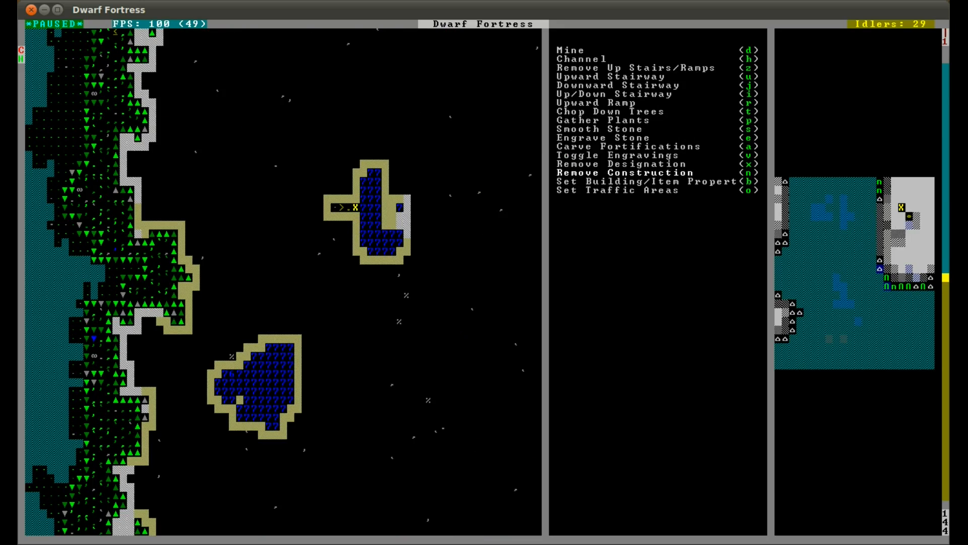
key(Escape)
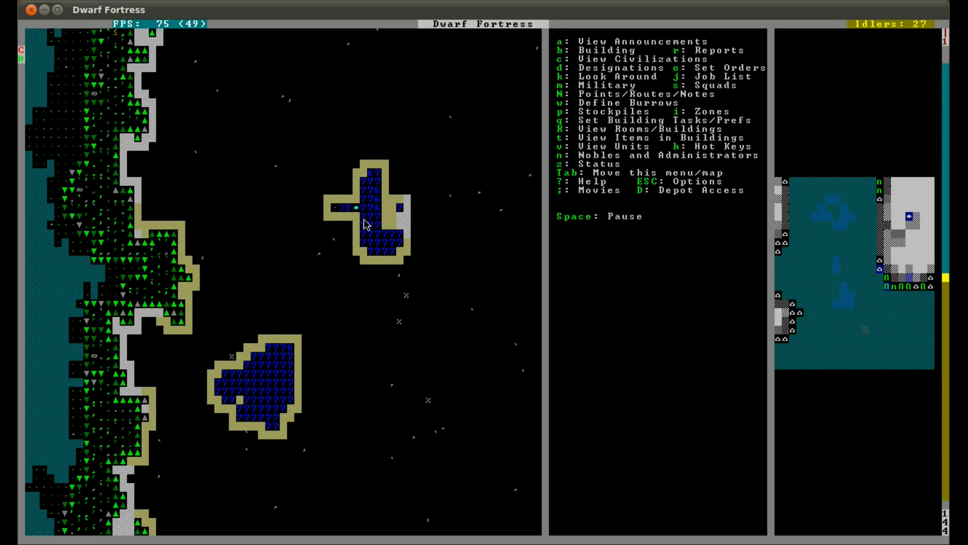
key(space)
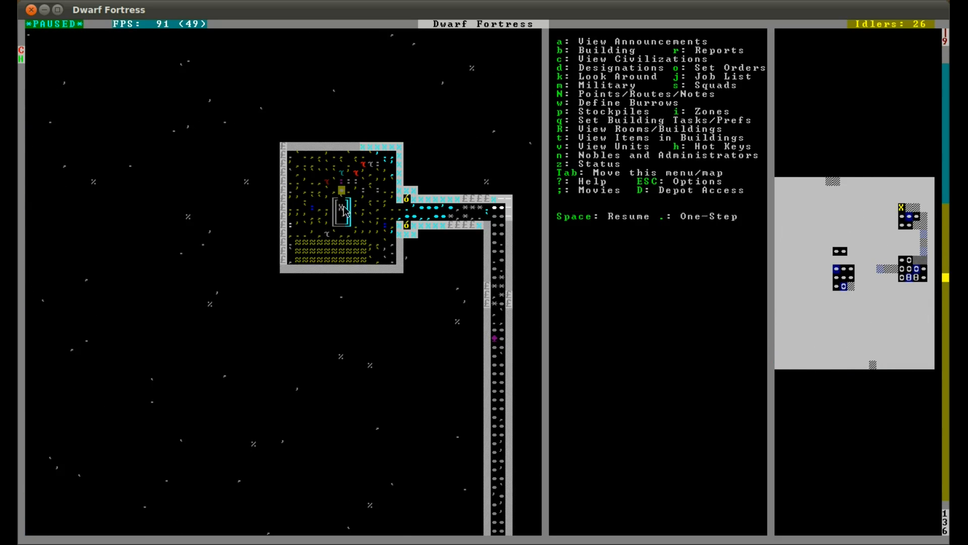
mouse_move(351, 233)
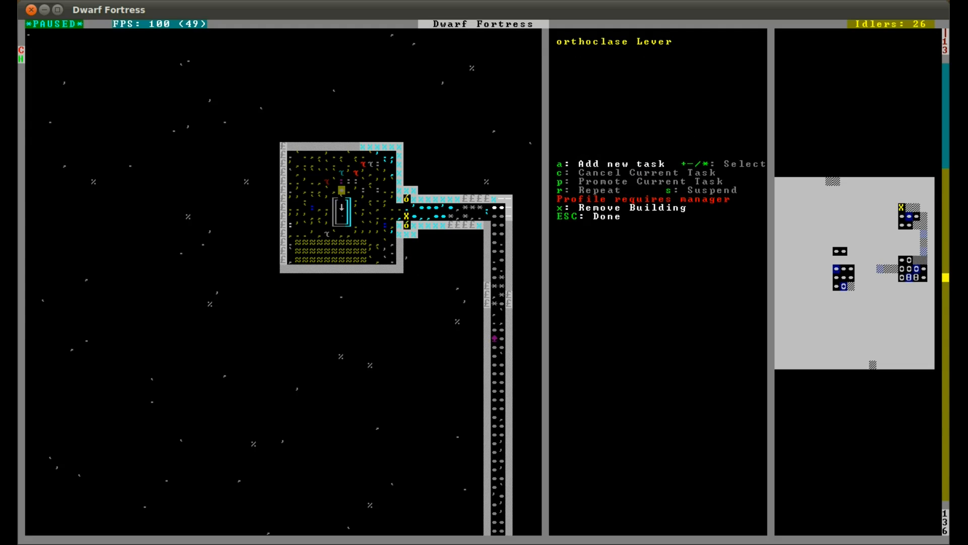
mouse_move(344, 204)
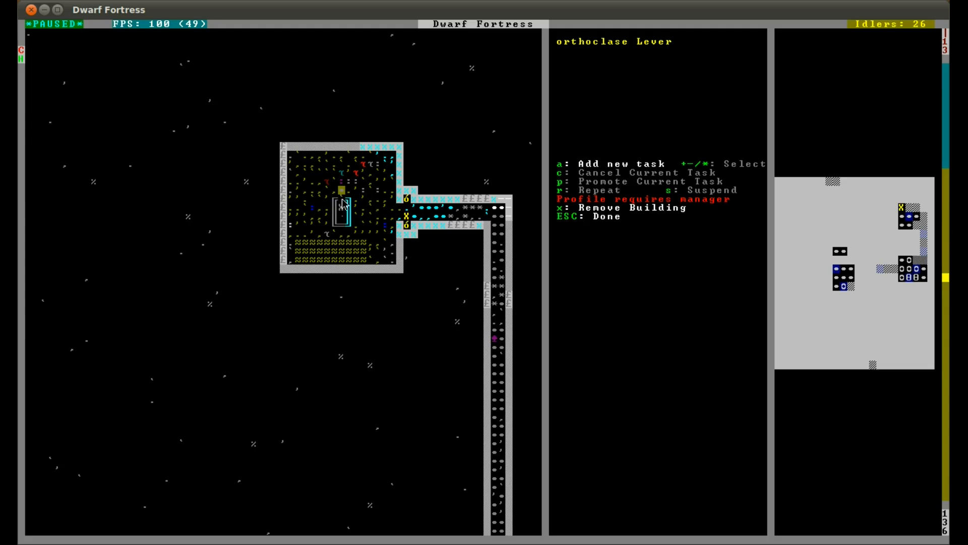
mouse_move(344, 206)
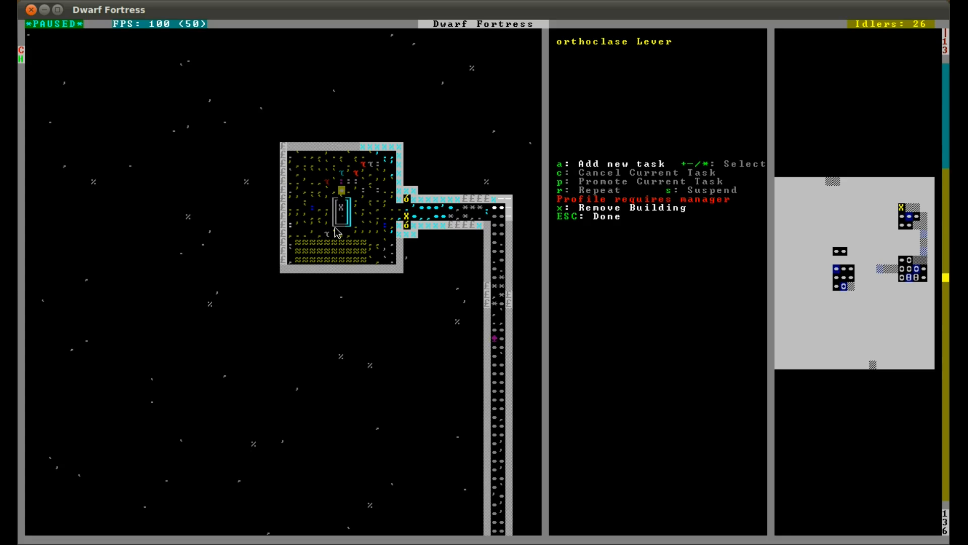
mouse_move(343, 229)
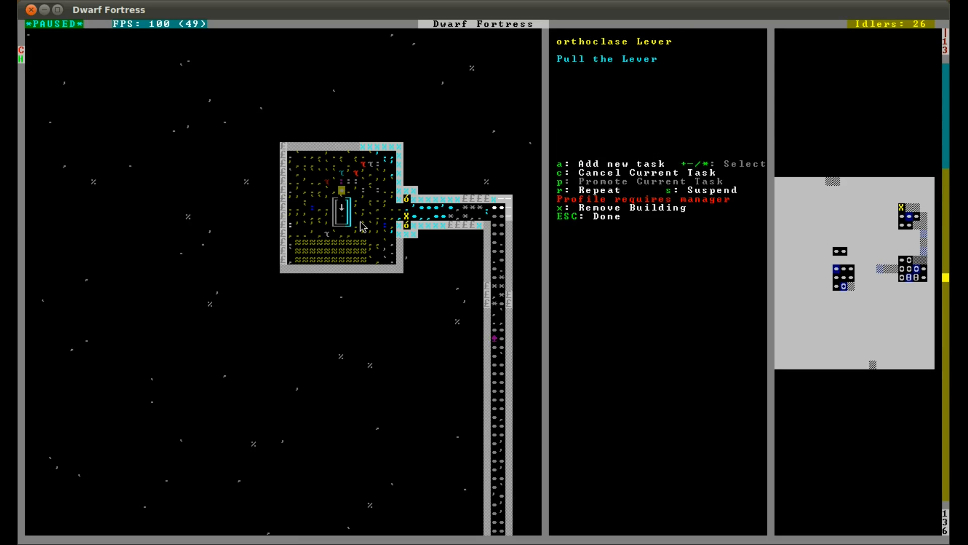
- Close the orthoclase lever's task screen after queuing its Pull the Lever job
key(Escape)
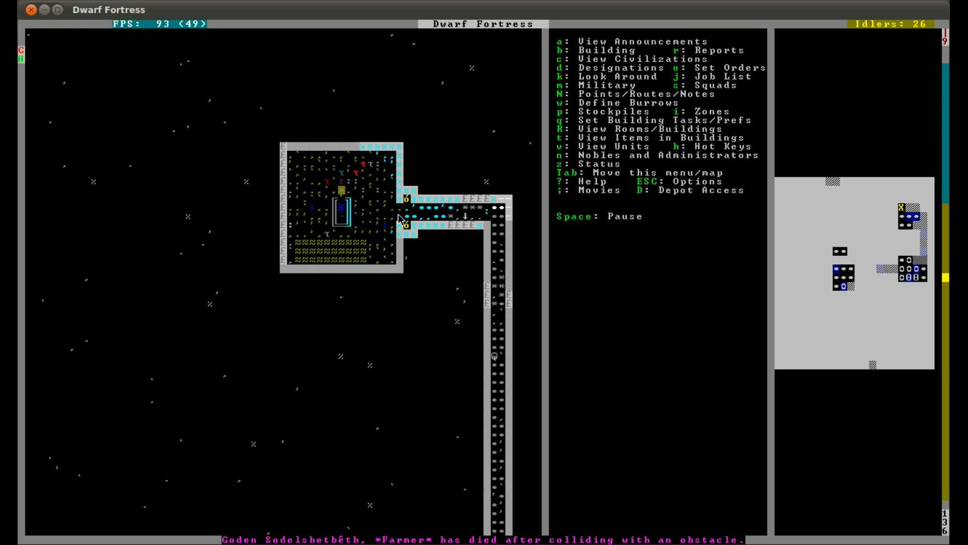
- Check other levels after the lever pull, return, and let the game run
key(space)
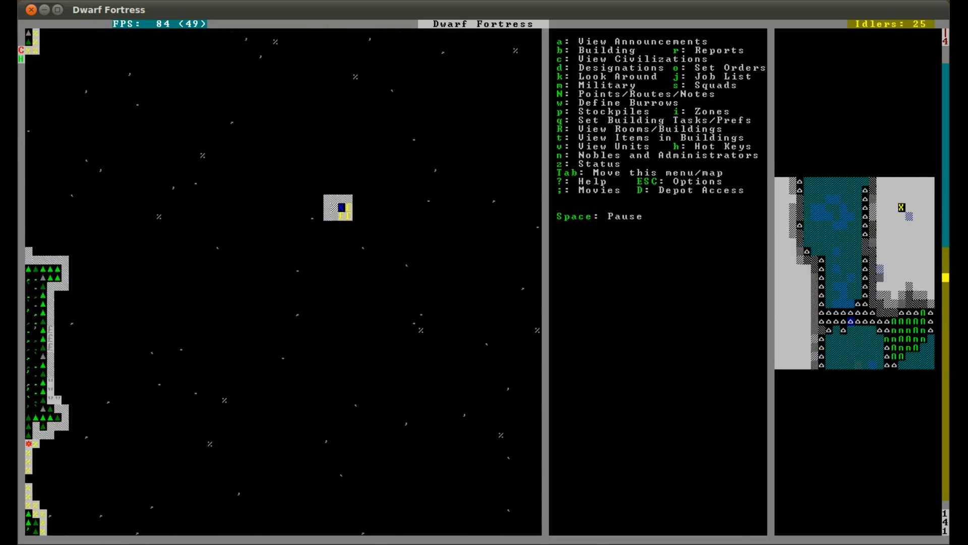
key(Space)
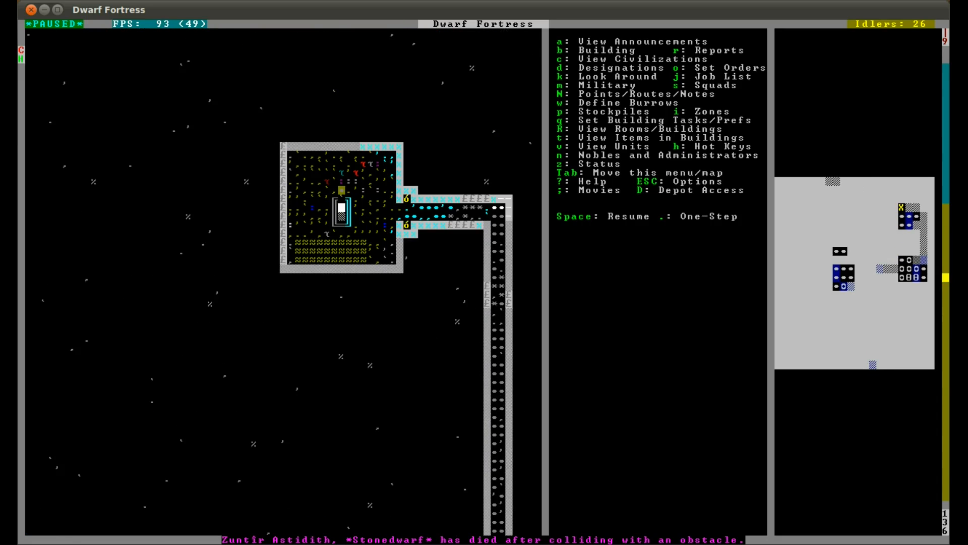
key(Space)
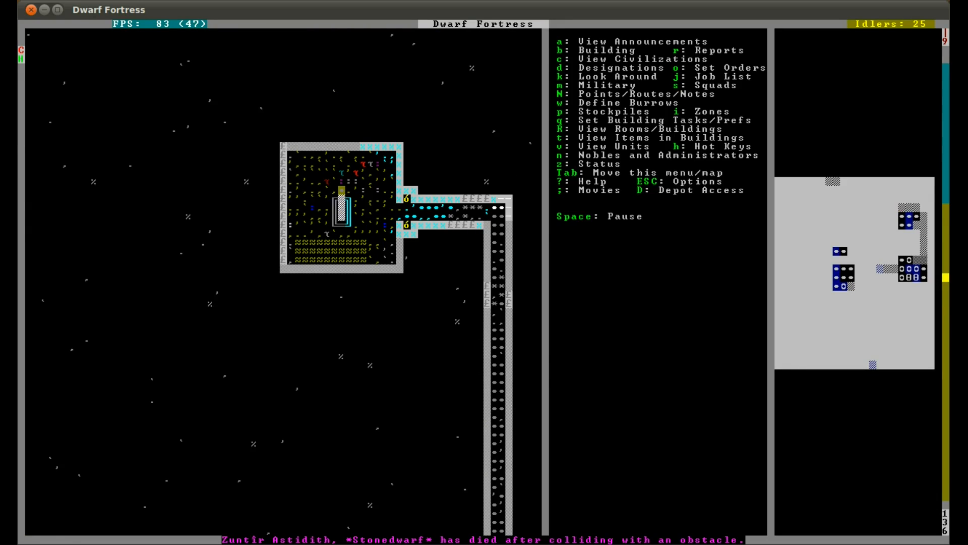
key(space)
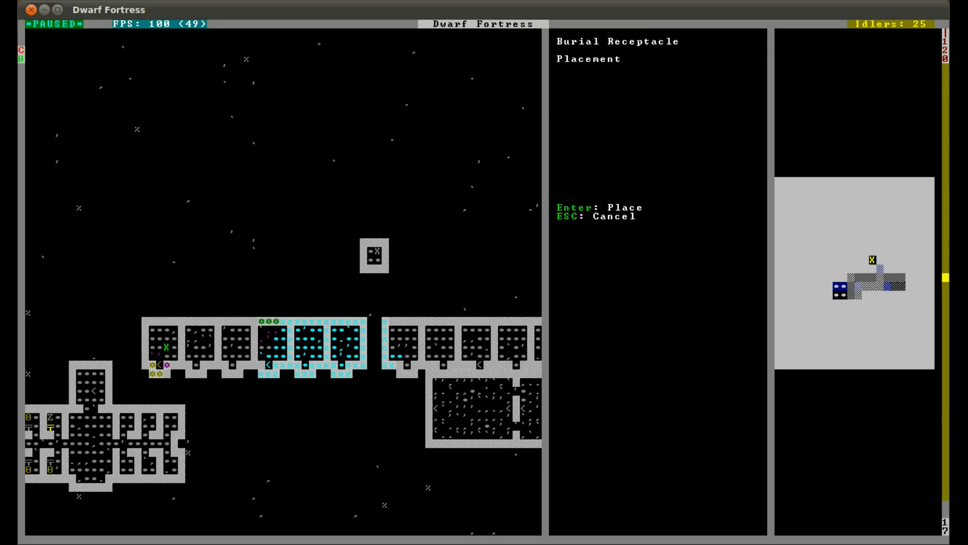
- Place the coffin in the small room above the bedroom row
key(Enter)
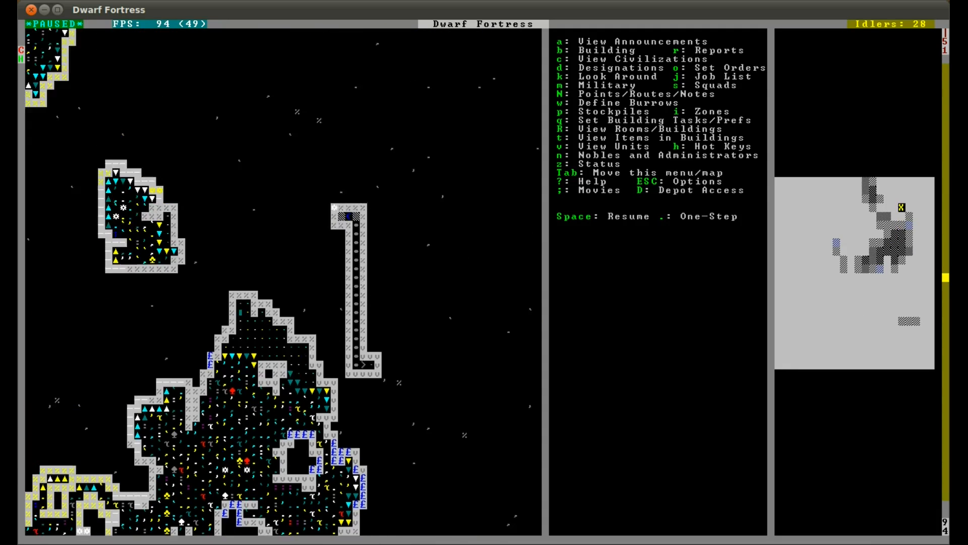
- Scroll down three z-levels to view the larger flooded cavern below
scroll(down, 3)
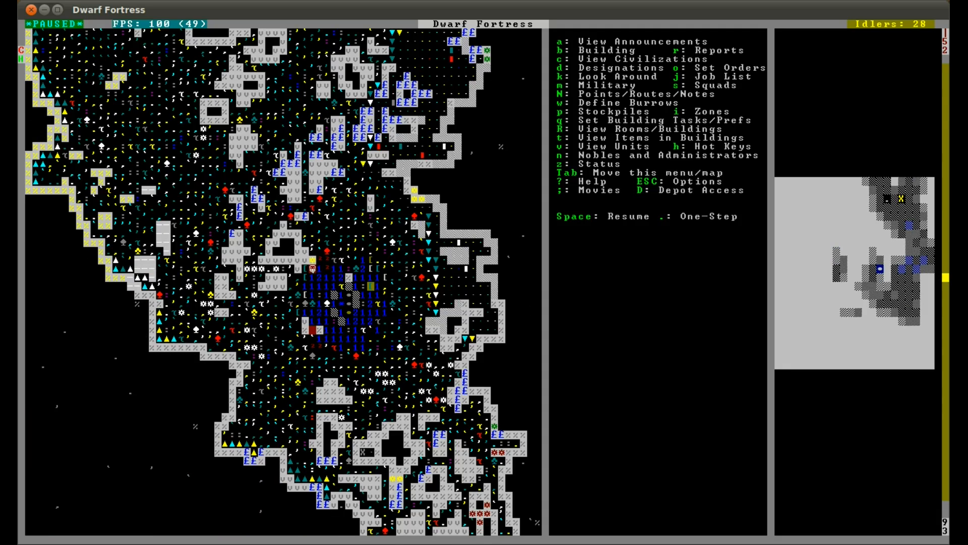
mouse_move(316, 291)
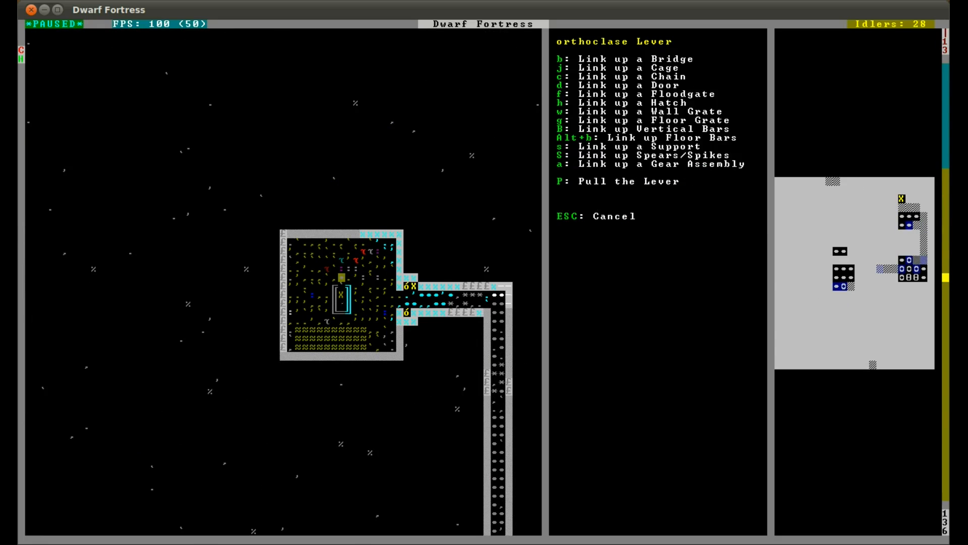
- Queue another Pull the Lever job on the orthoclase lever and close its menu
key(Escape)
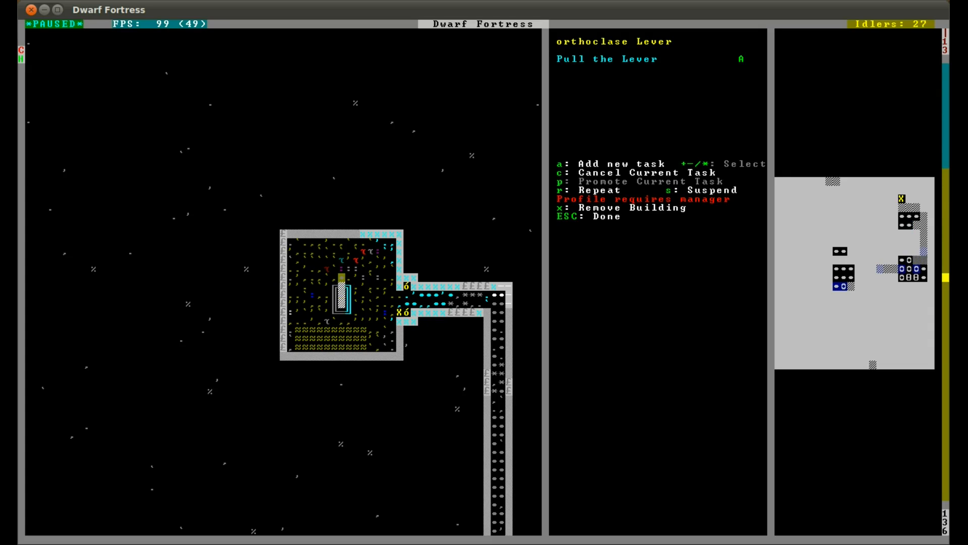
key(Escape)
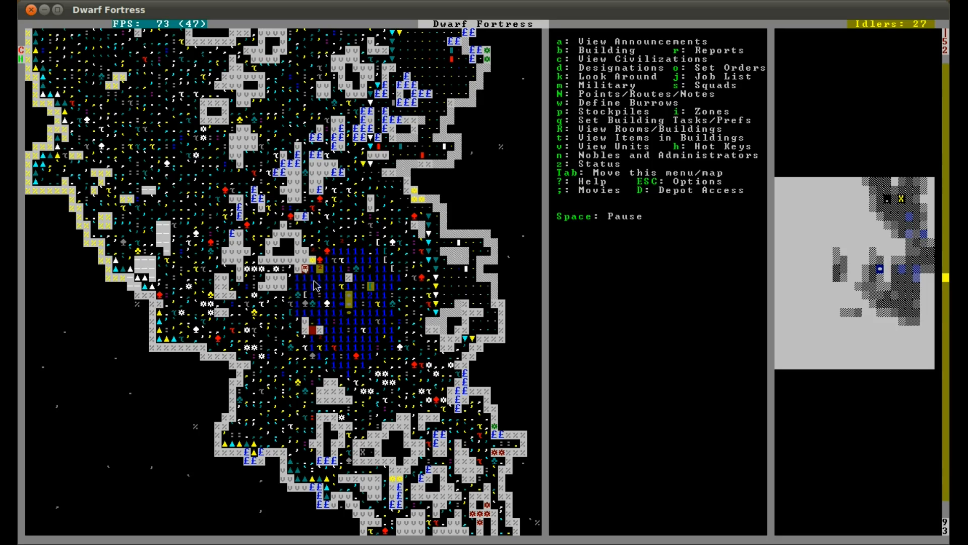
mouse_move(351, 319)
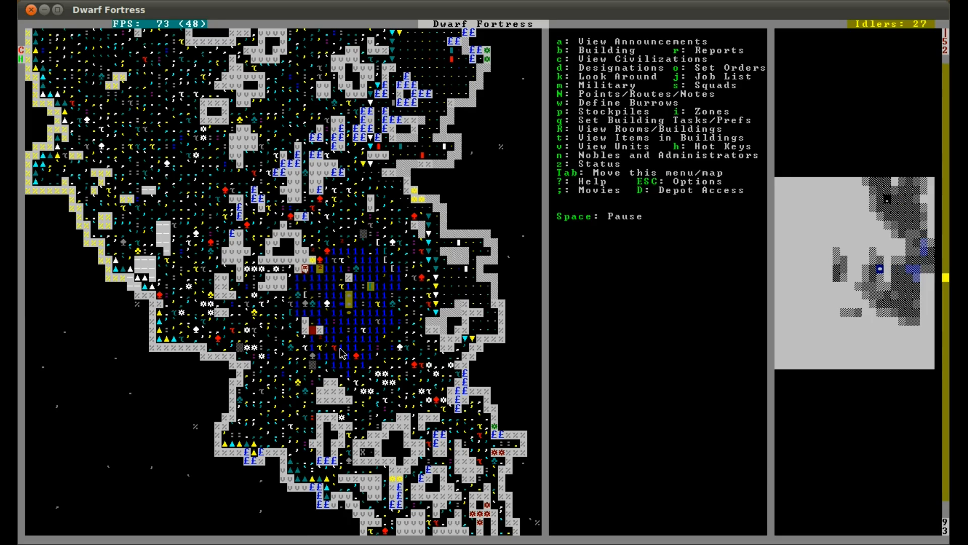
- Select a coffin in the tomb row to show its burial settings
key(SPACE)
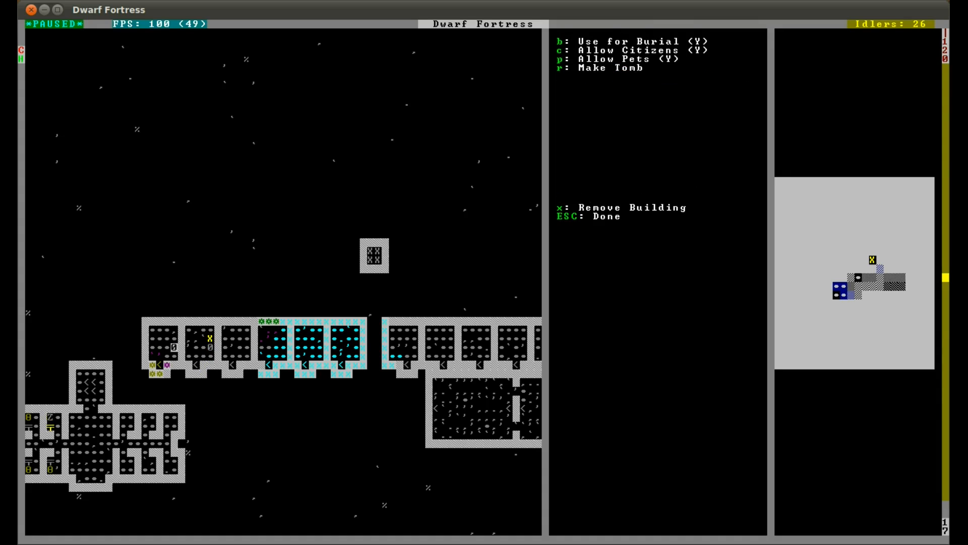
- Close the coffin's settings, view a bed's Make Bedroom settings, then exit
key(Escape)
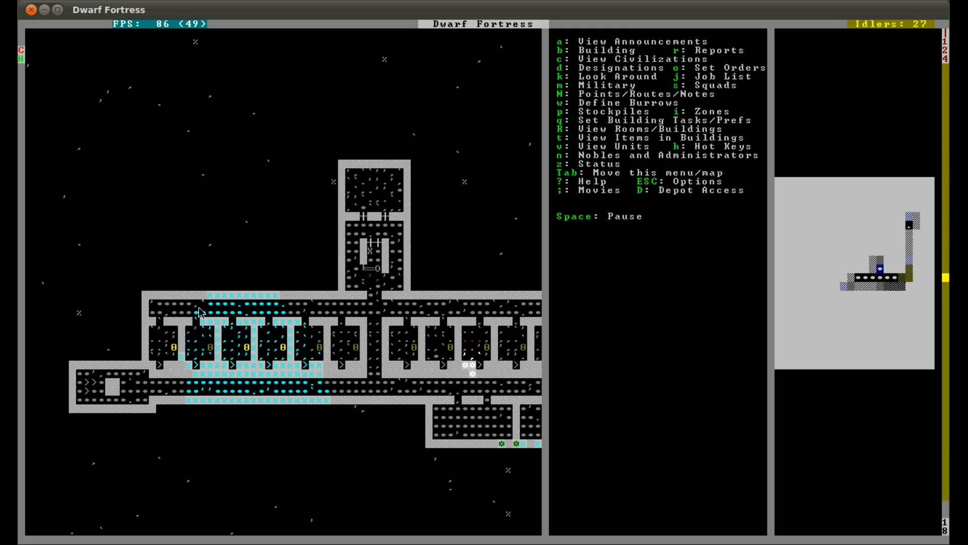
key(space)
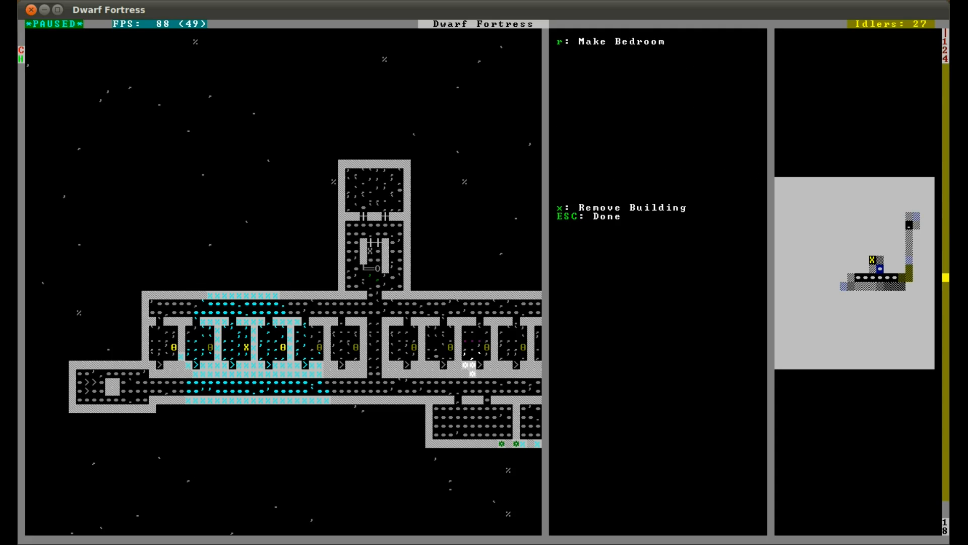
key(Escape)
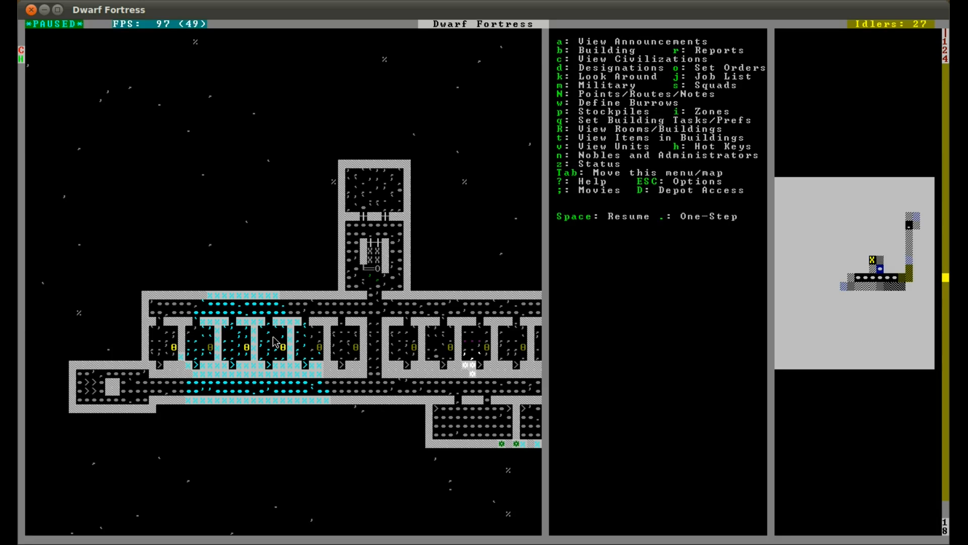
mouse_move(468, 335)
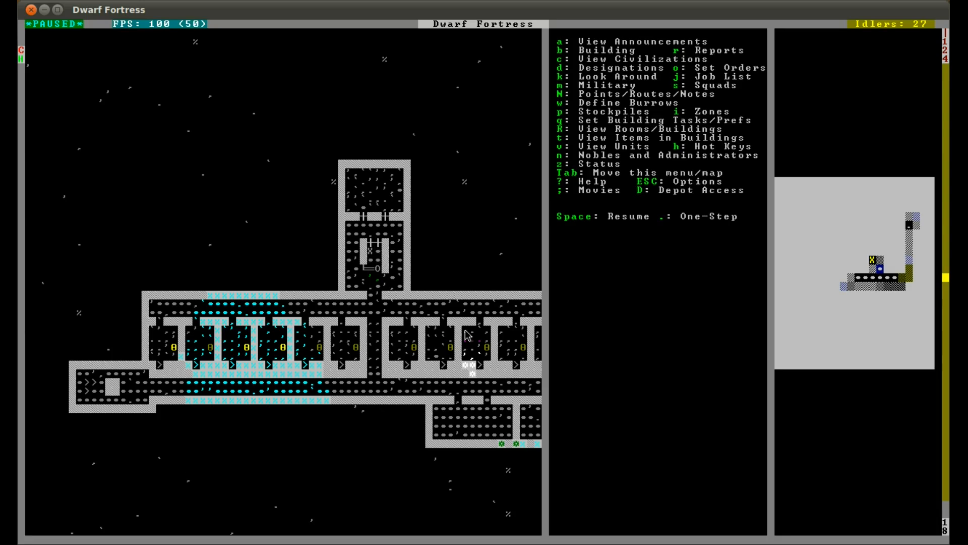
mouse_move(387, 440)
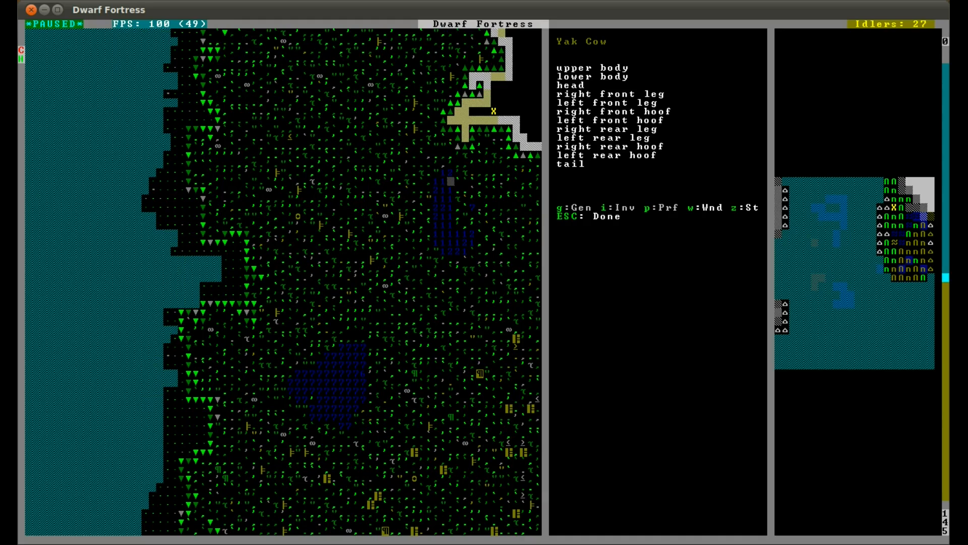
mouse_move(470, 333)
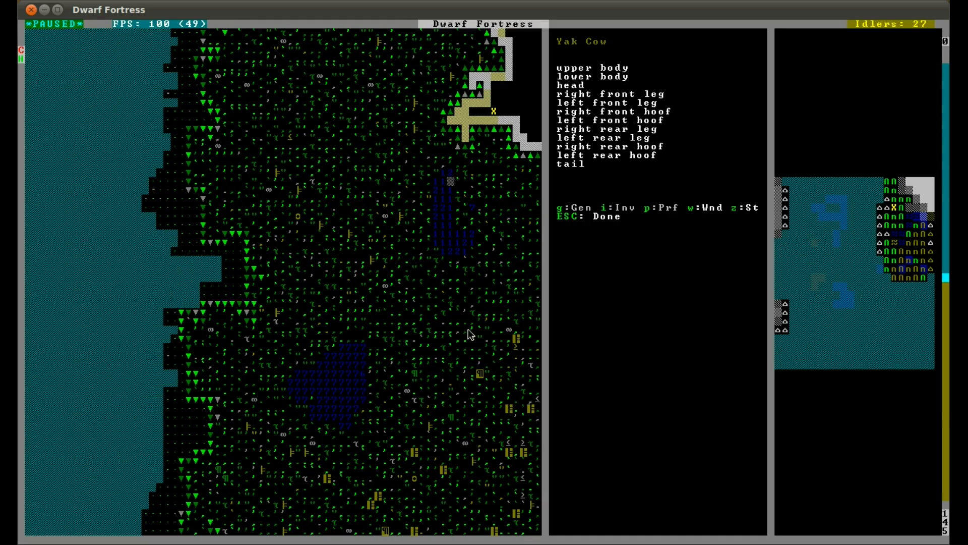
mouse_move(443, 171)
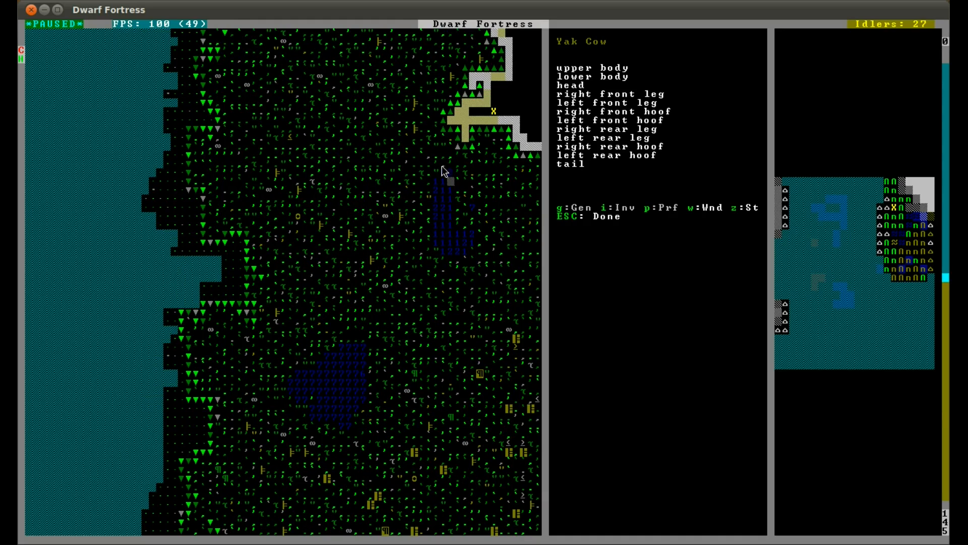
mouse_move(428, 165)
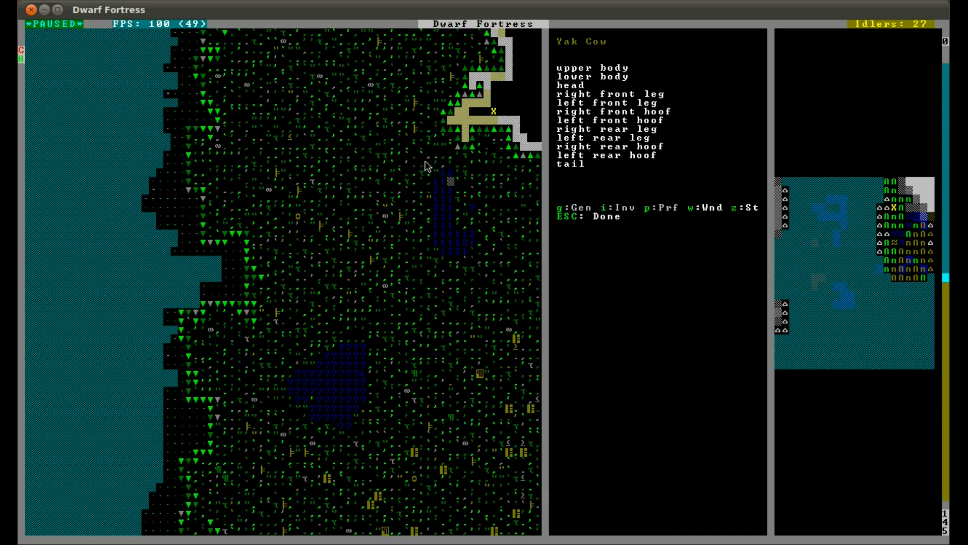
mouse_move(327, 276)
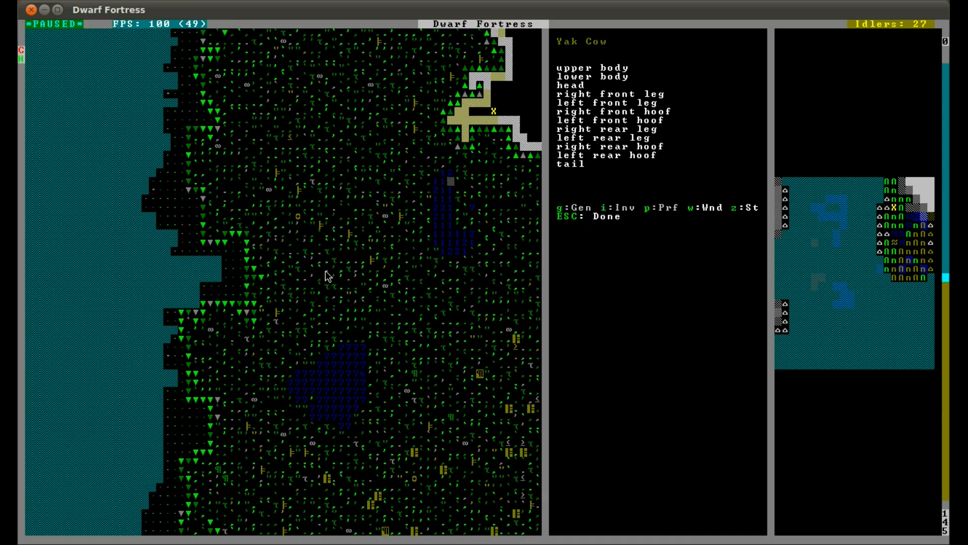
mouse_move(308, 278)
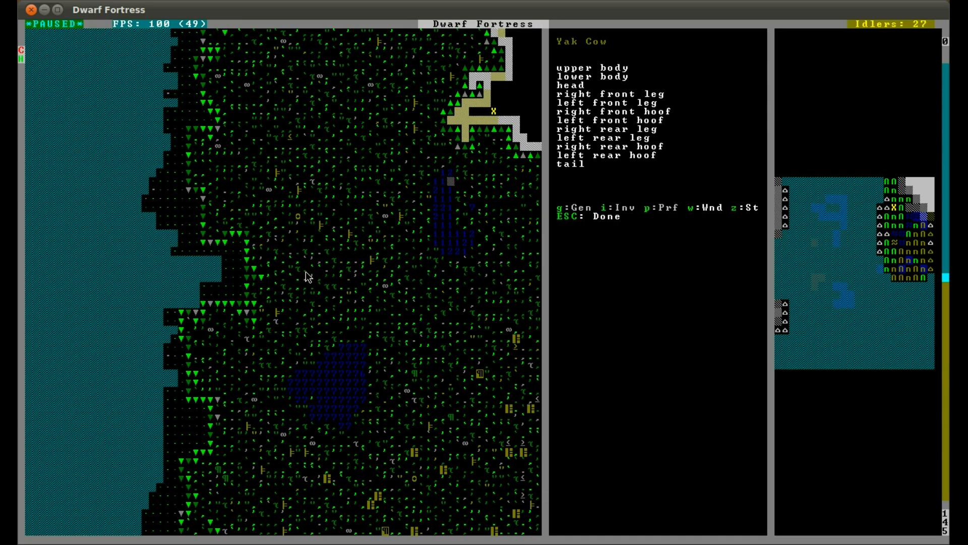
mouse_move(347, 257)
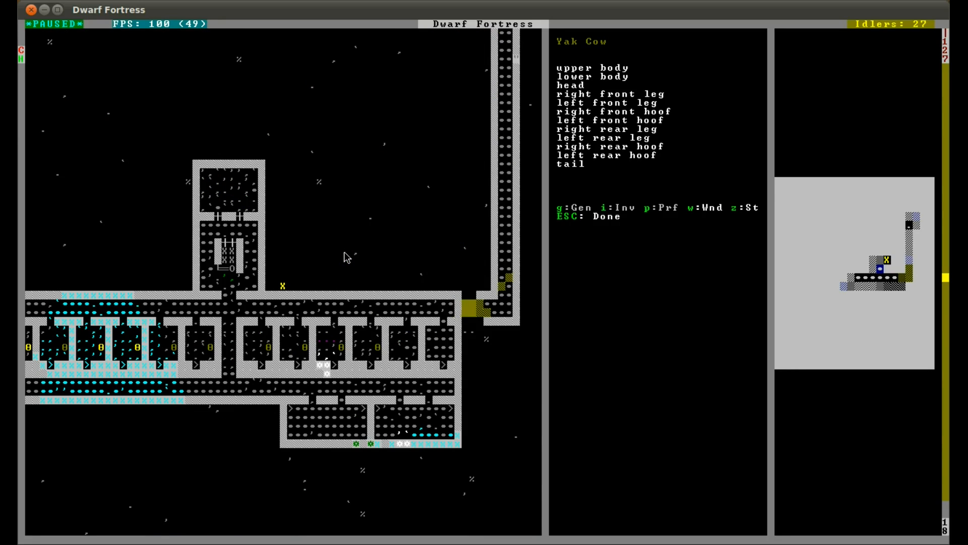
- Scroll the view left back to the fortress while the Yak Cow's body-part list is open
scroll(left, 3)
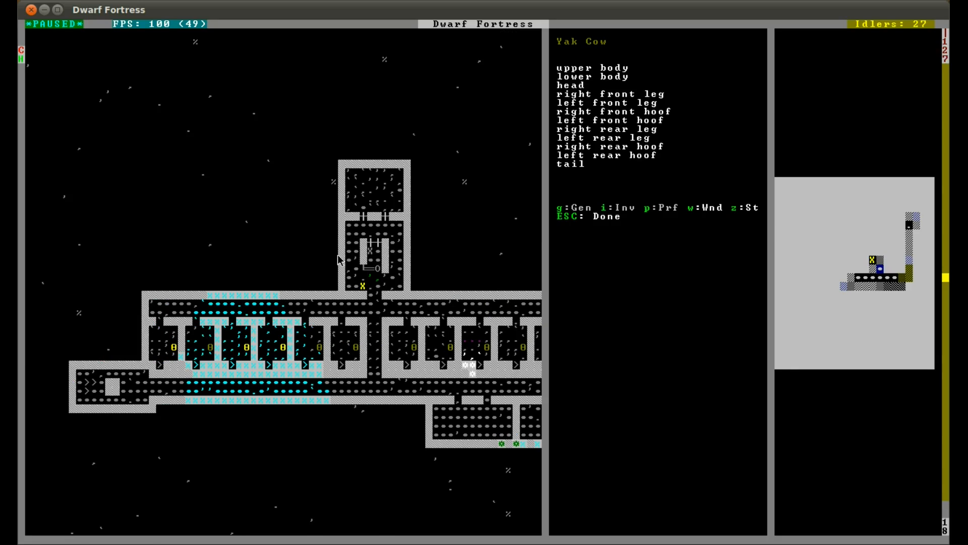
mouse_move(181, 438)
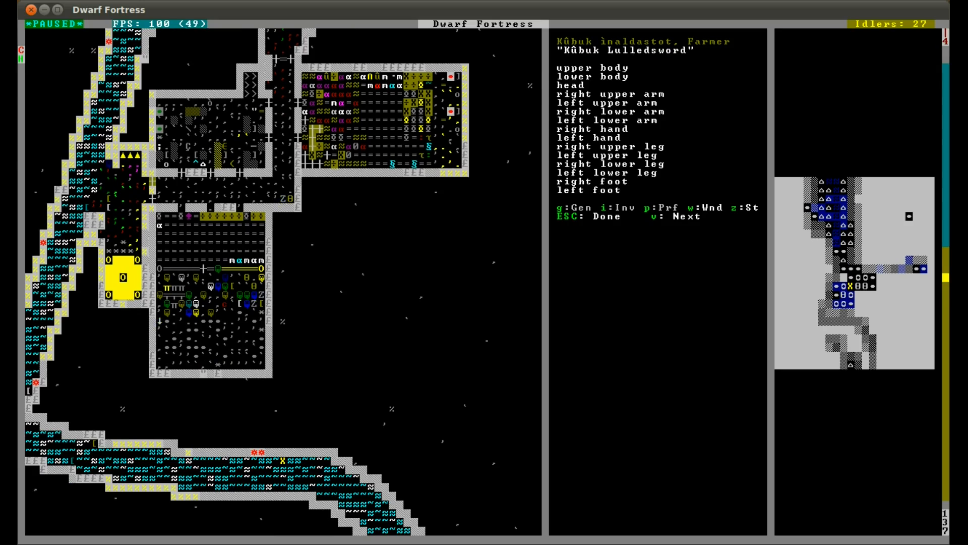
mouse_move(167, 328)
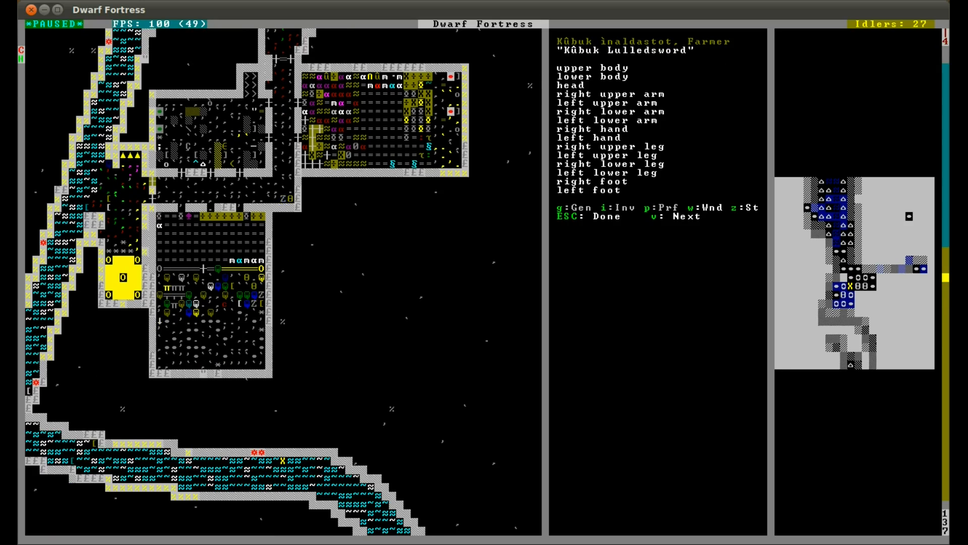
mouse_move(154, 319)
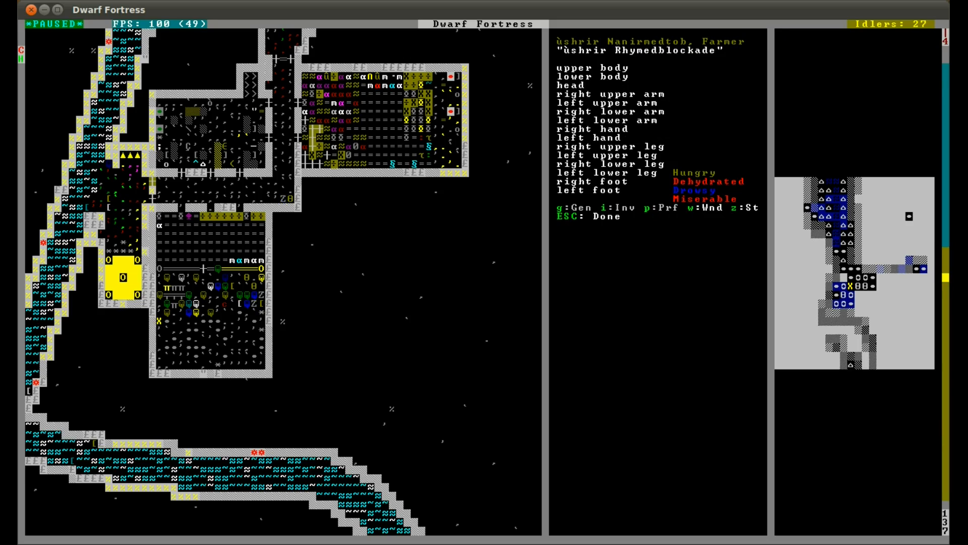
mouse_move(666, 380)
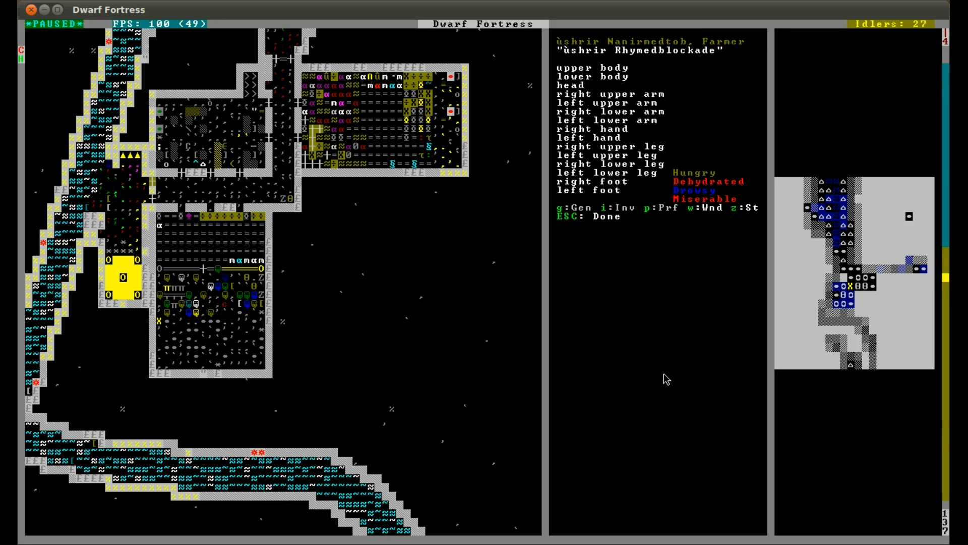
mouse_move(690, 231)
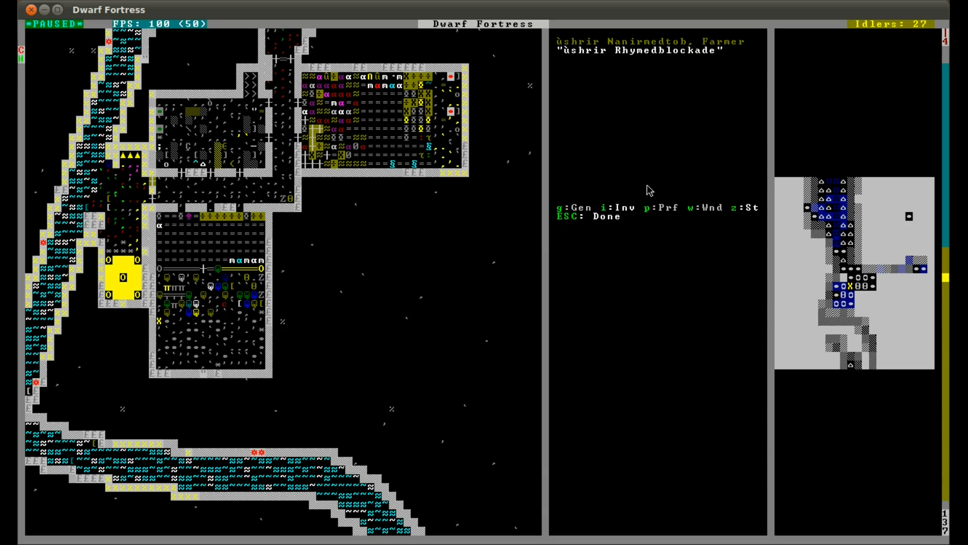
mouse_move(420, 247)
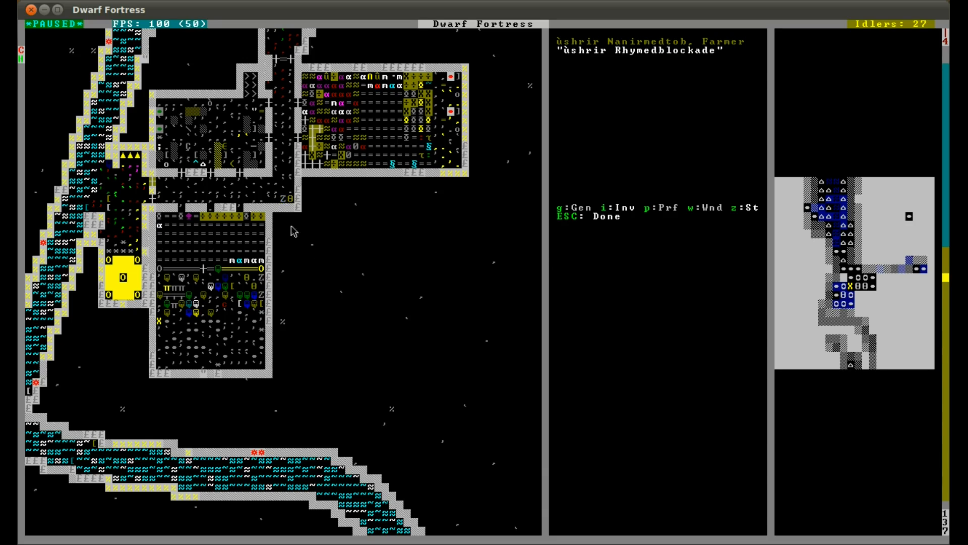
mouse_move(265, 301)
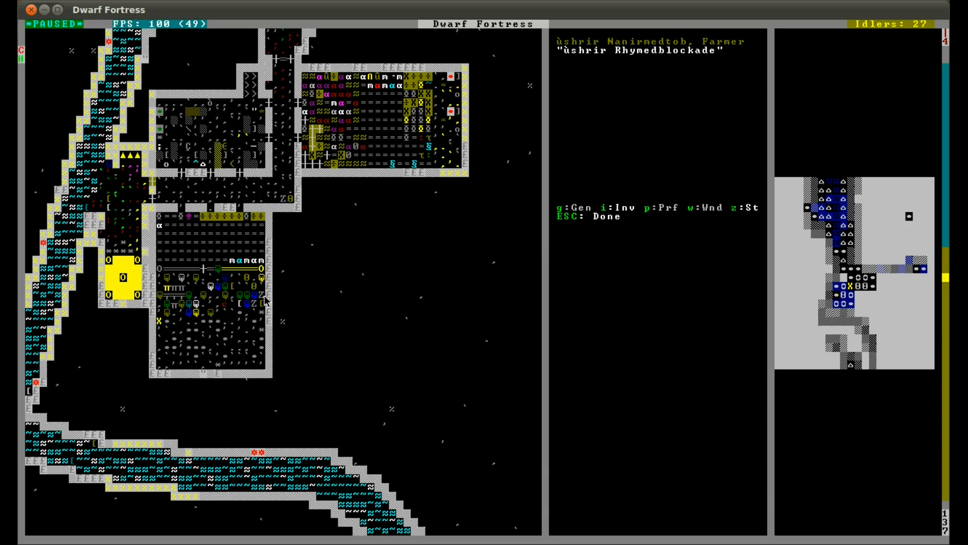
- Leave the hungry, dehydrated farmer dwarf's details panel
key(Escape)
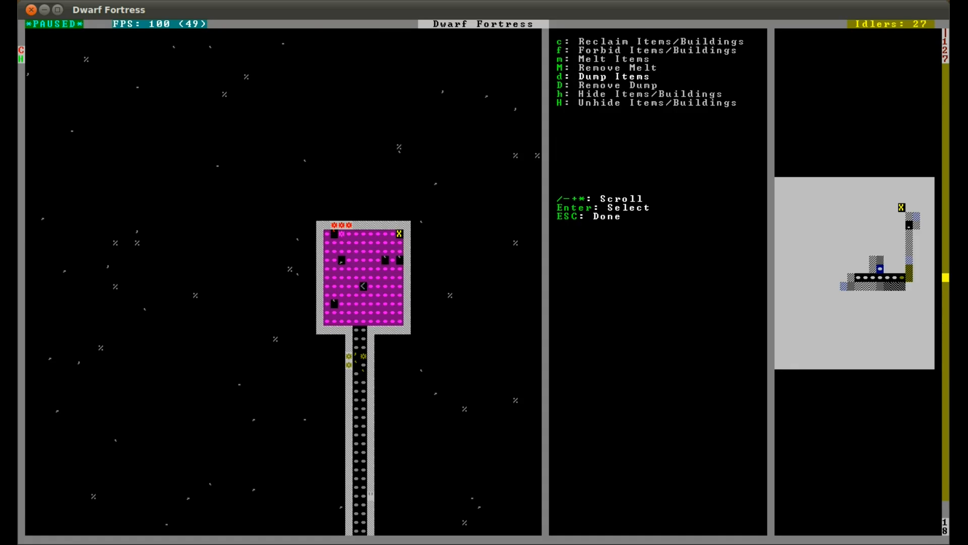
- Close the dump designation options after marking the room's rocks for dumping
key(Escape)
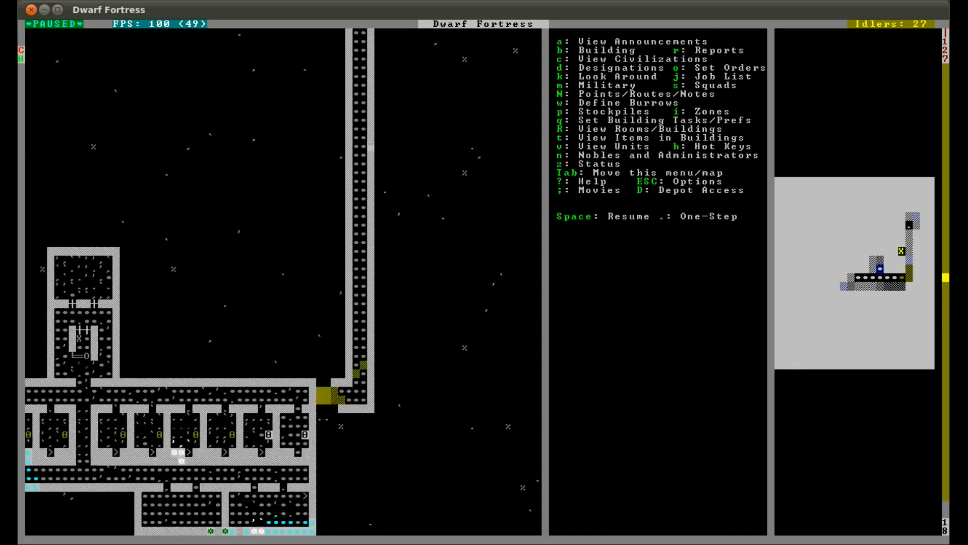